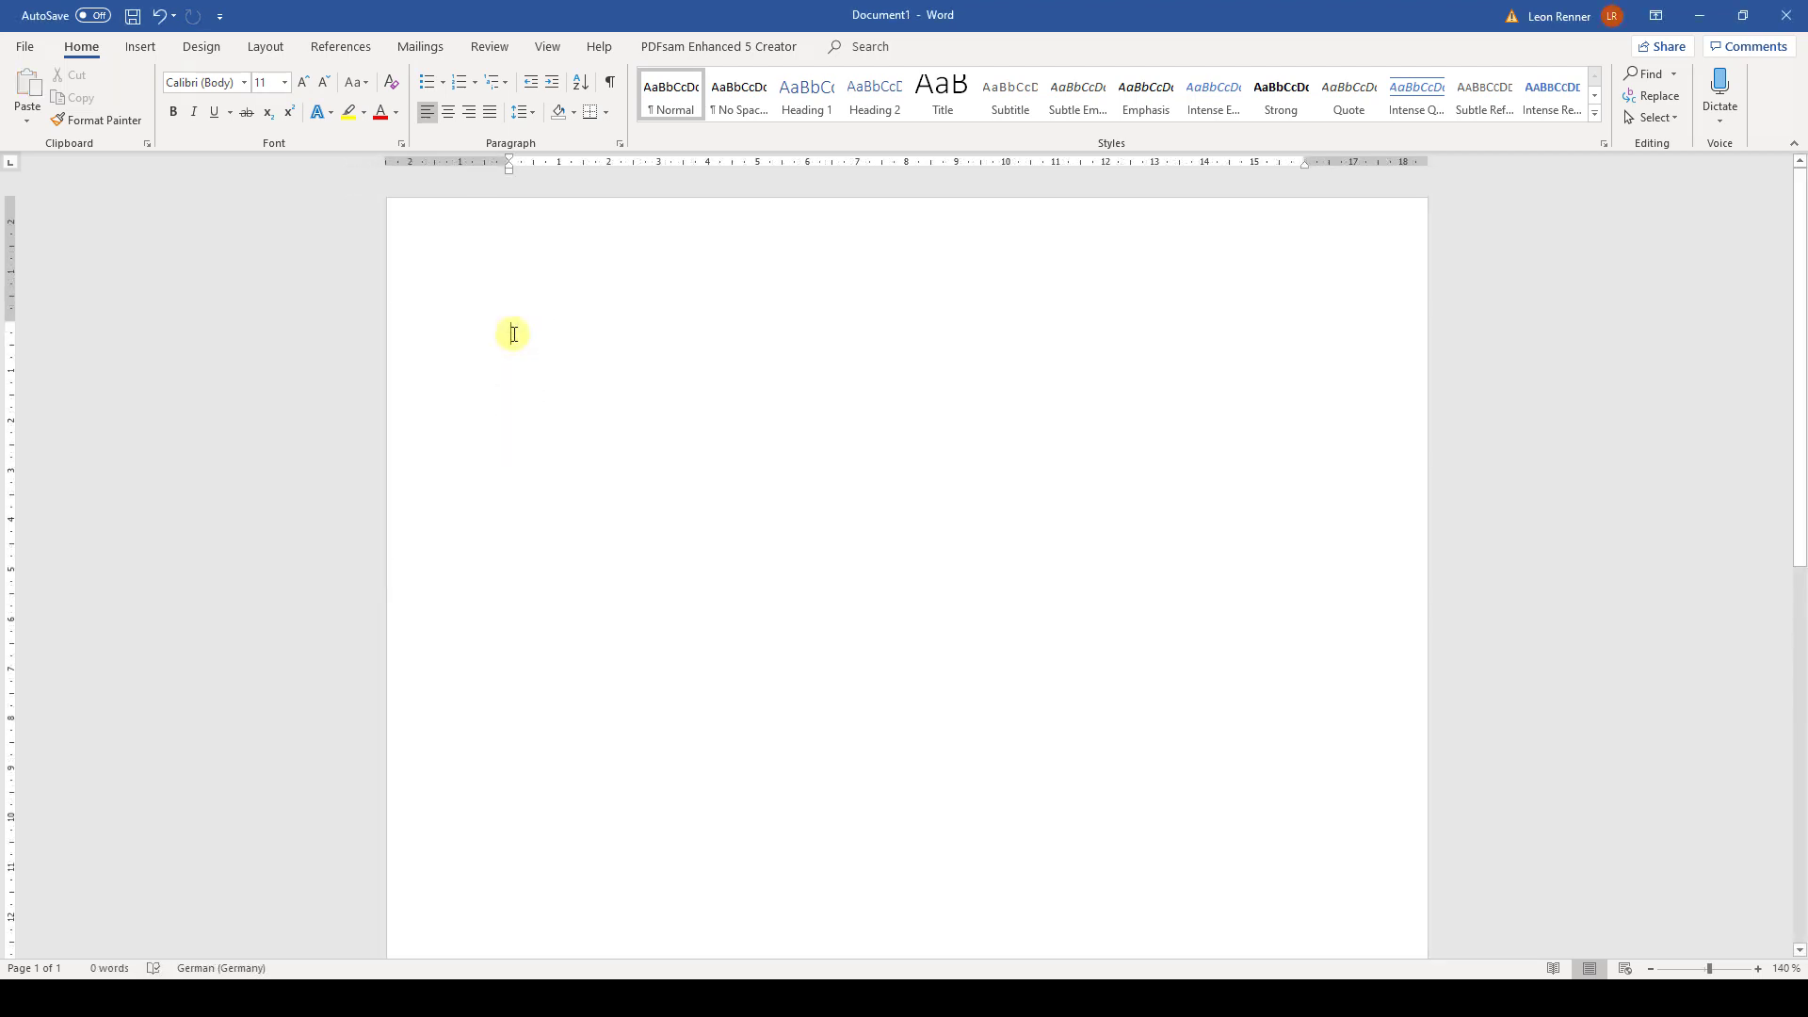
mouse_move(215, 111)
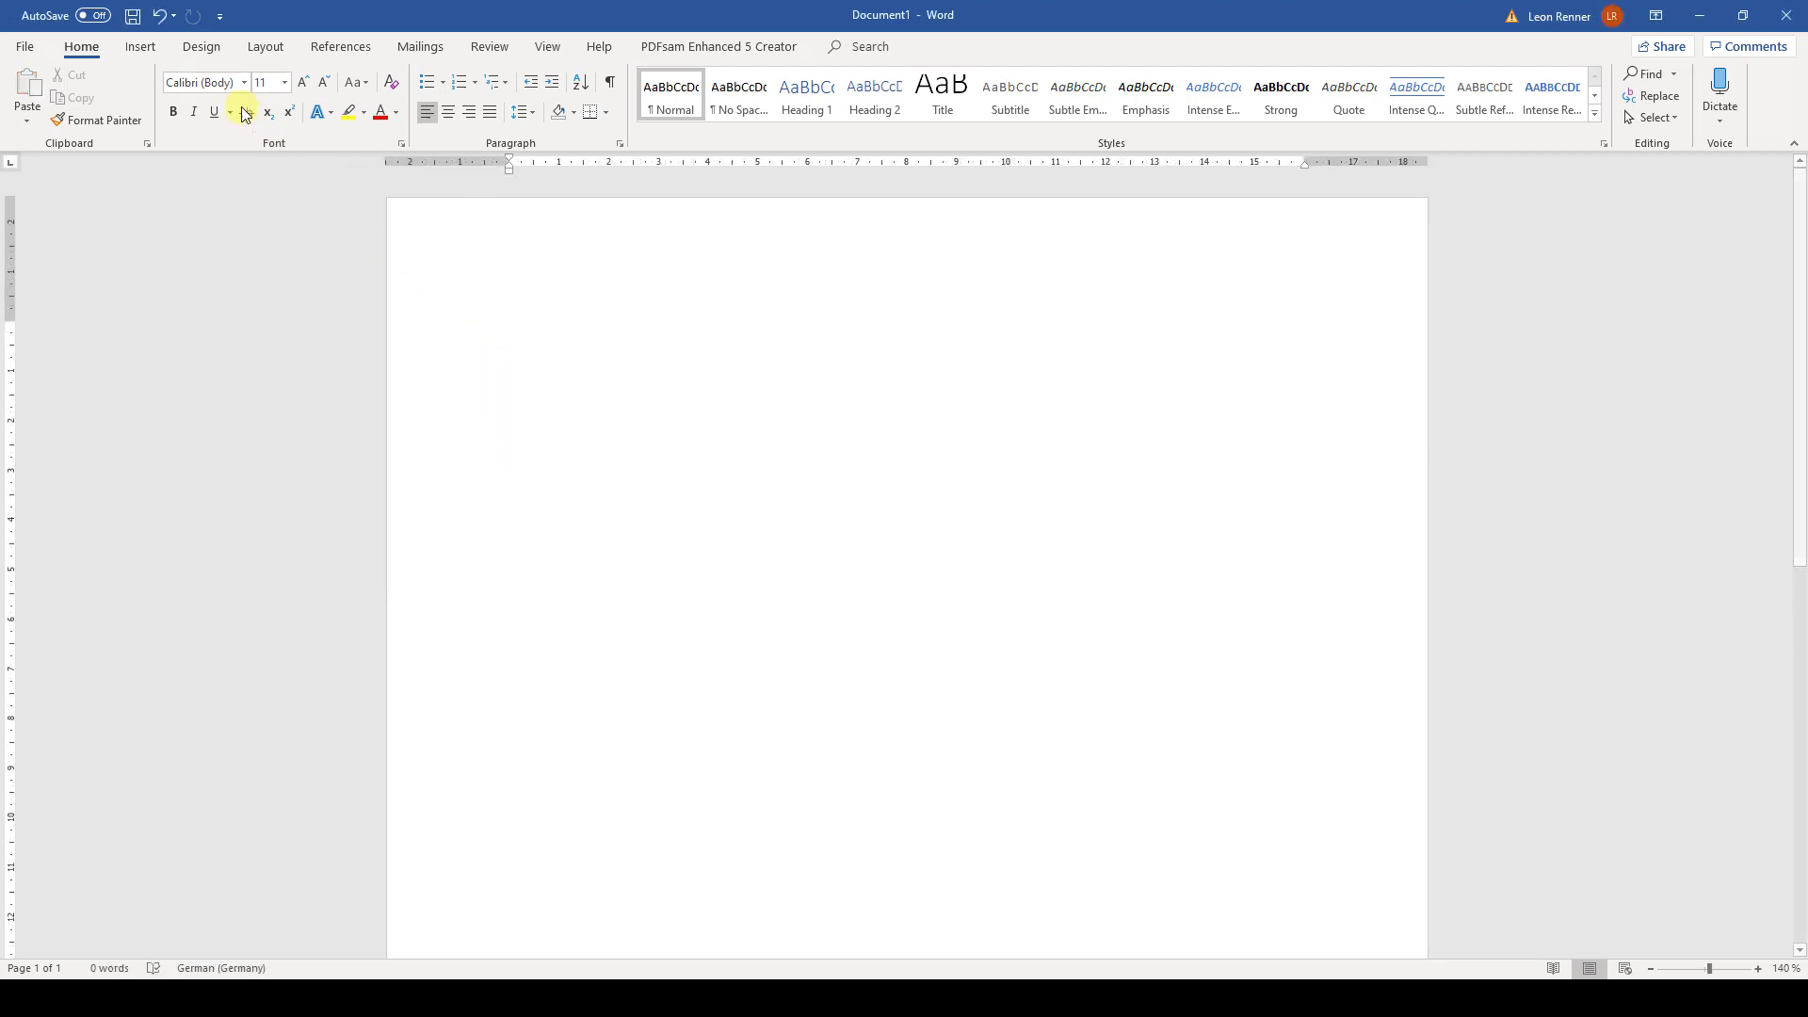
Show the ribbon's object-insertion features
left_click(139, 45)
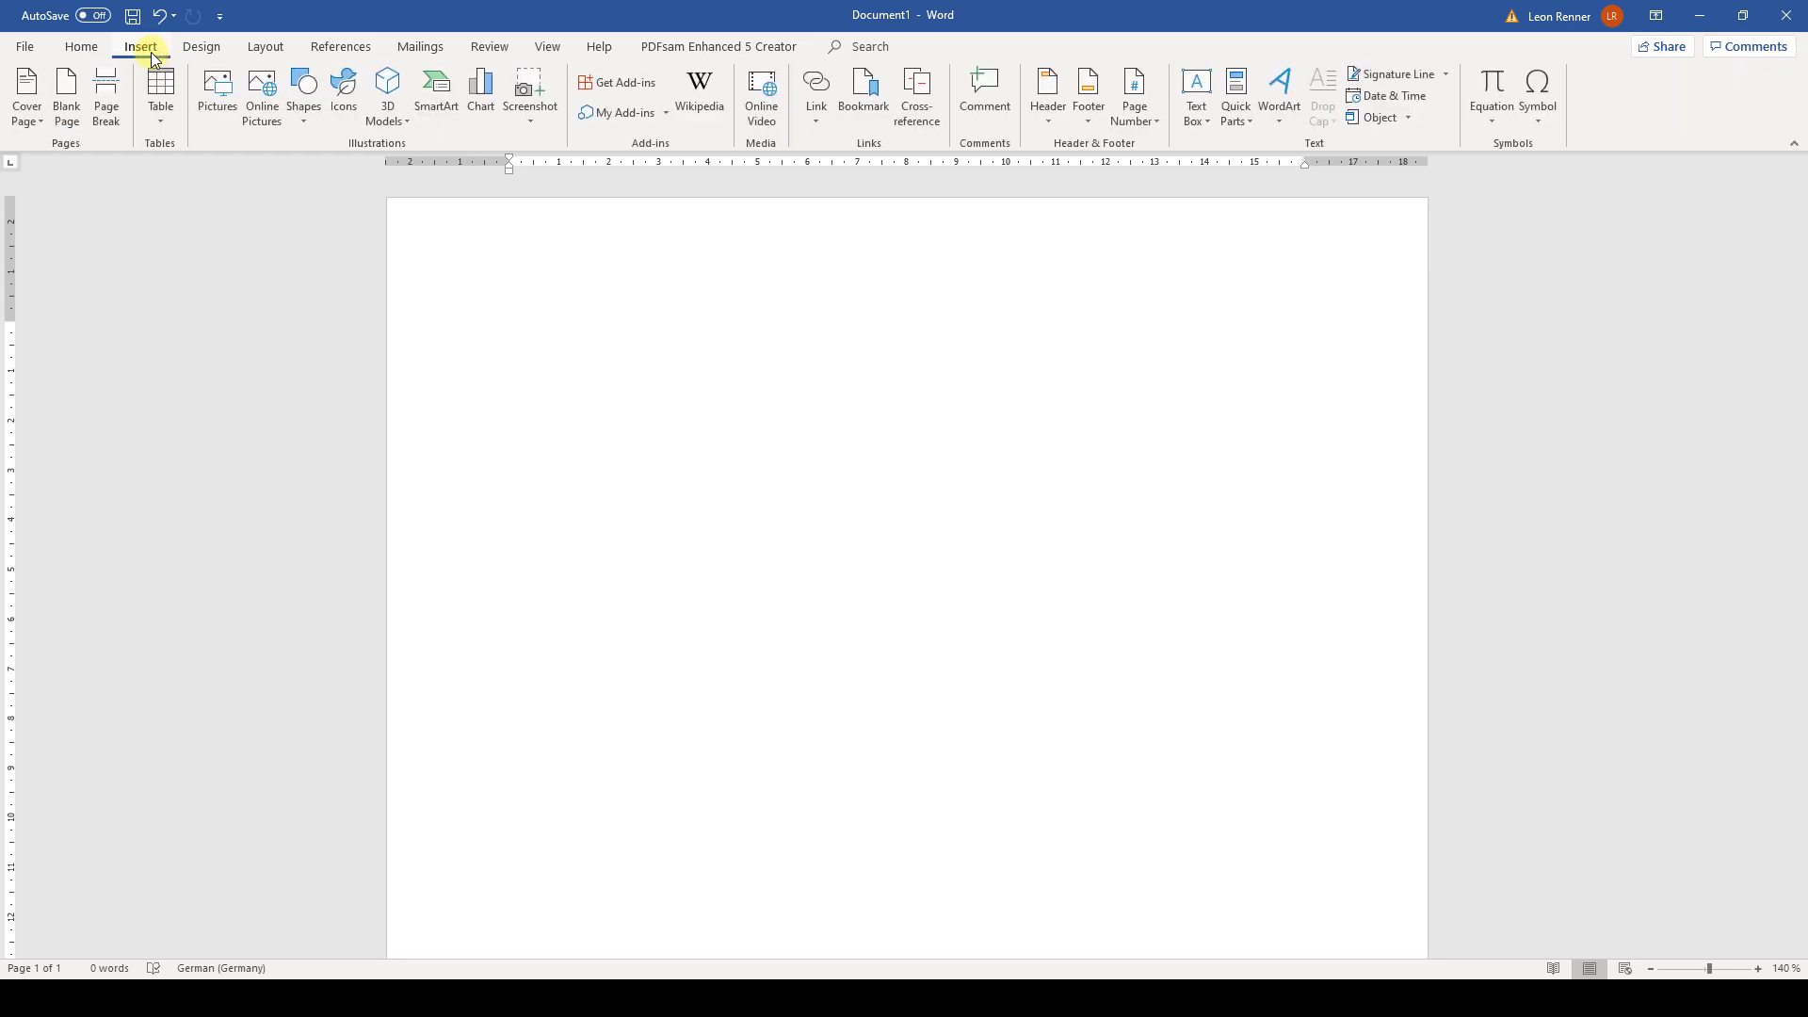
Bring up the table size grid and insertion choices
left_click(158, 93)
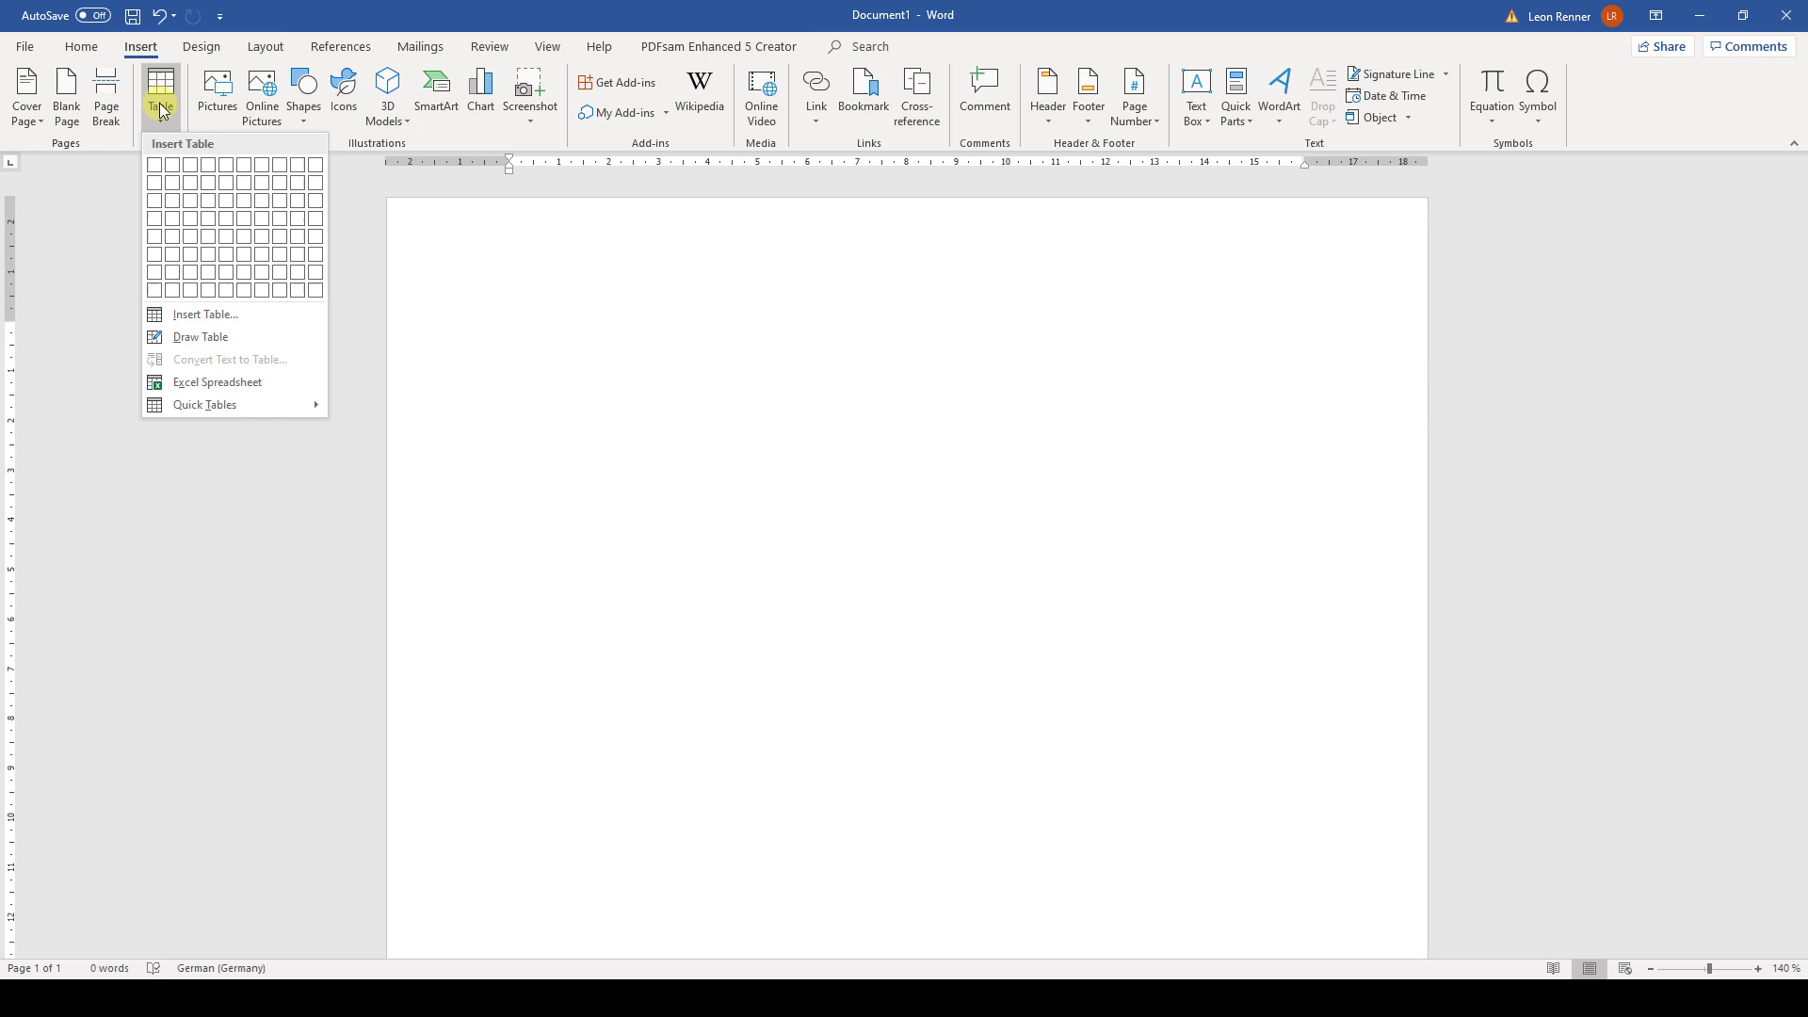
mouse_move(53, 345)
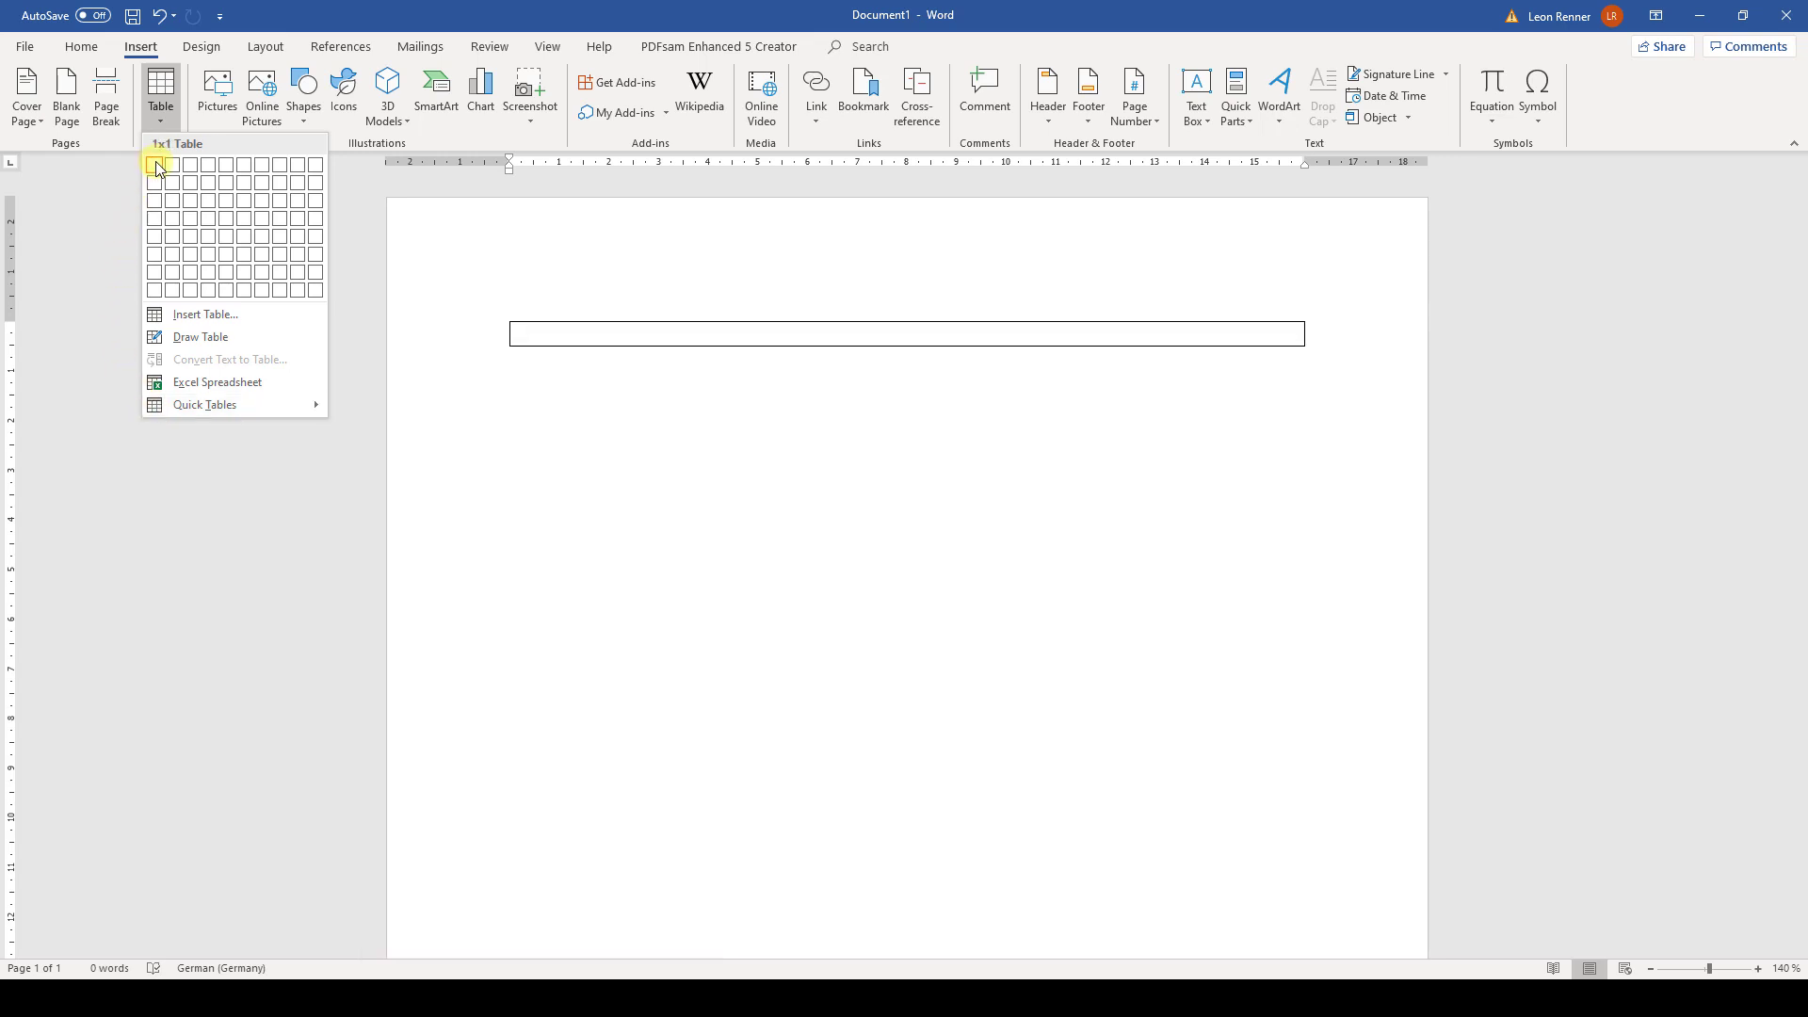
mouse_move(207, 218)
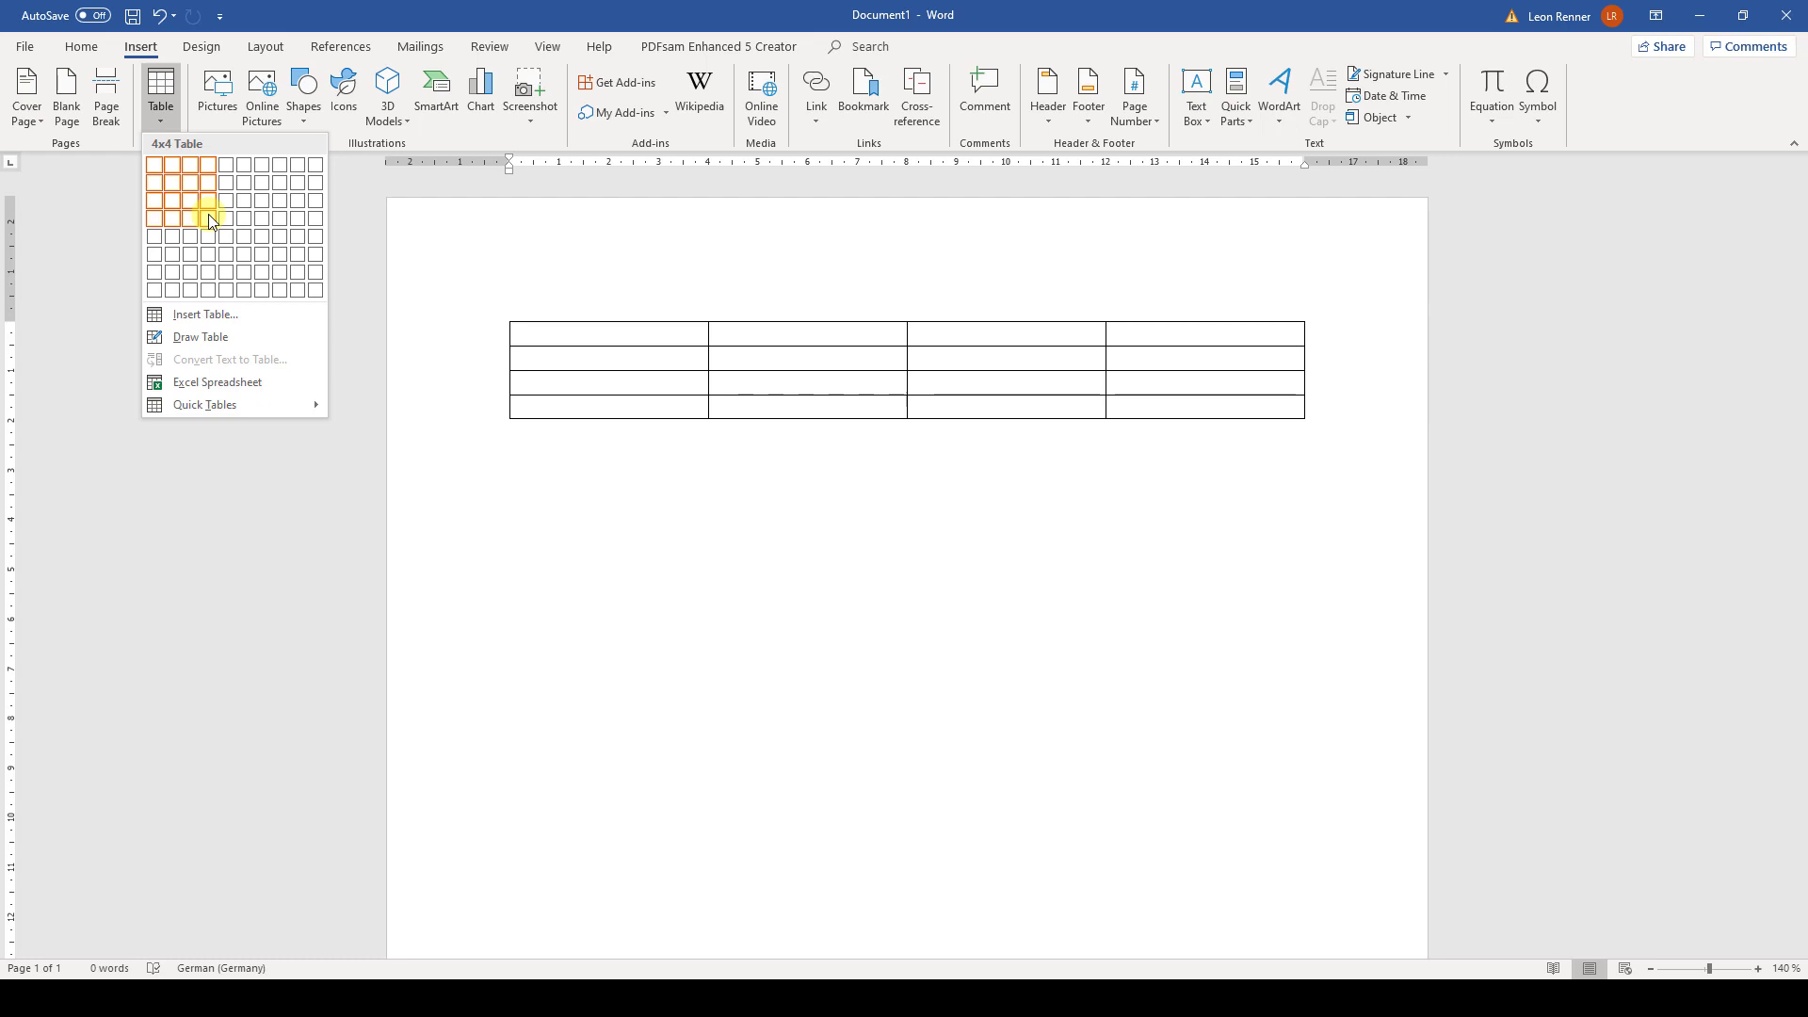
mouse_move(158, 314)
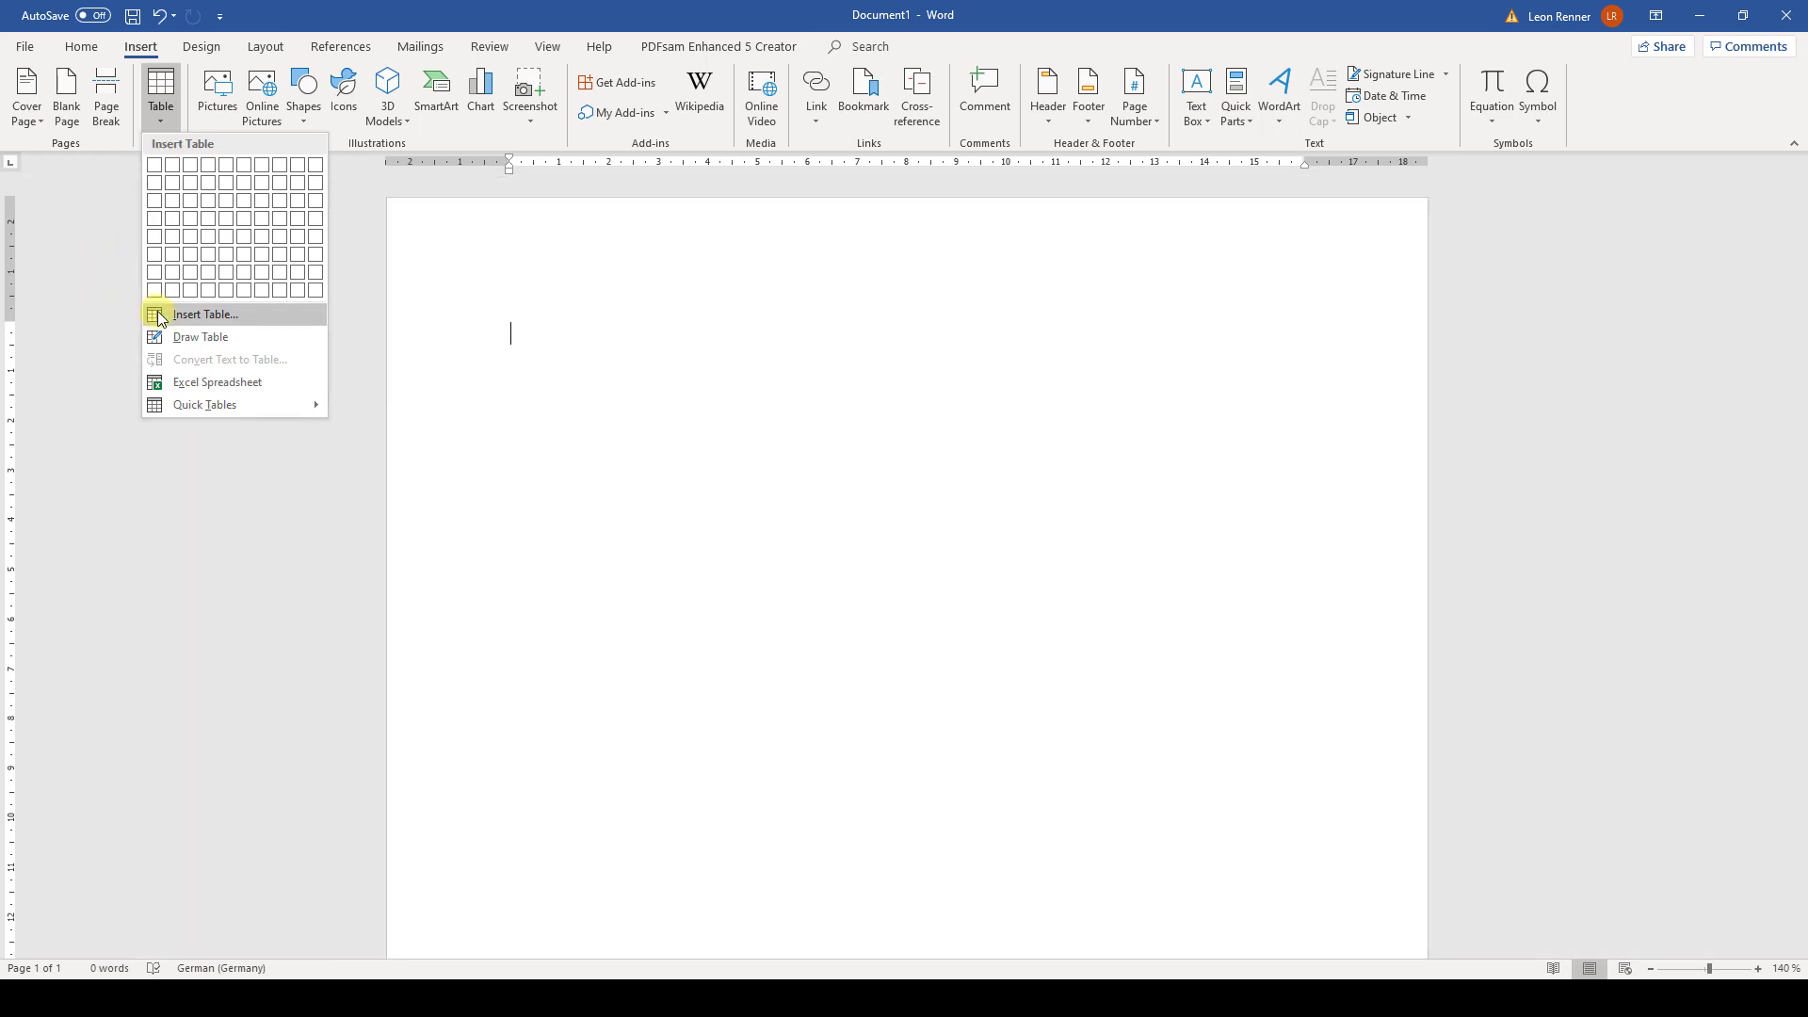
Create a custom 4-column by 4-row table via the Insert Table dialog
left_click(205, 315)
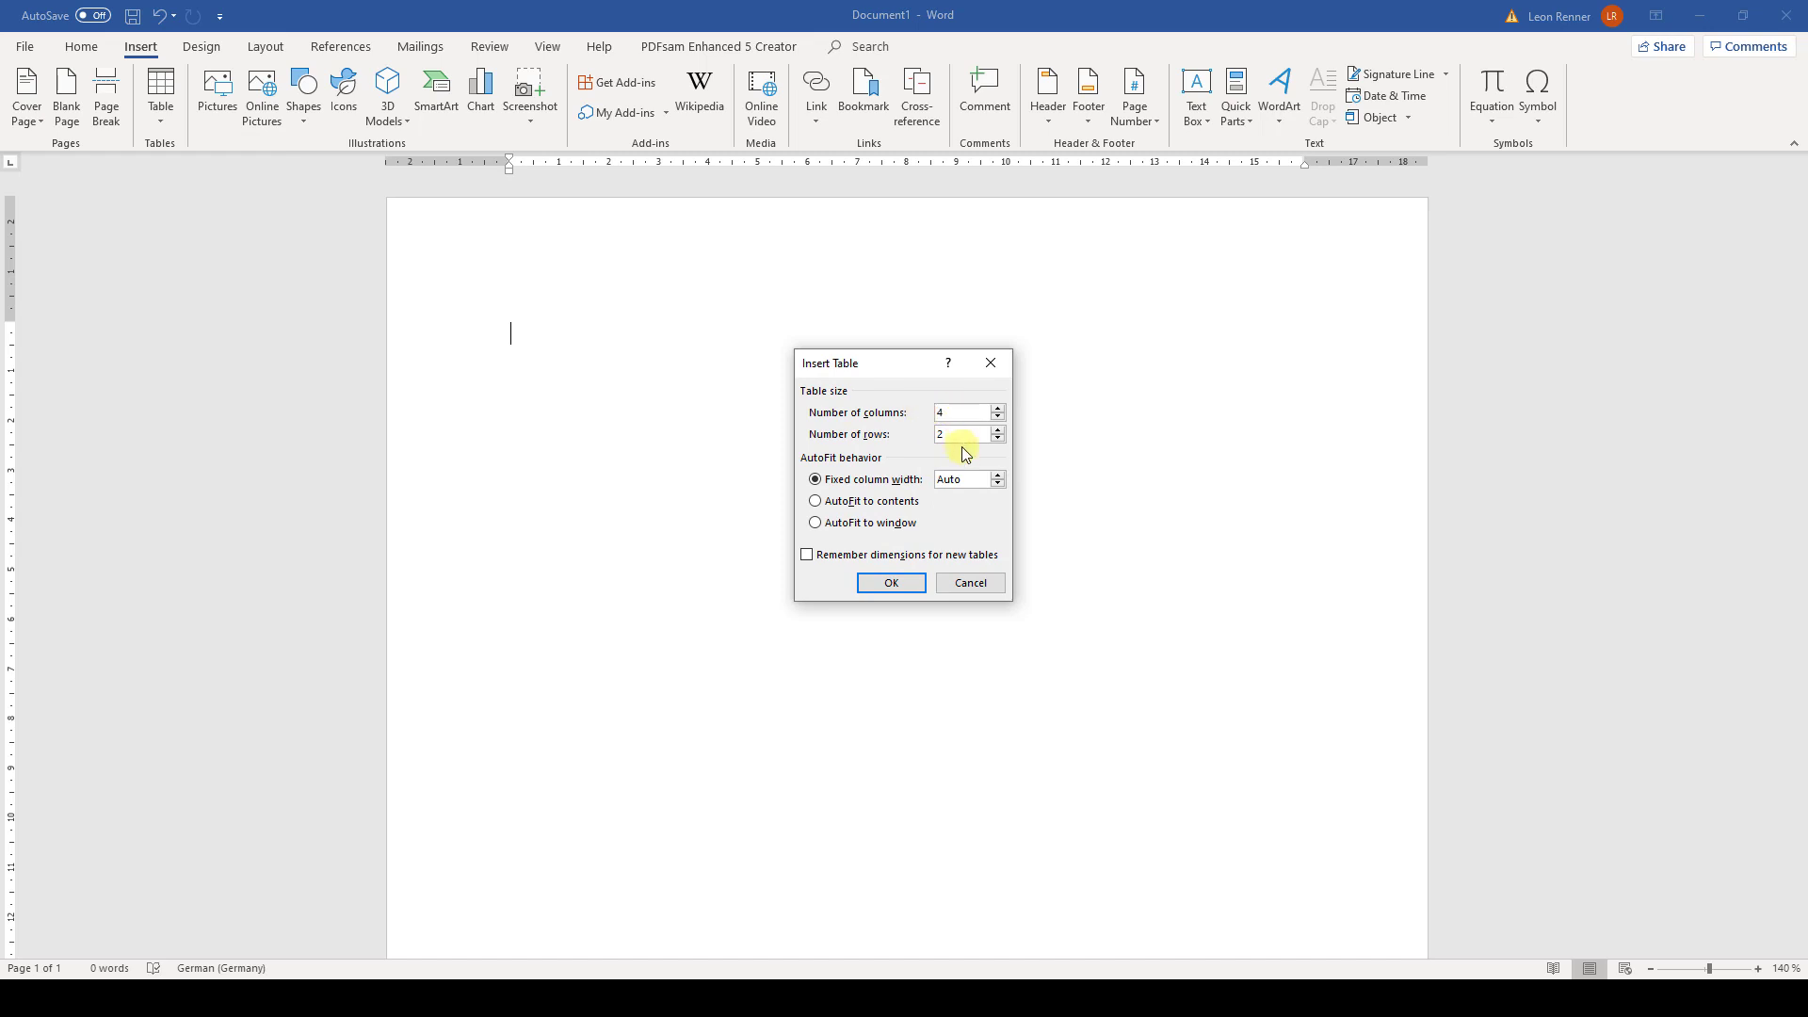
left_click(998, 429)
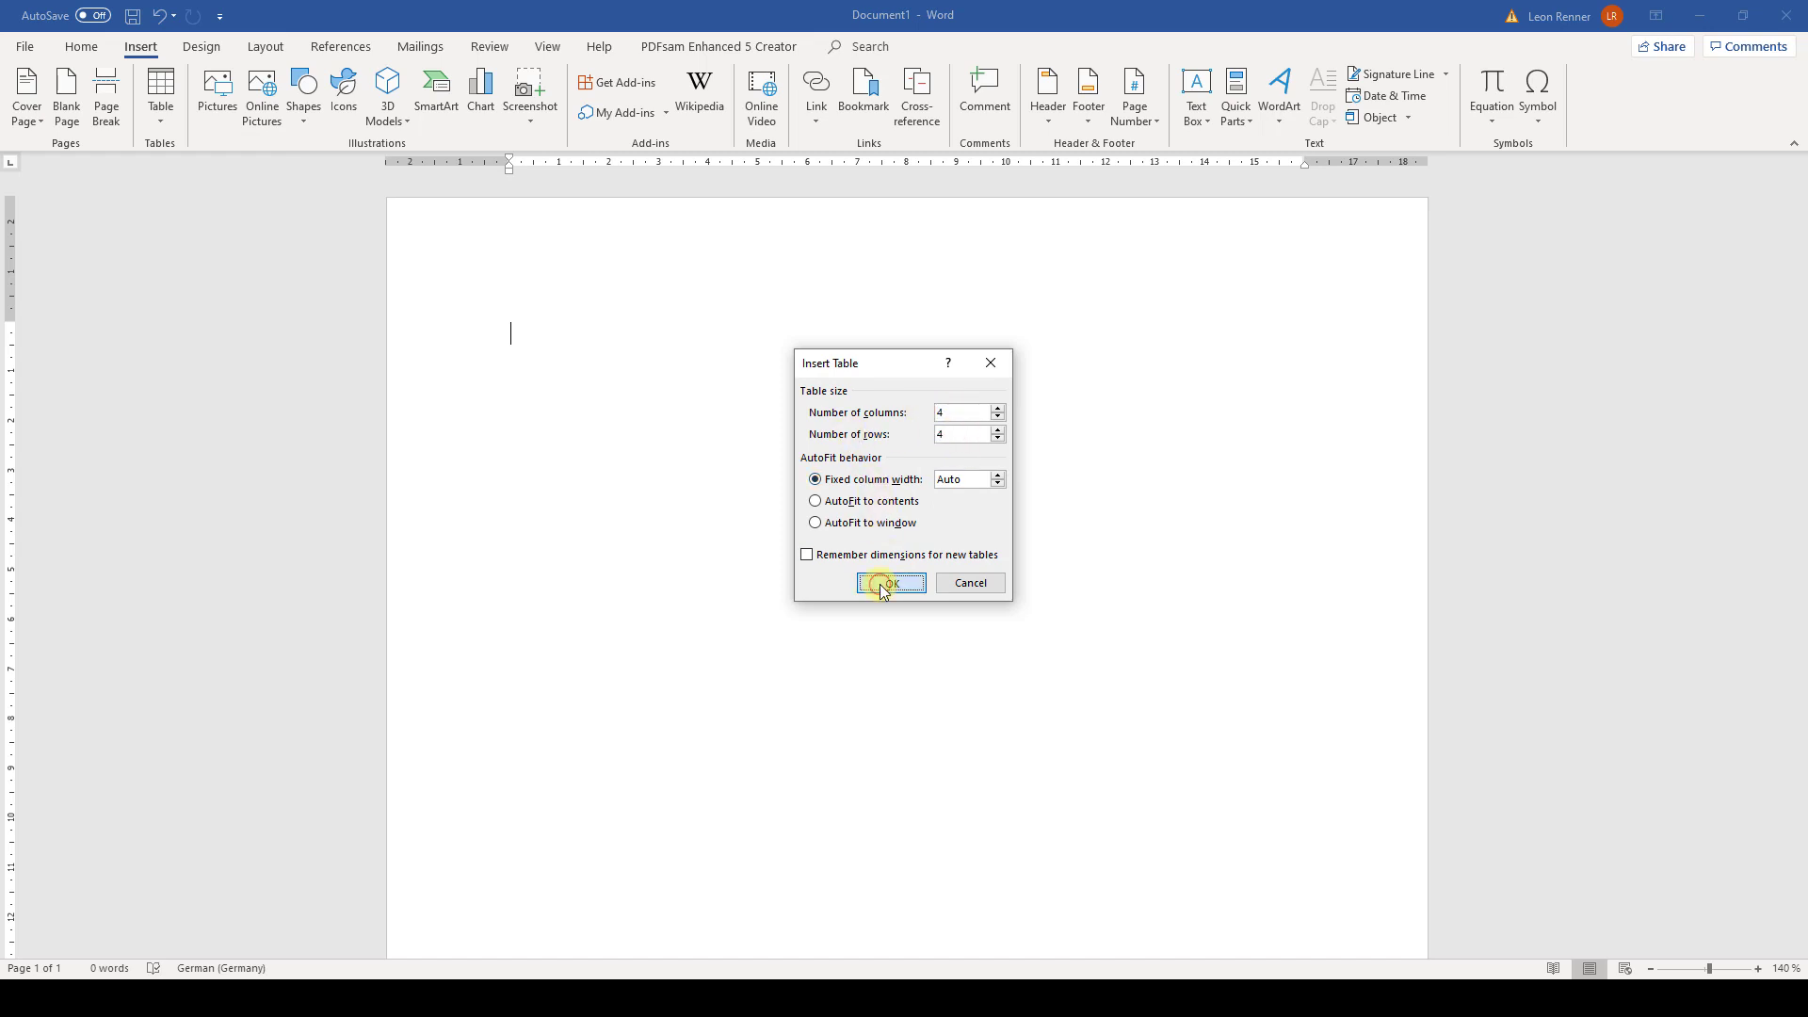
left_click(889, 581)
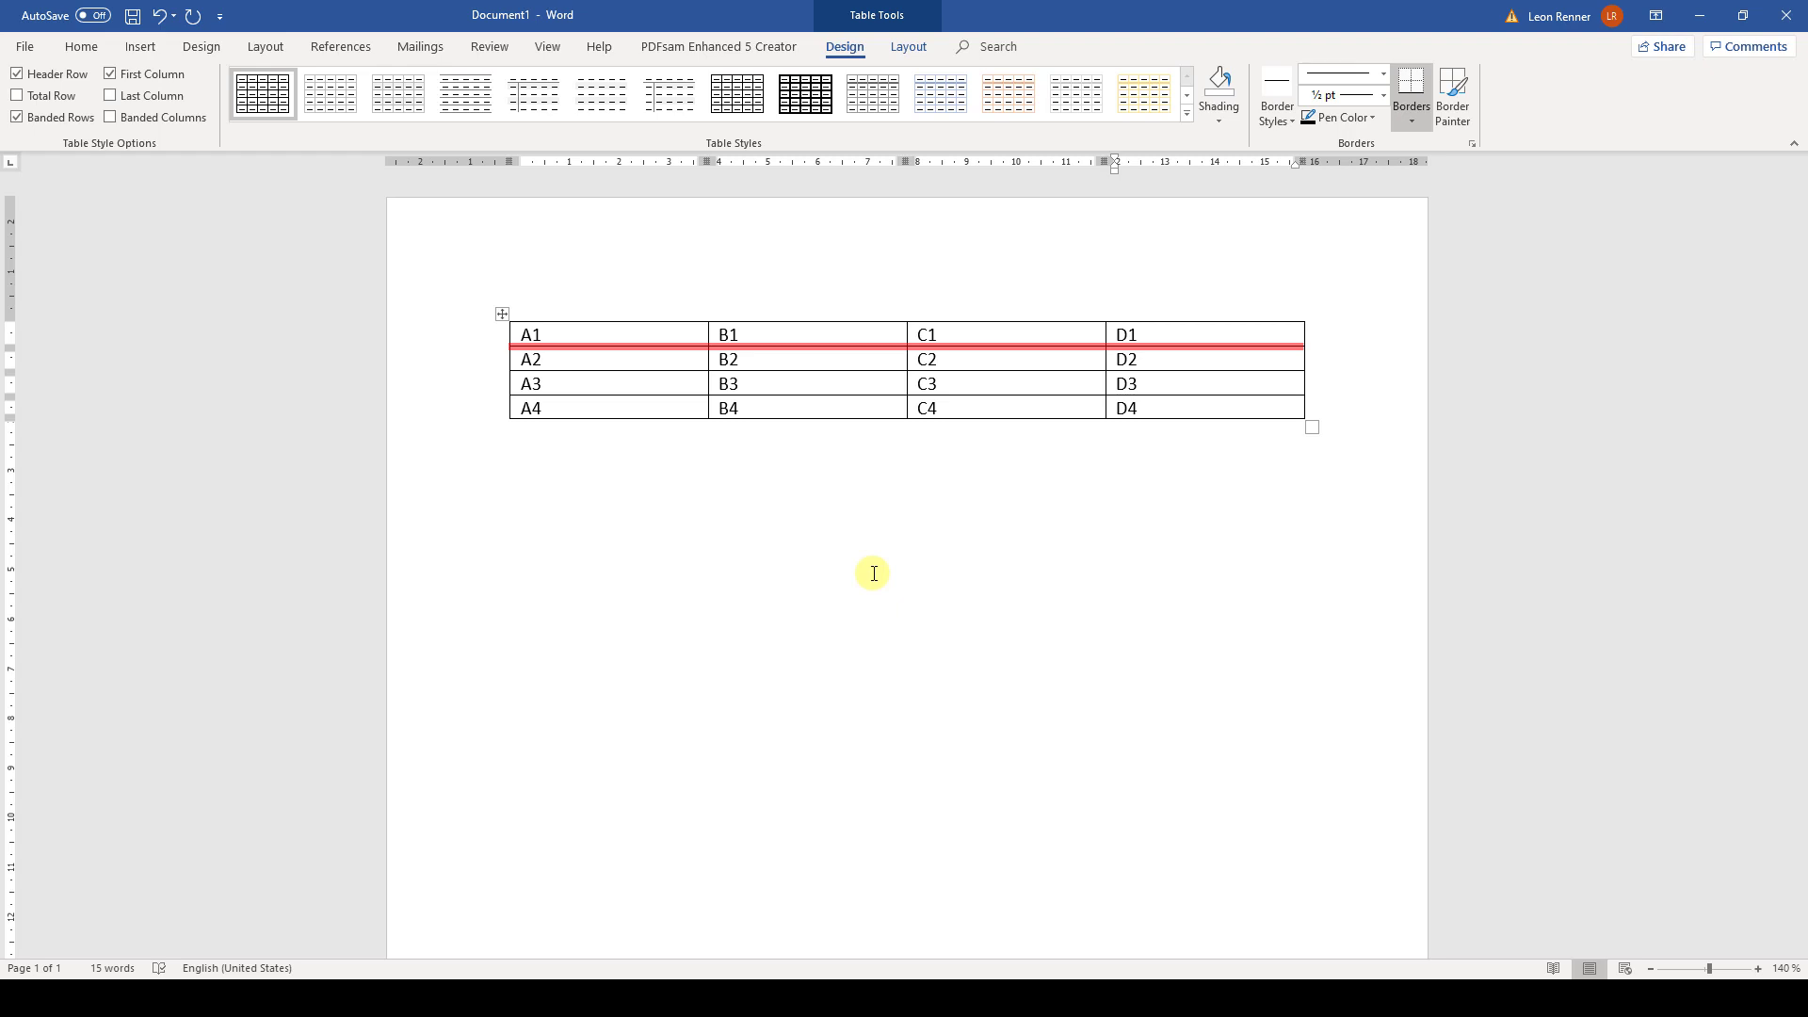
Insert a blank row below the A1–D1 row, giving the table five rows
left_click(667, 382)
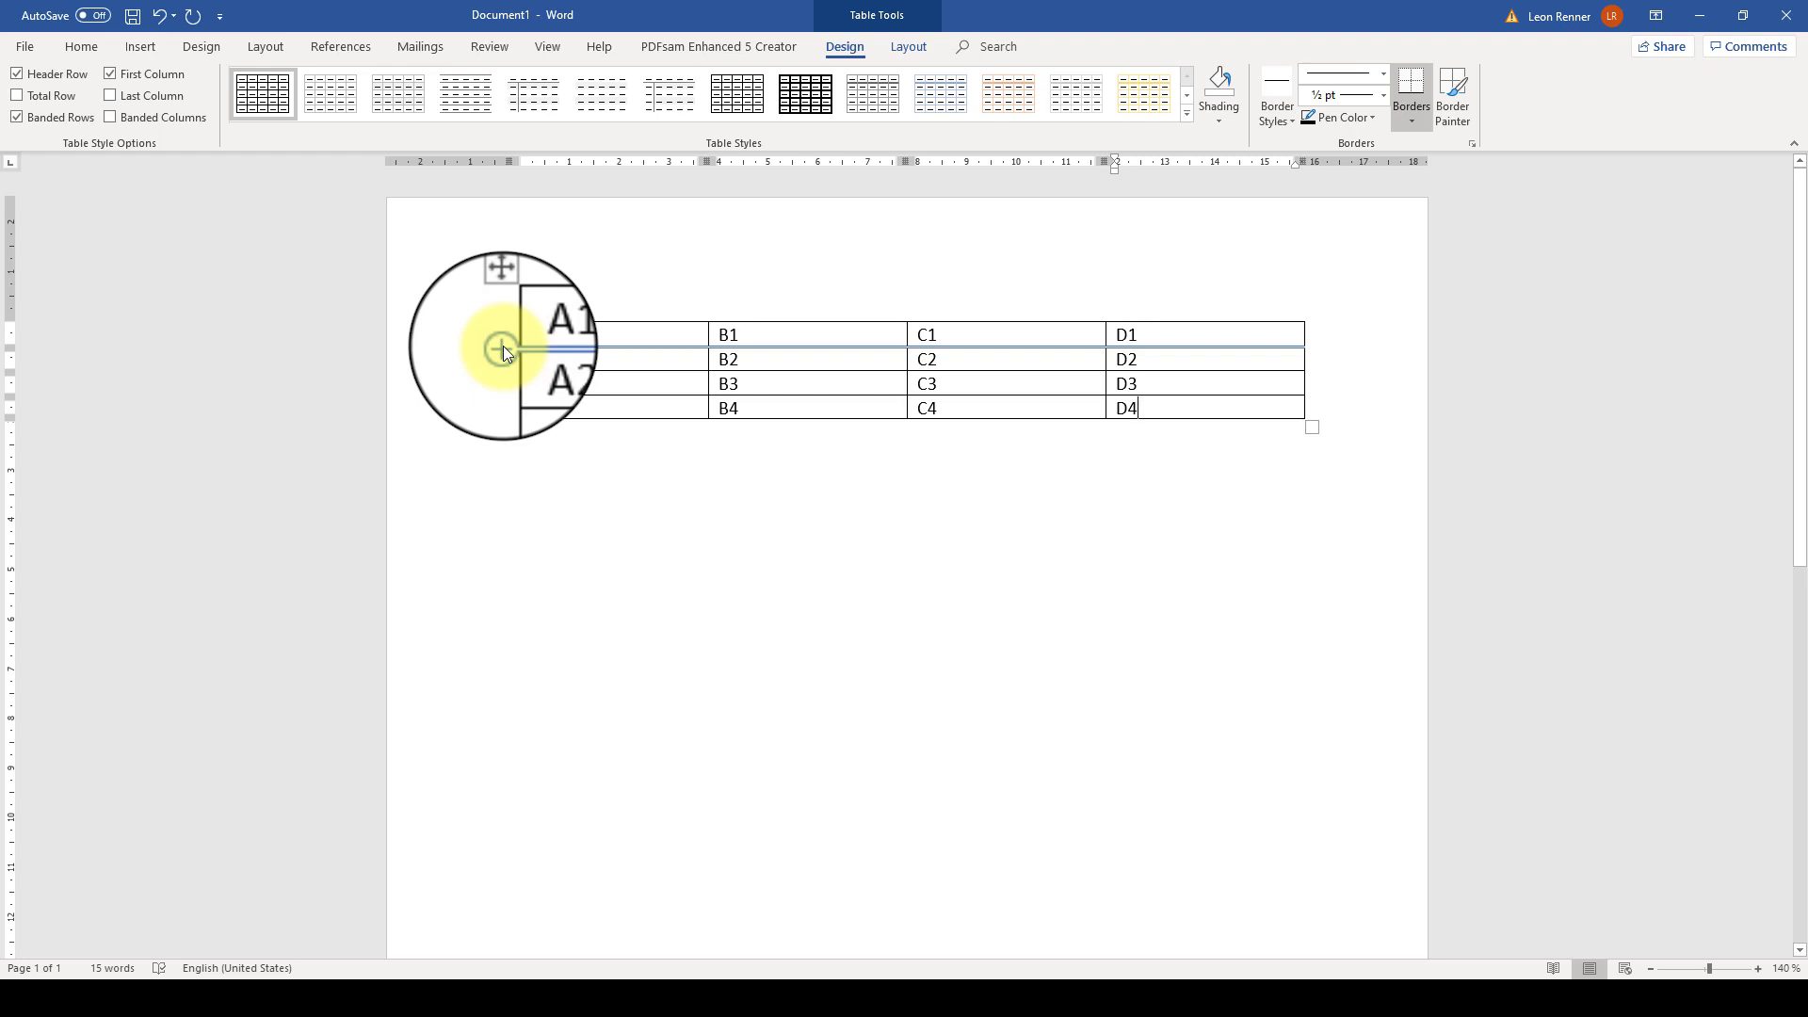
left_click(504, 357)
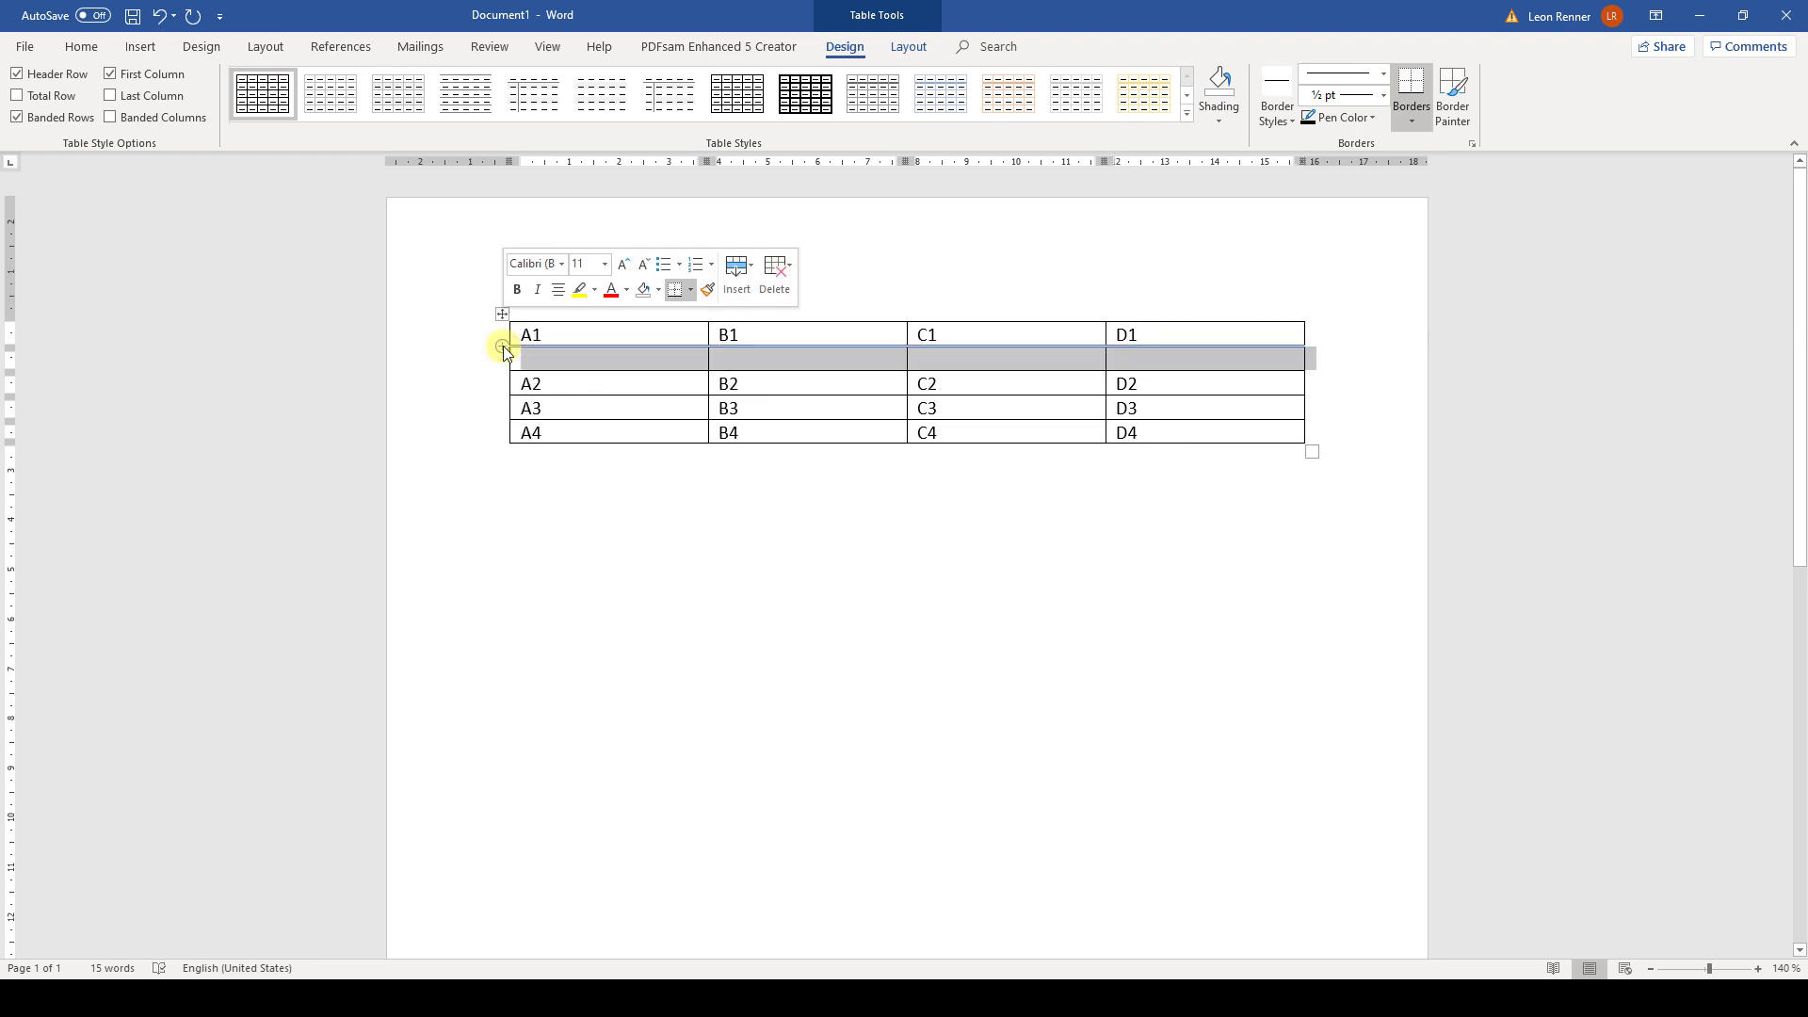
mouse_move(502, 346)
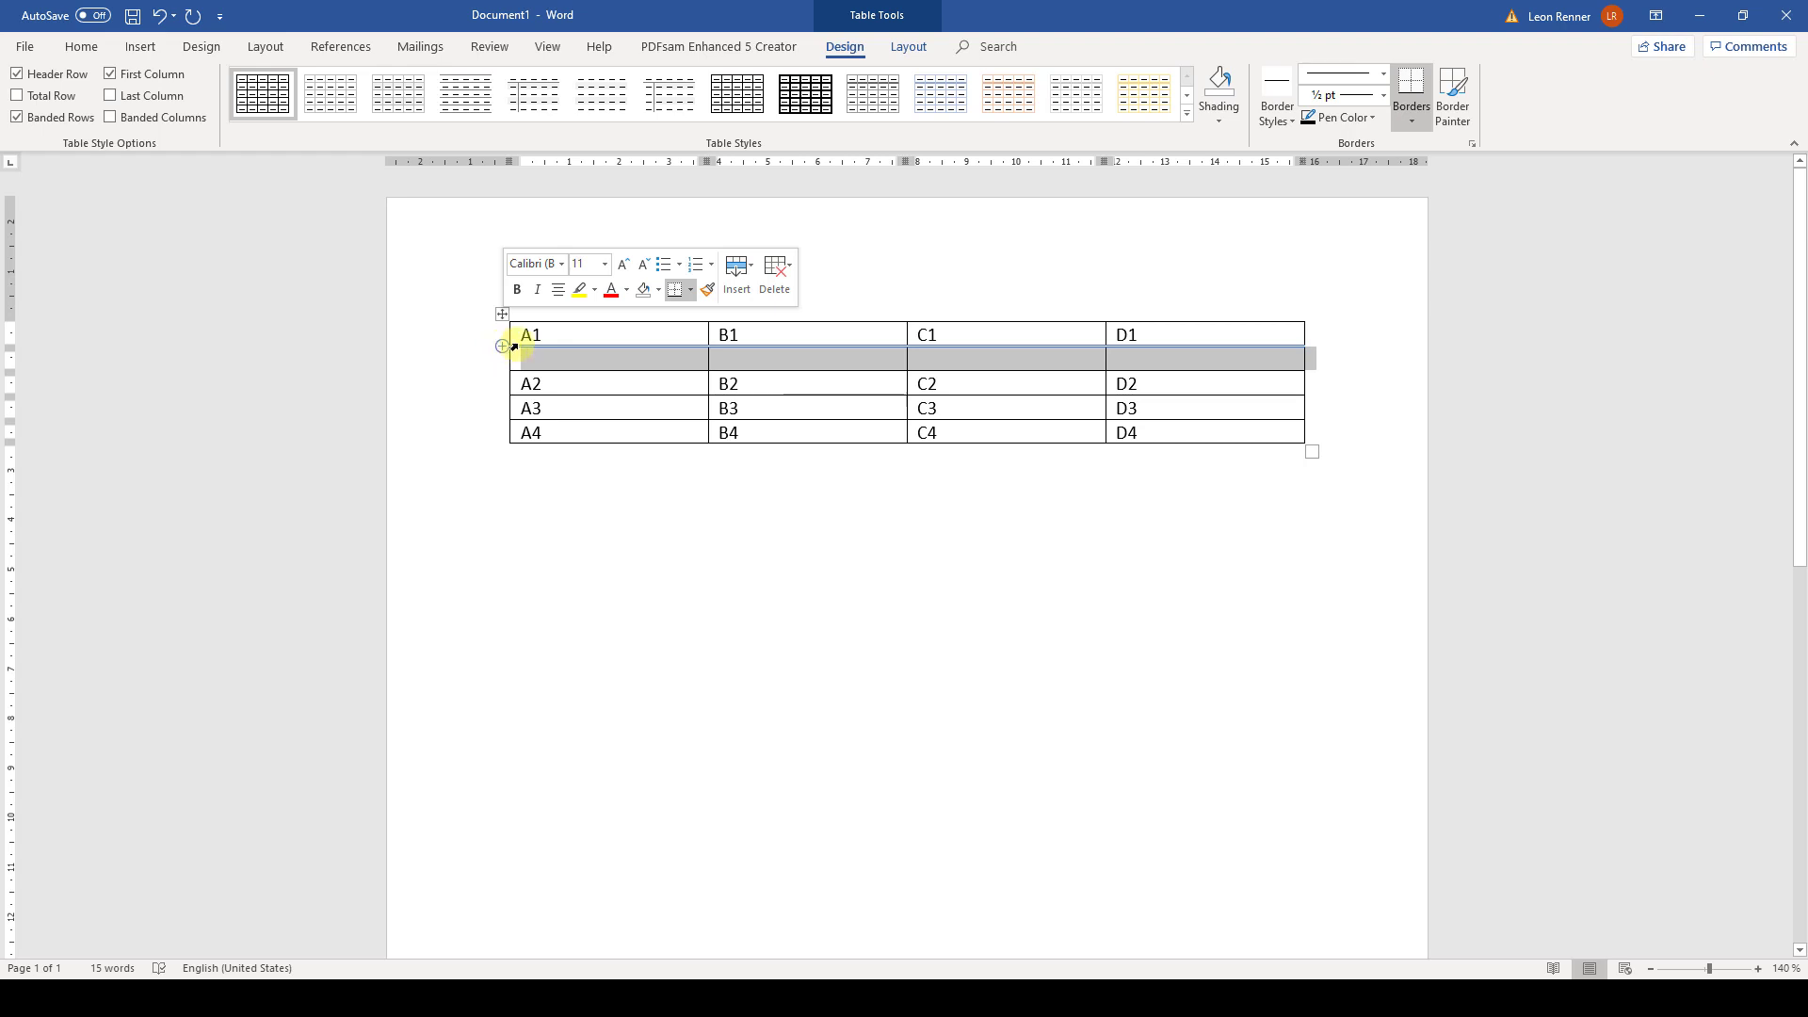
left_click(542, 336)
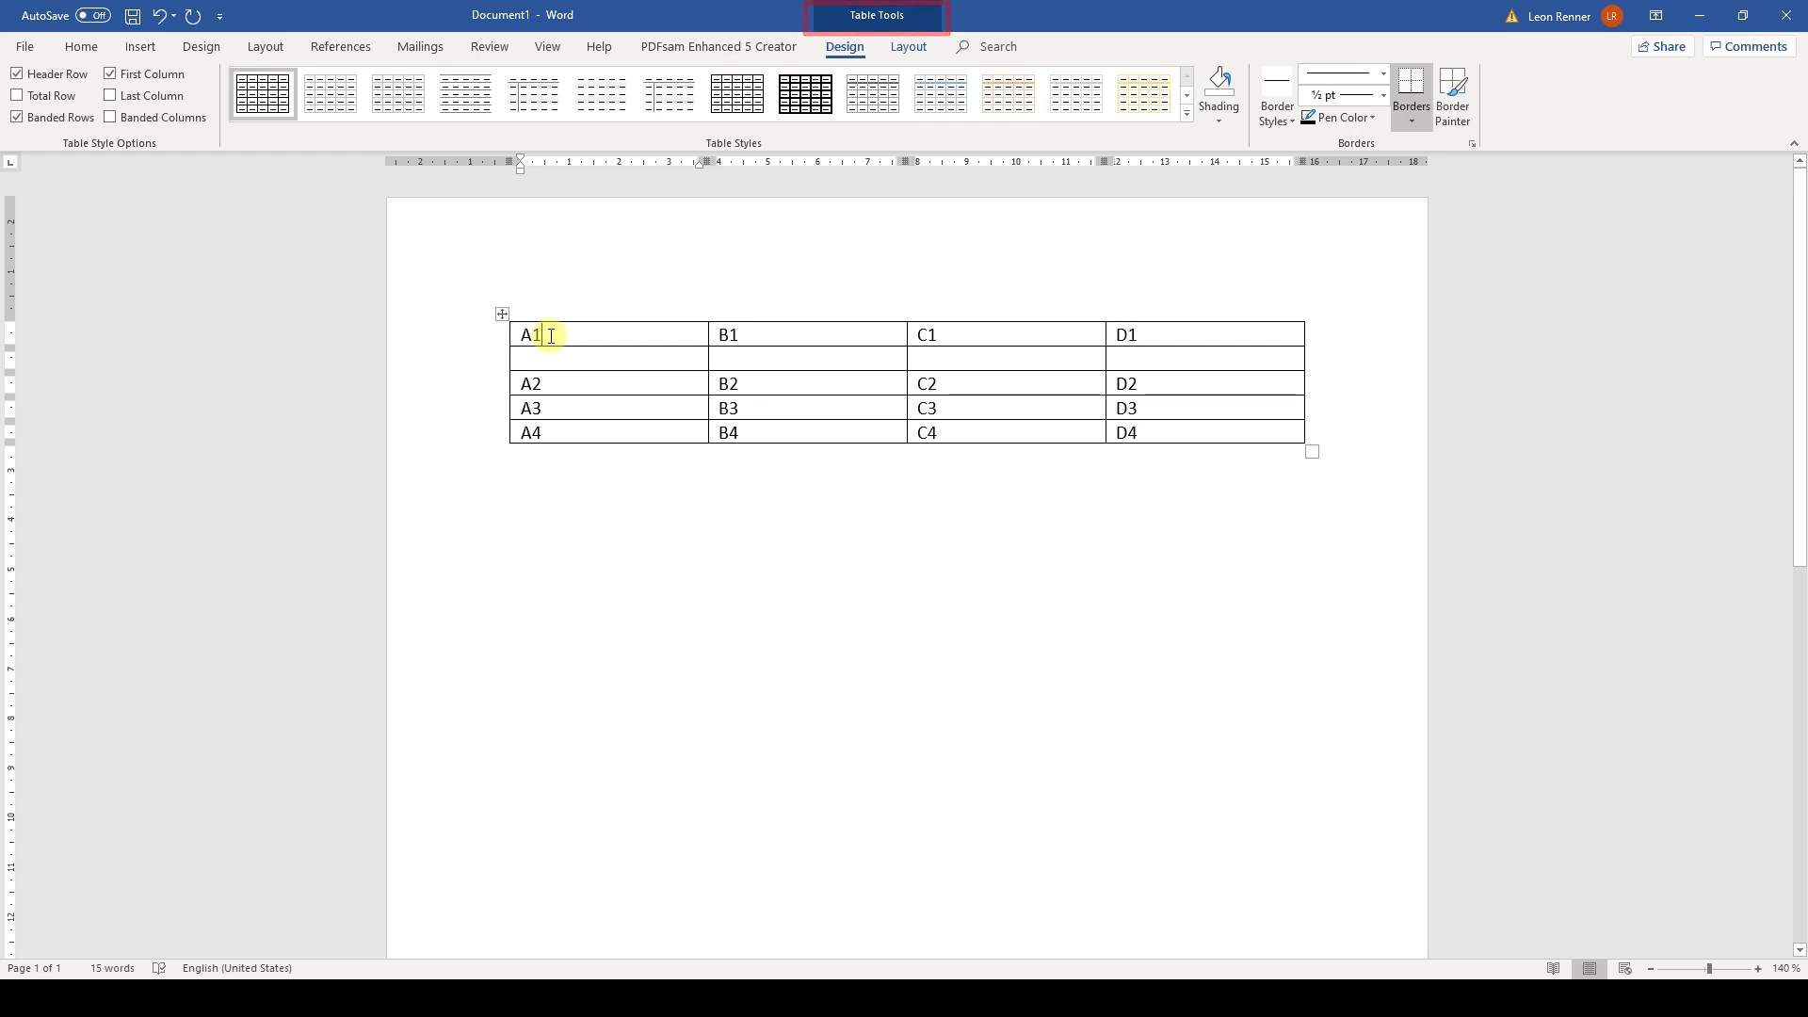
mouse_move(908, 46)
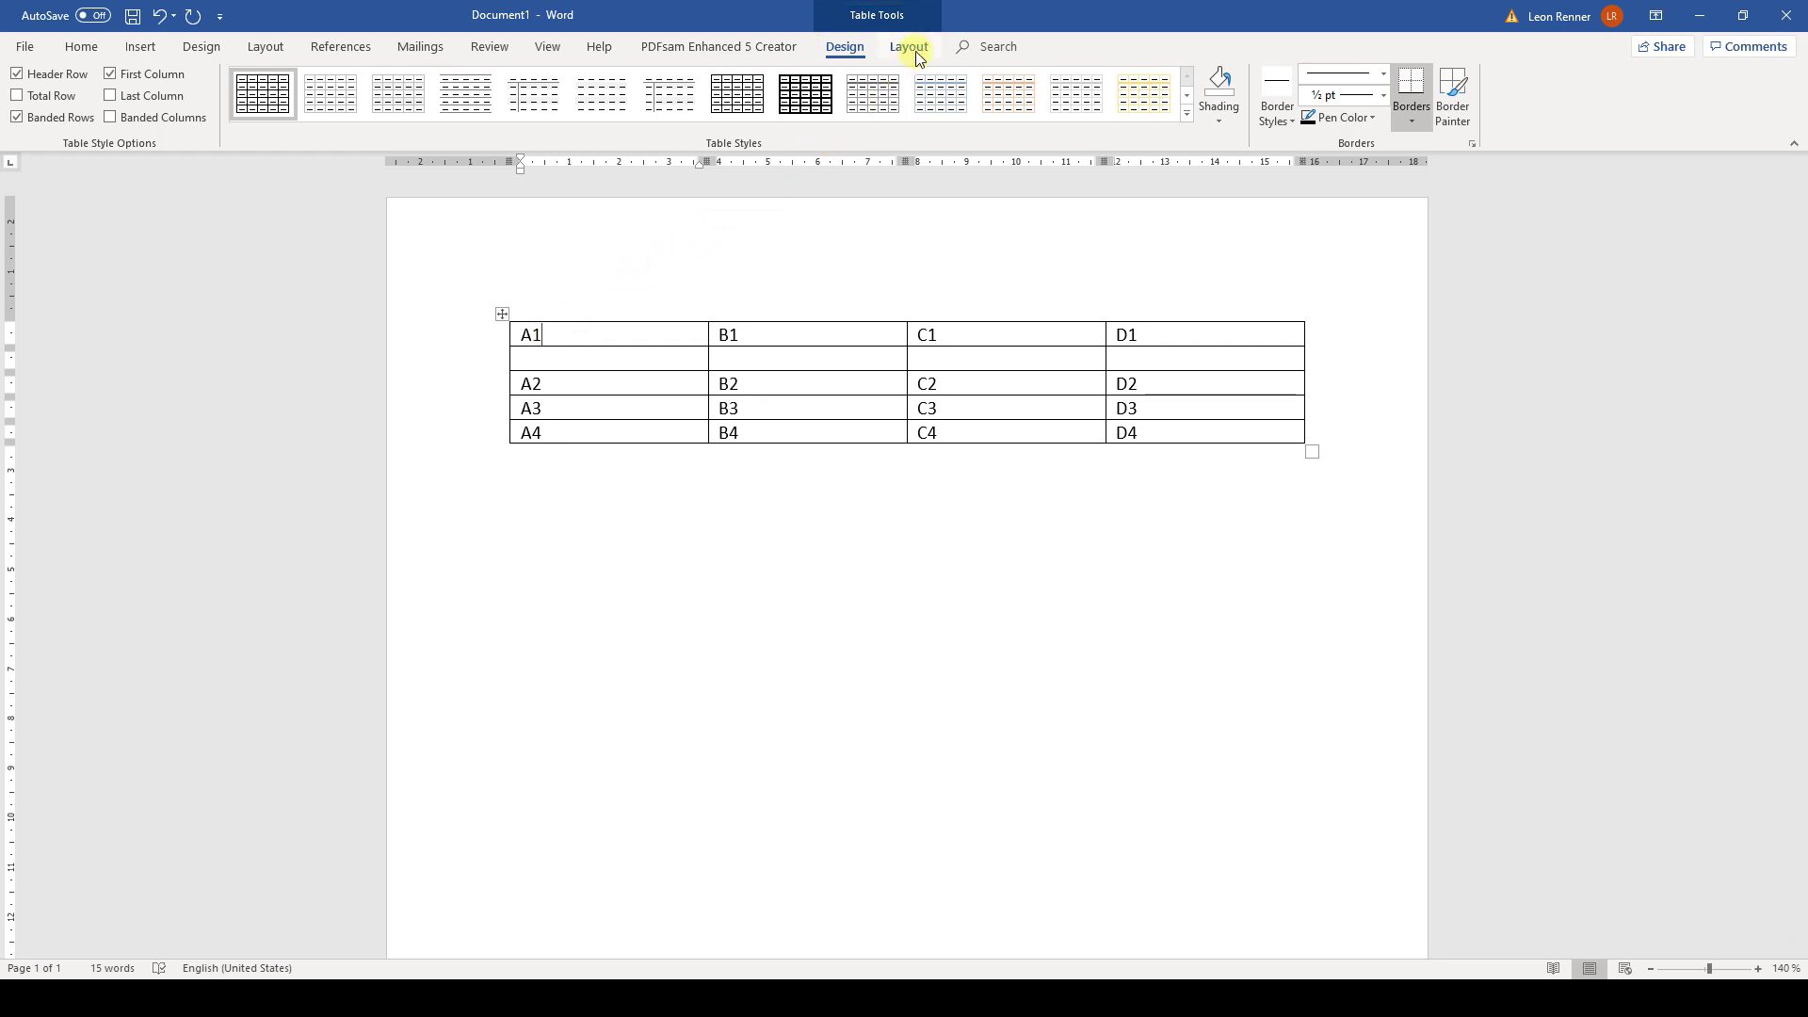
Insert a blank column to the right of column A using the table layout tools
left_click(908, 45)
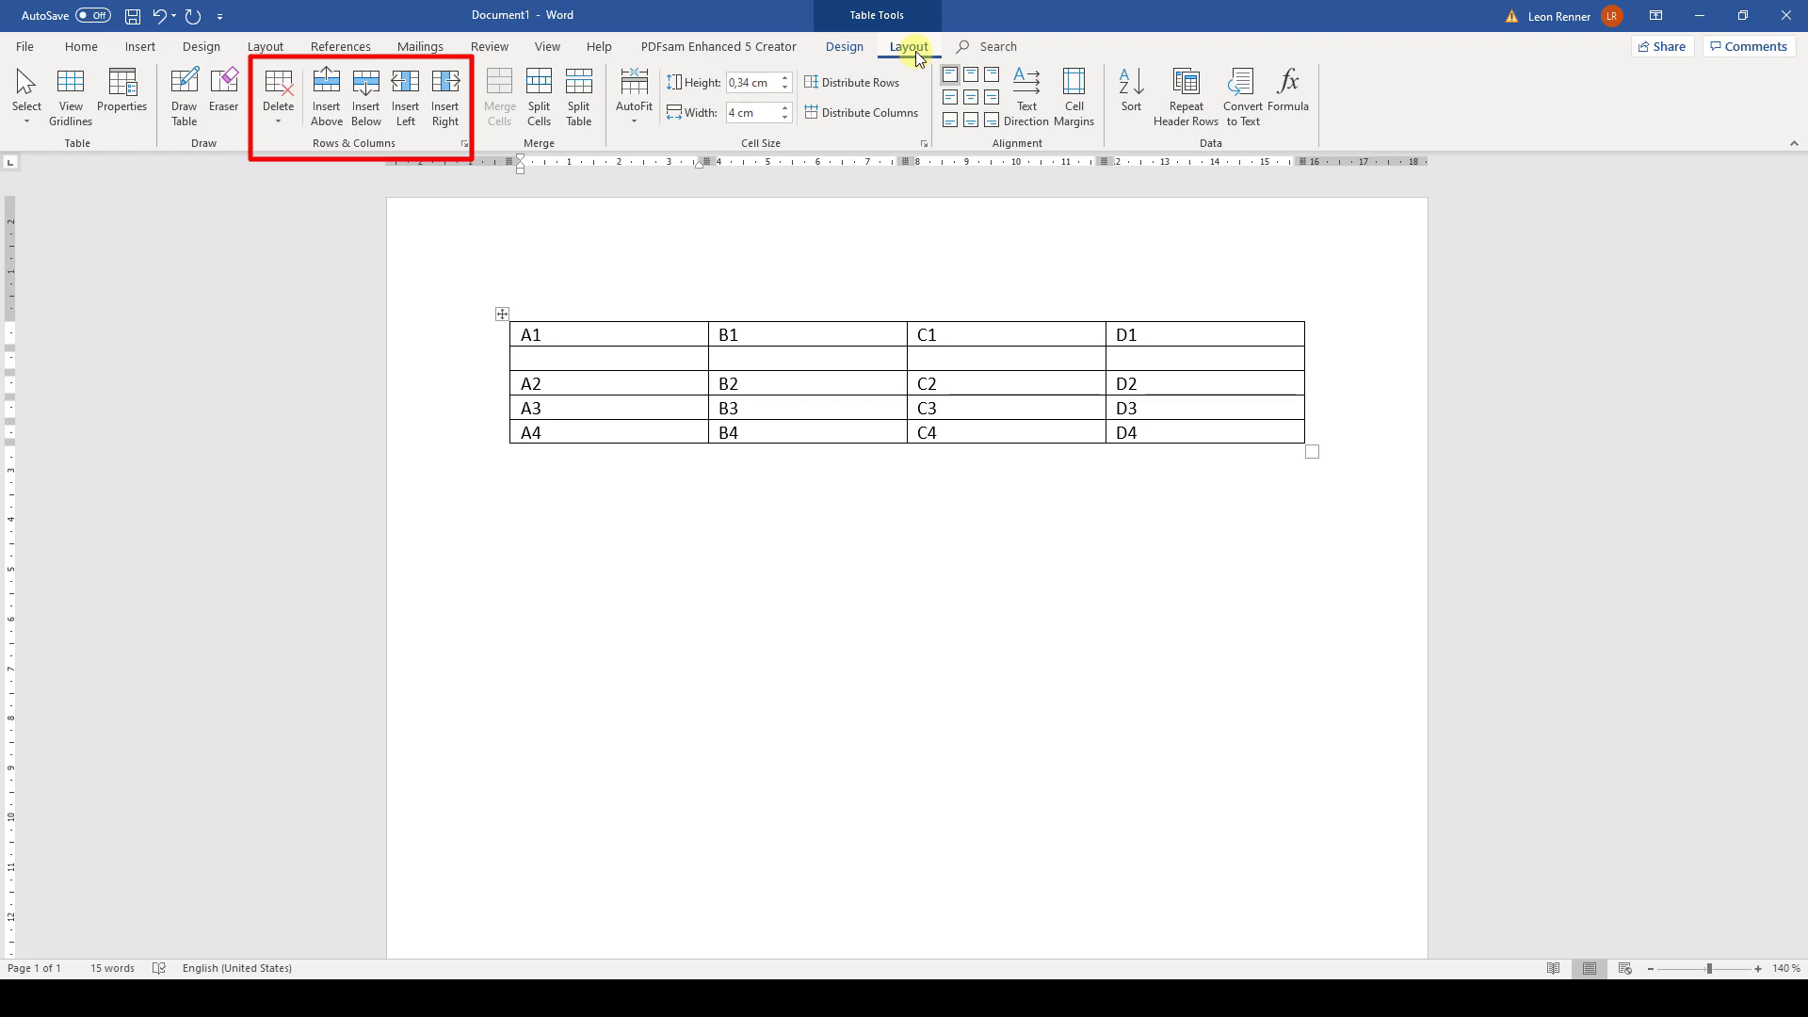
mouse_move(445, 94)
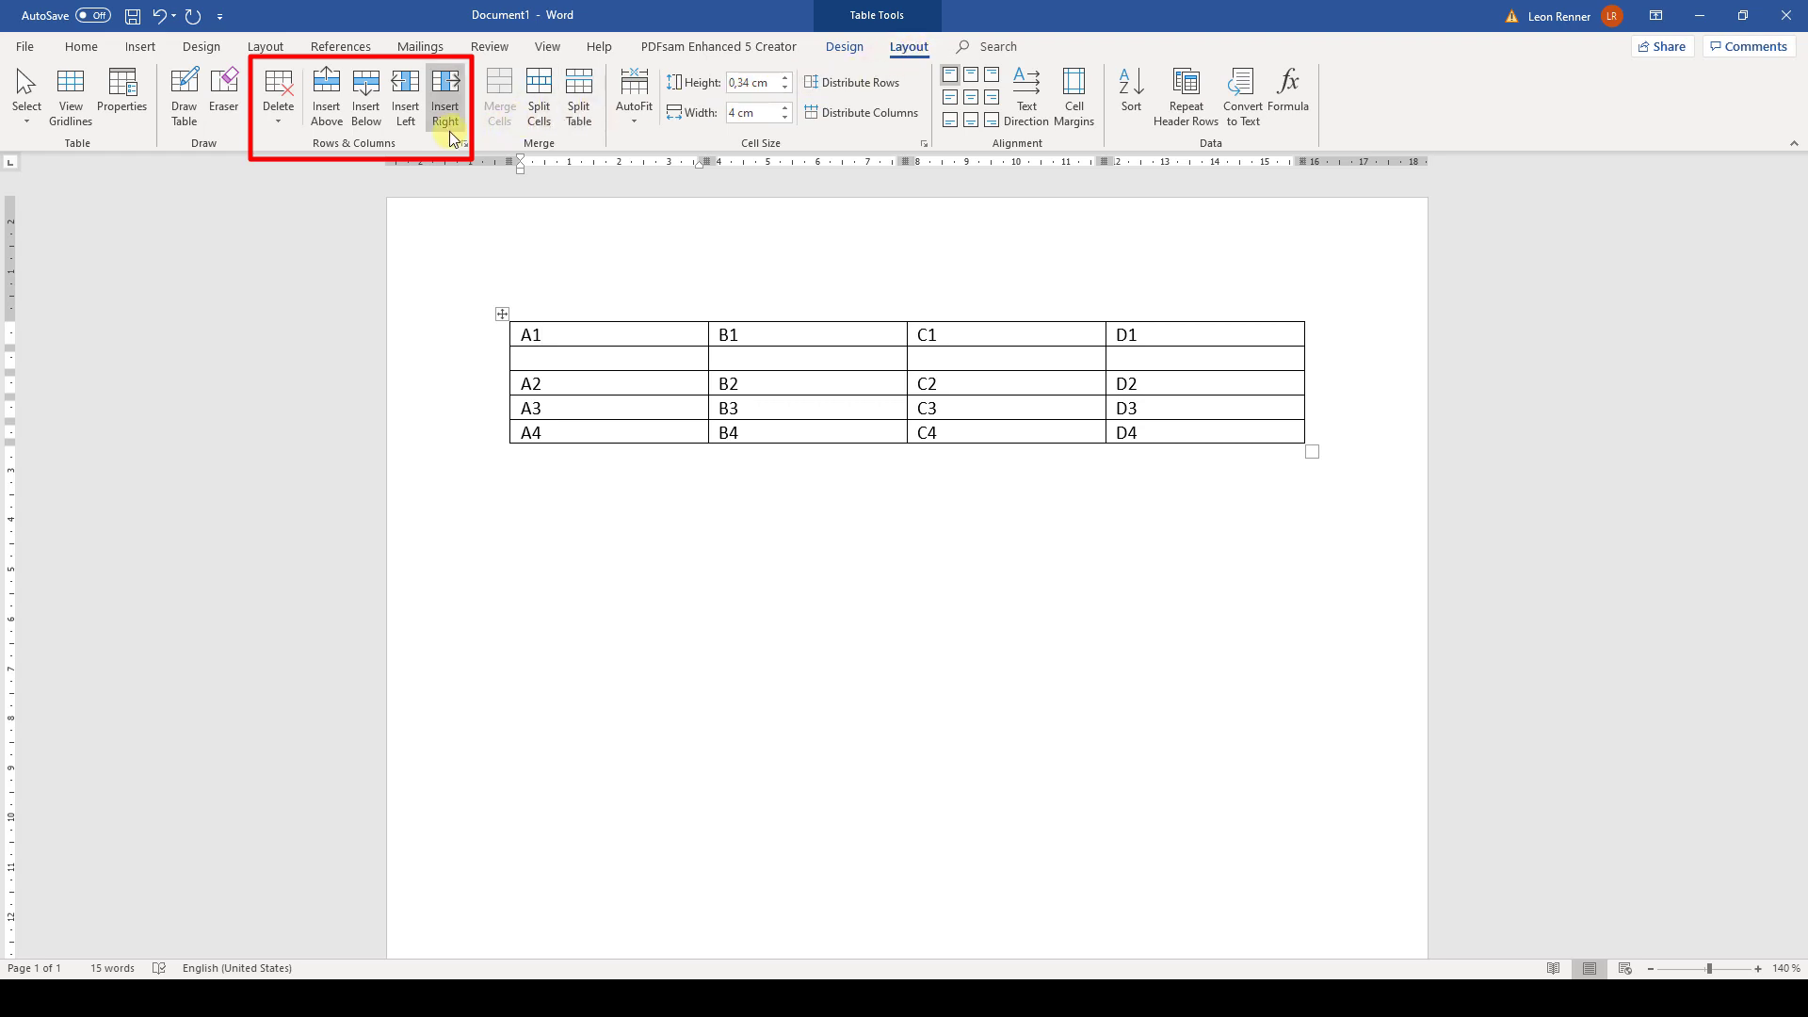
left_click(445, 96)
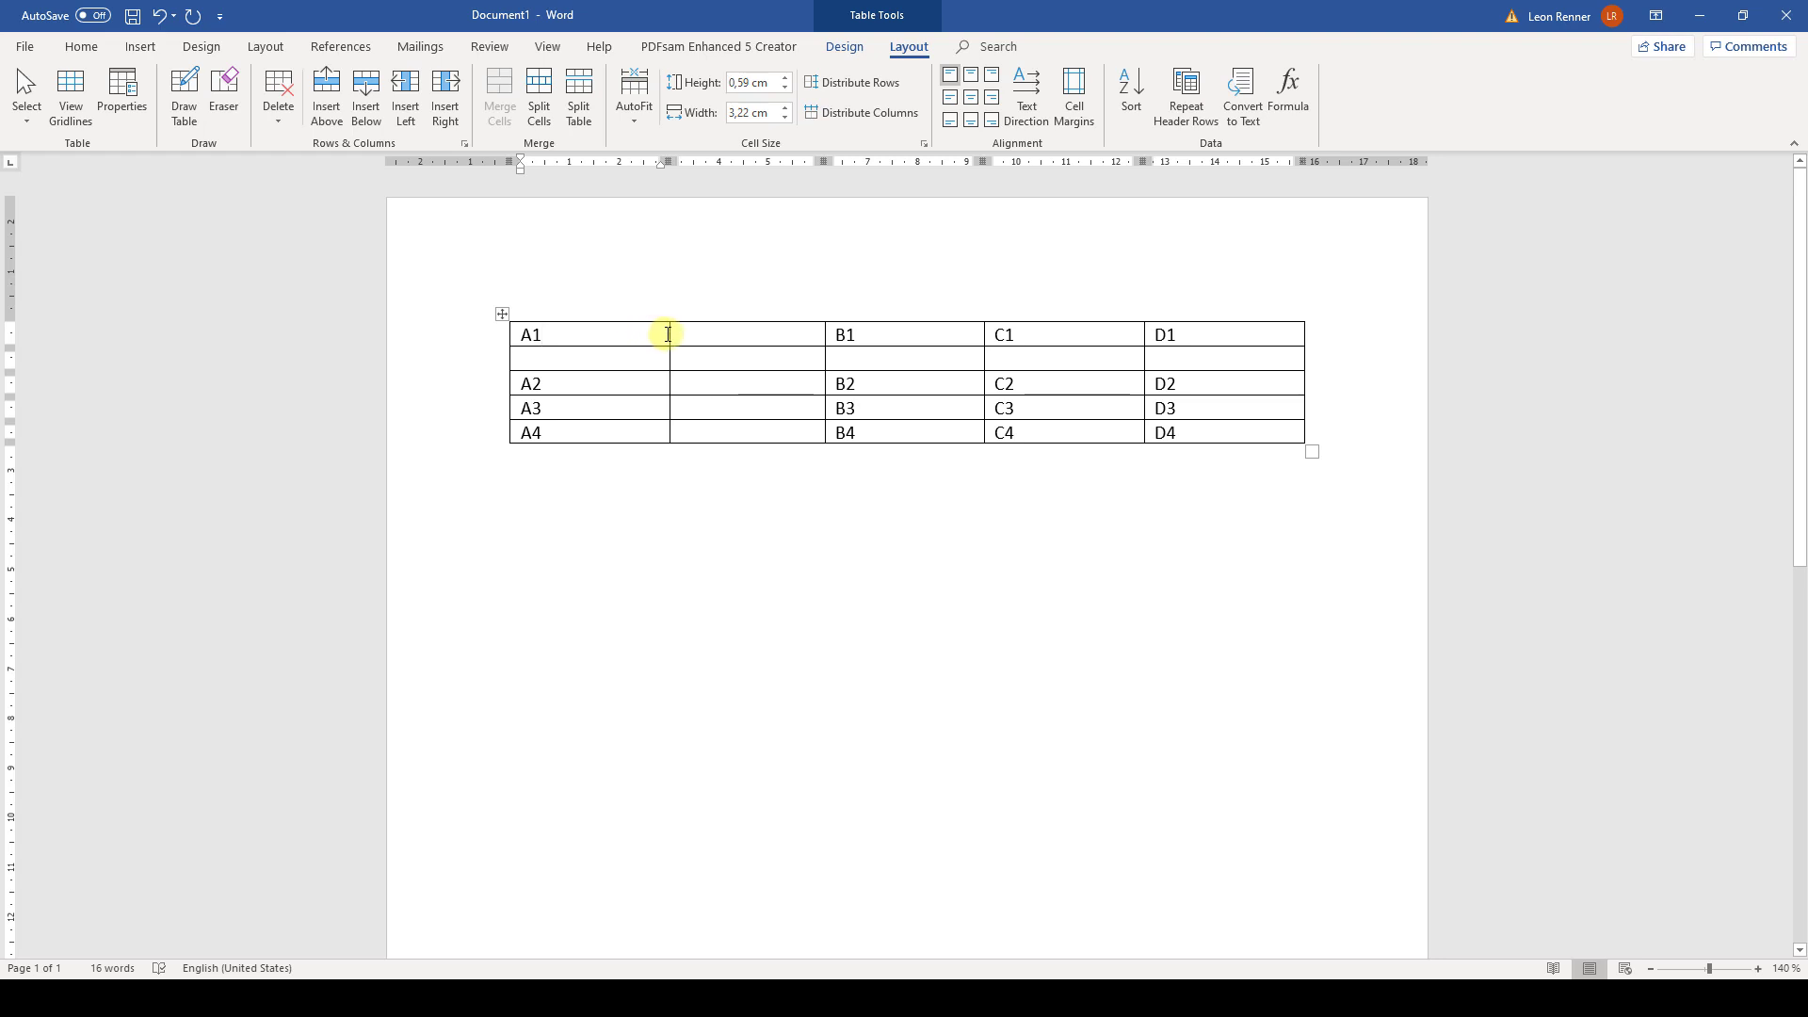
mouse_move(667, 335)
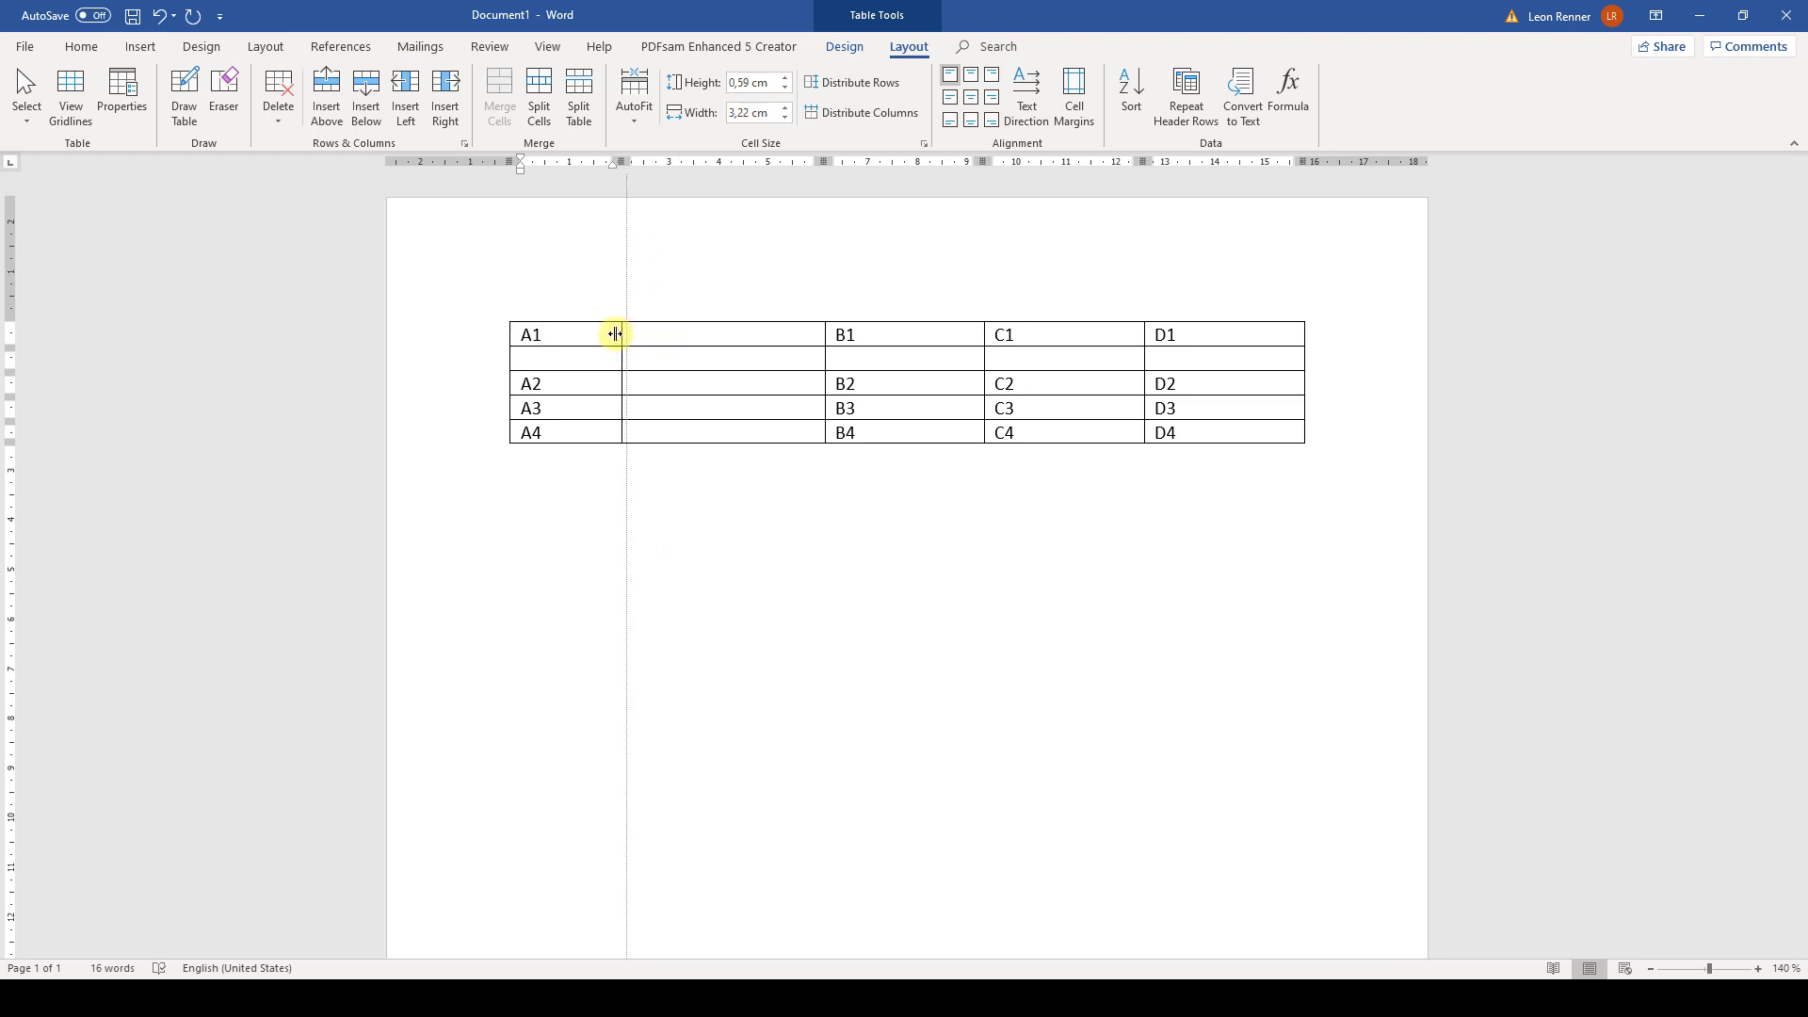
Narrow the A column by dragging its right border leftward
left_click_drag(614, 335, 573, 336)
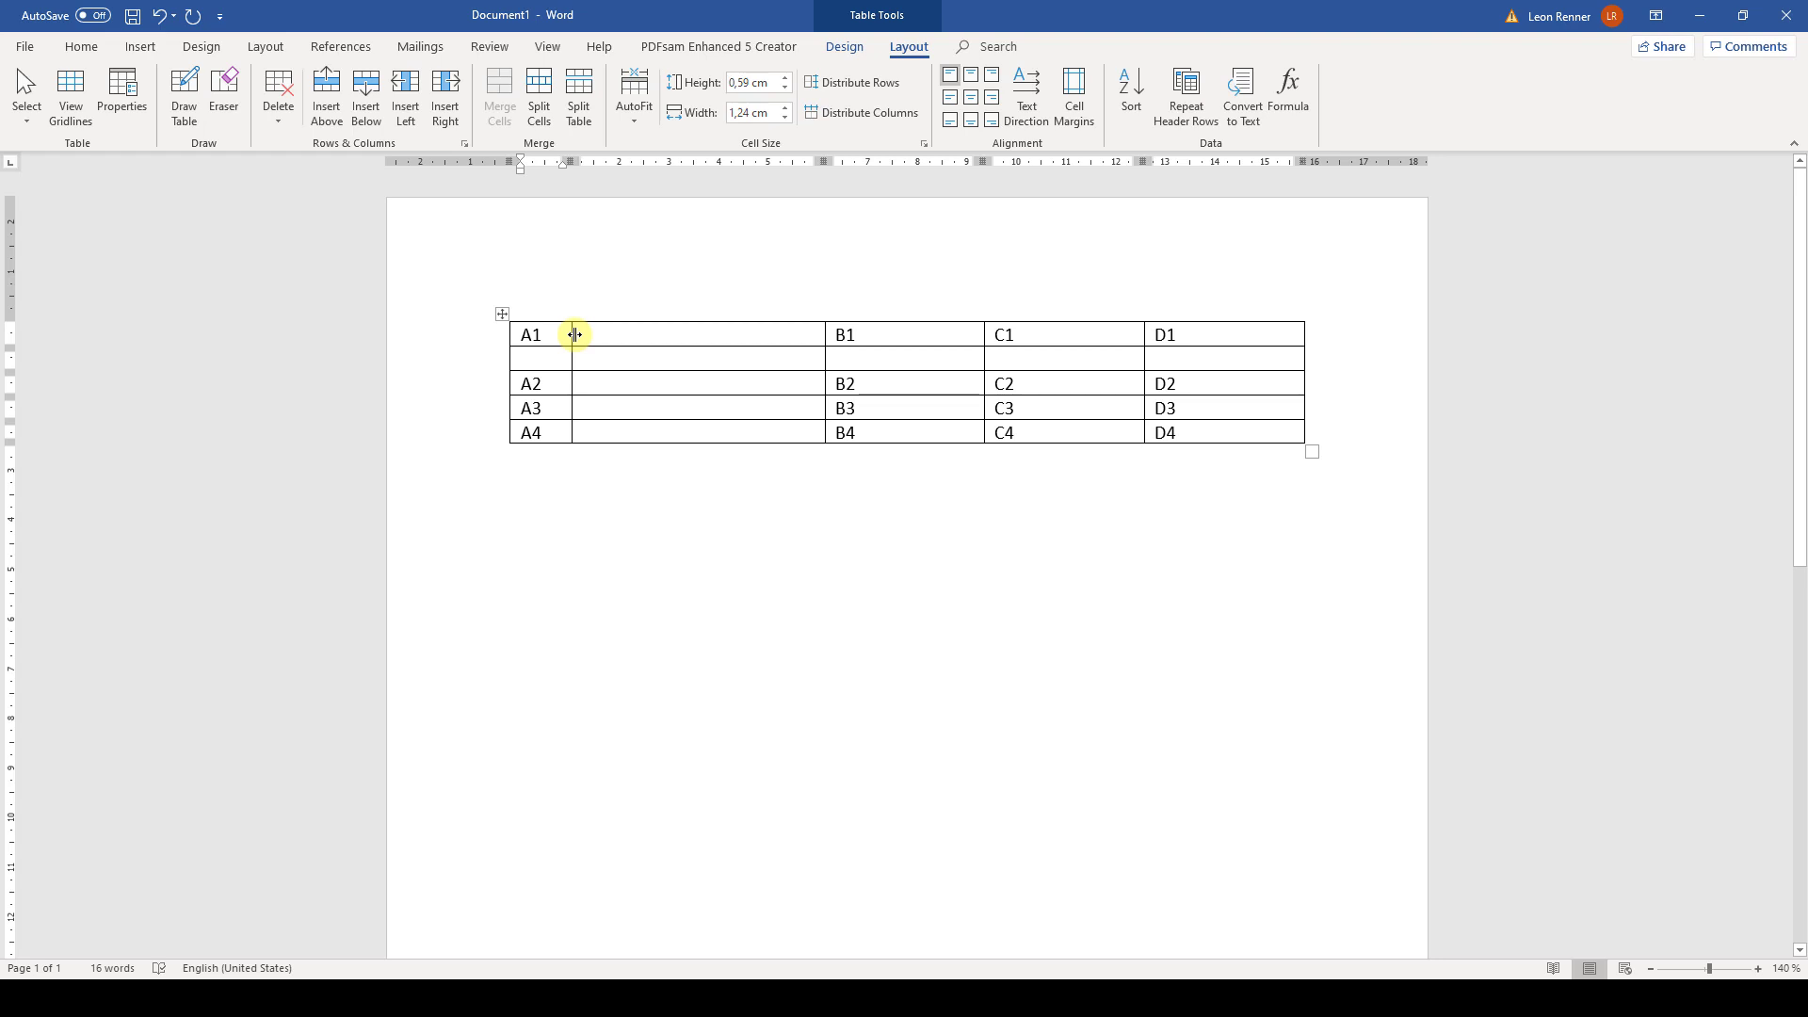
mouse_move(512, 335)
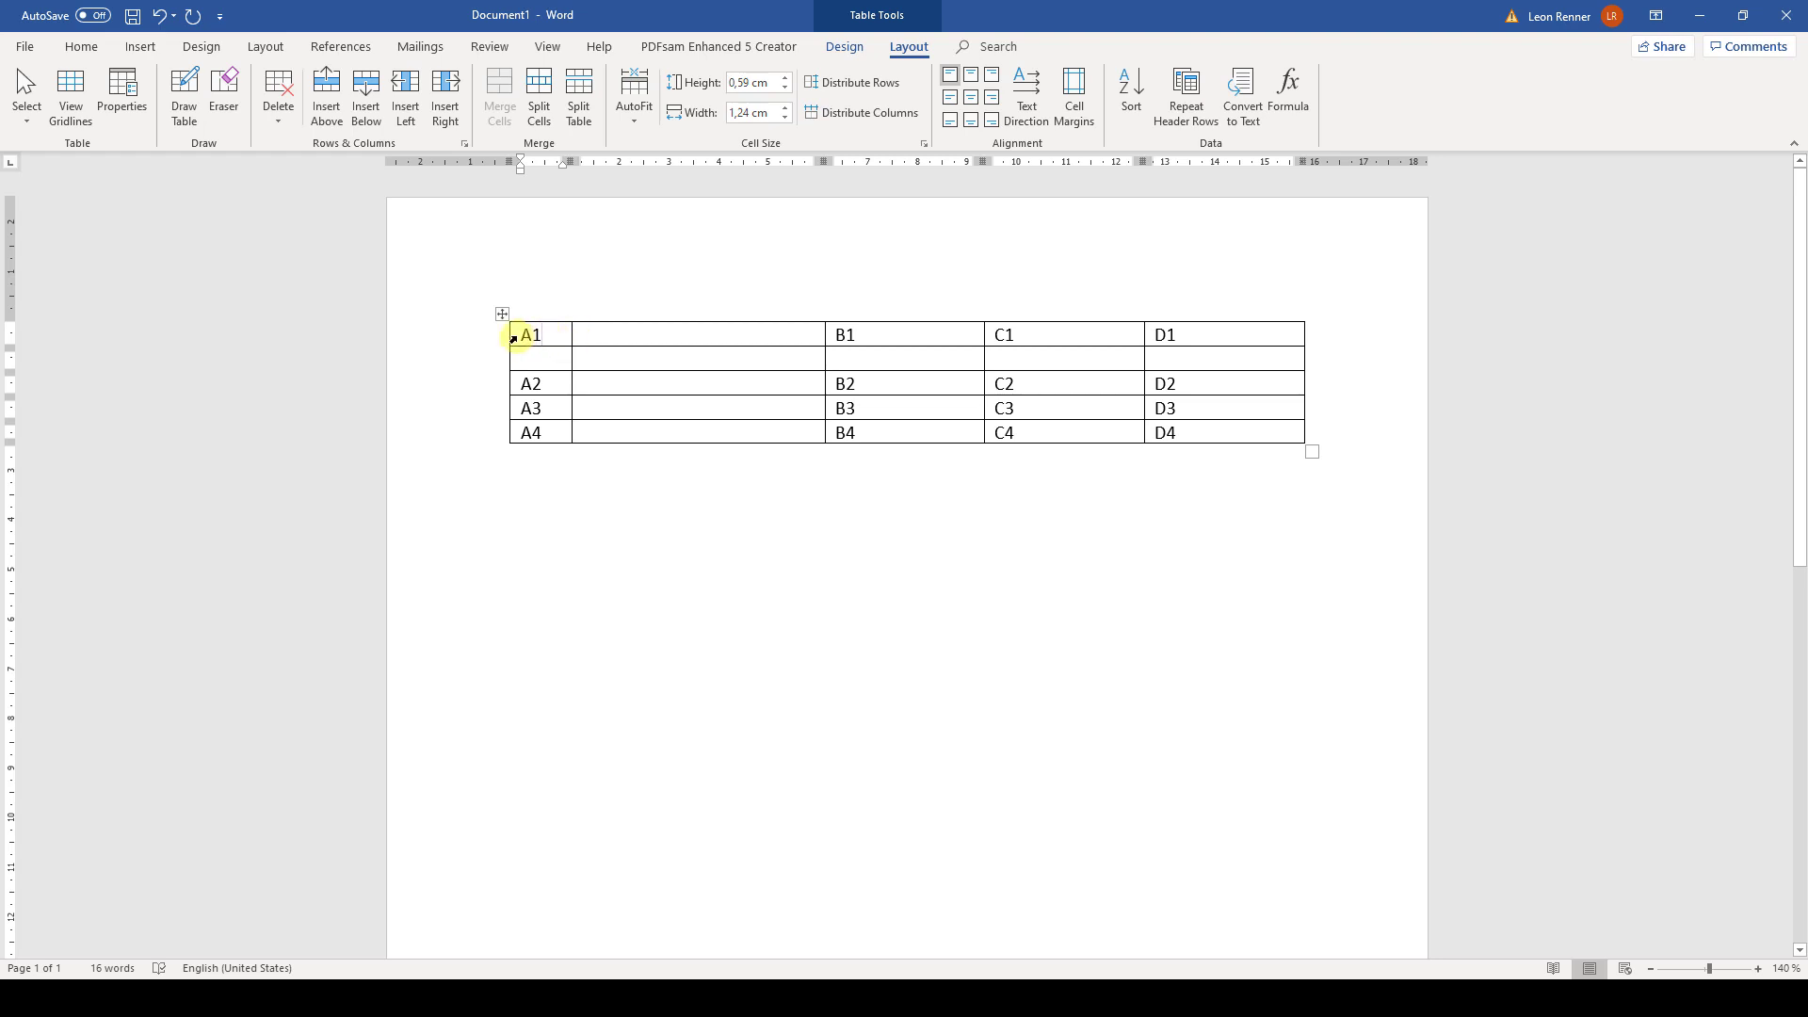
mouse_move(506, 348)
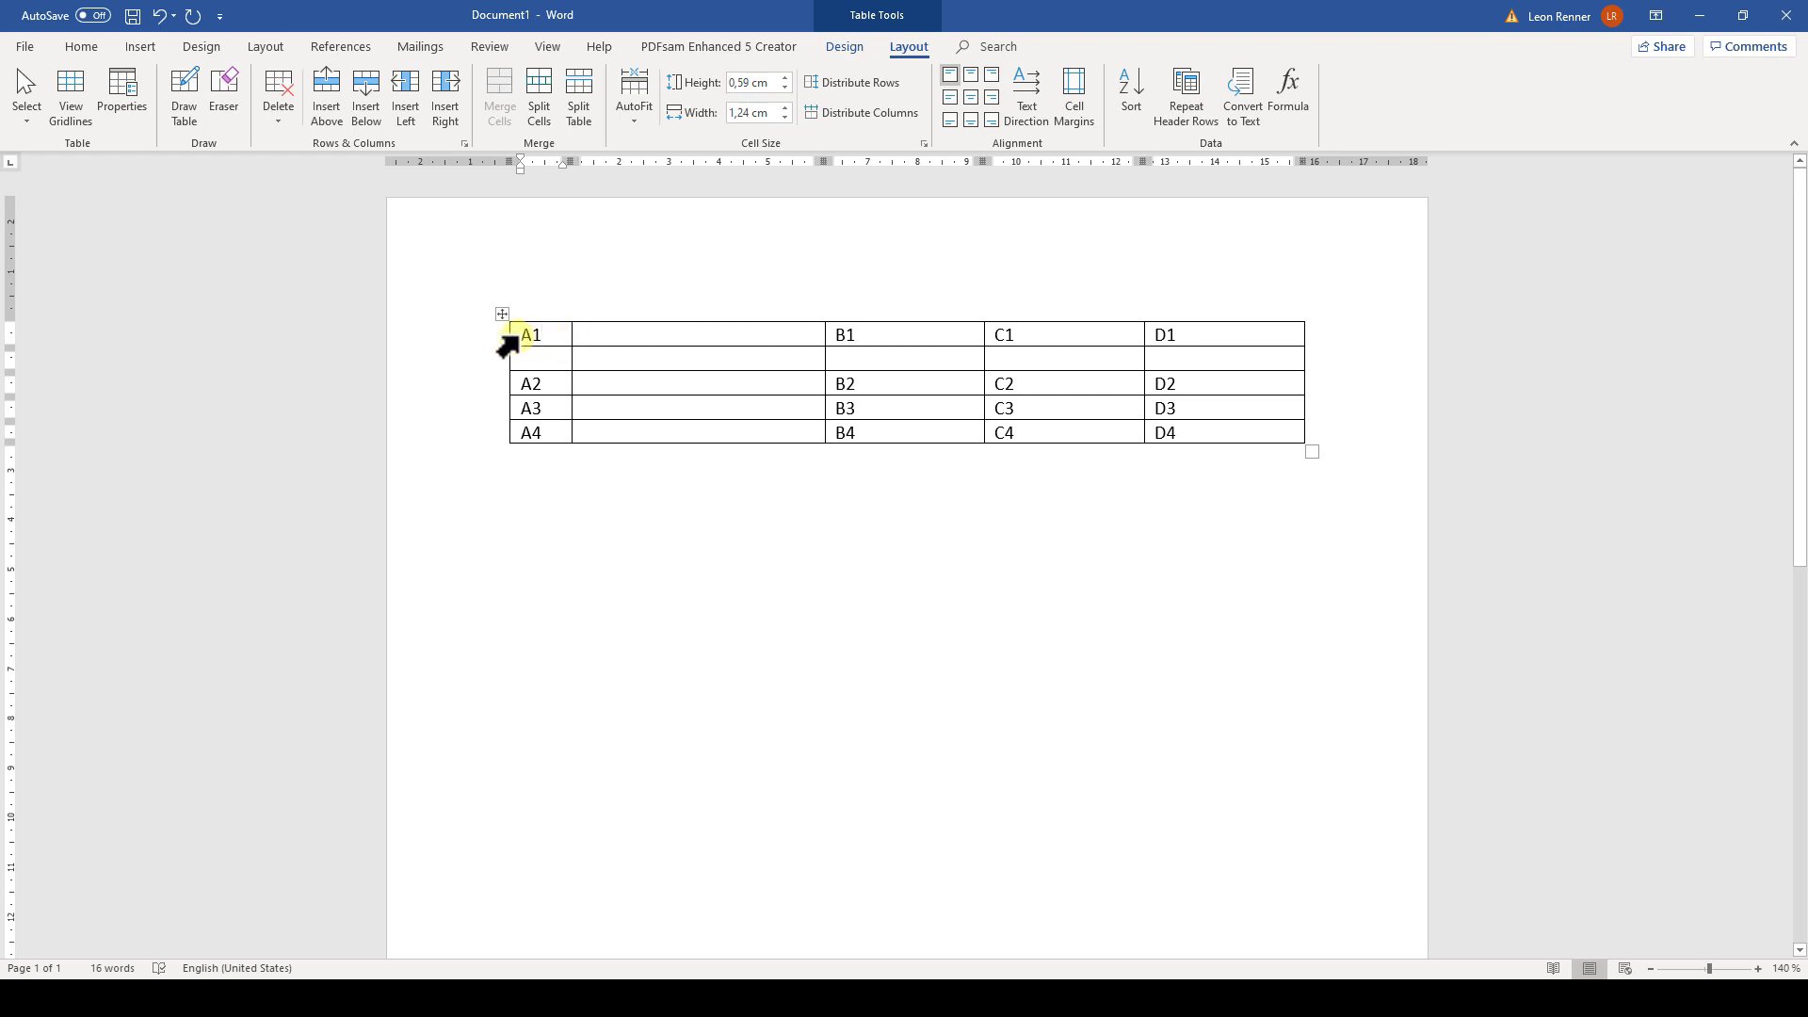
Select the whole table so its columns share a uniform 2 cm width
right_click(531, 336)
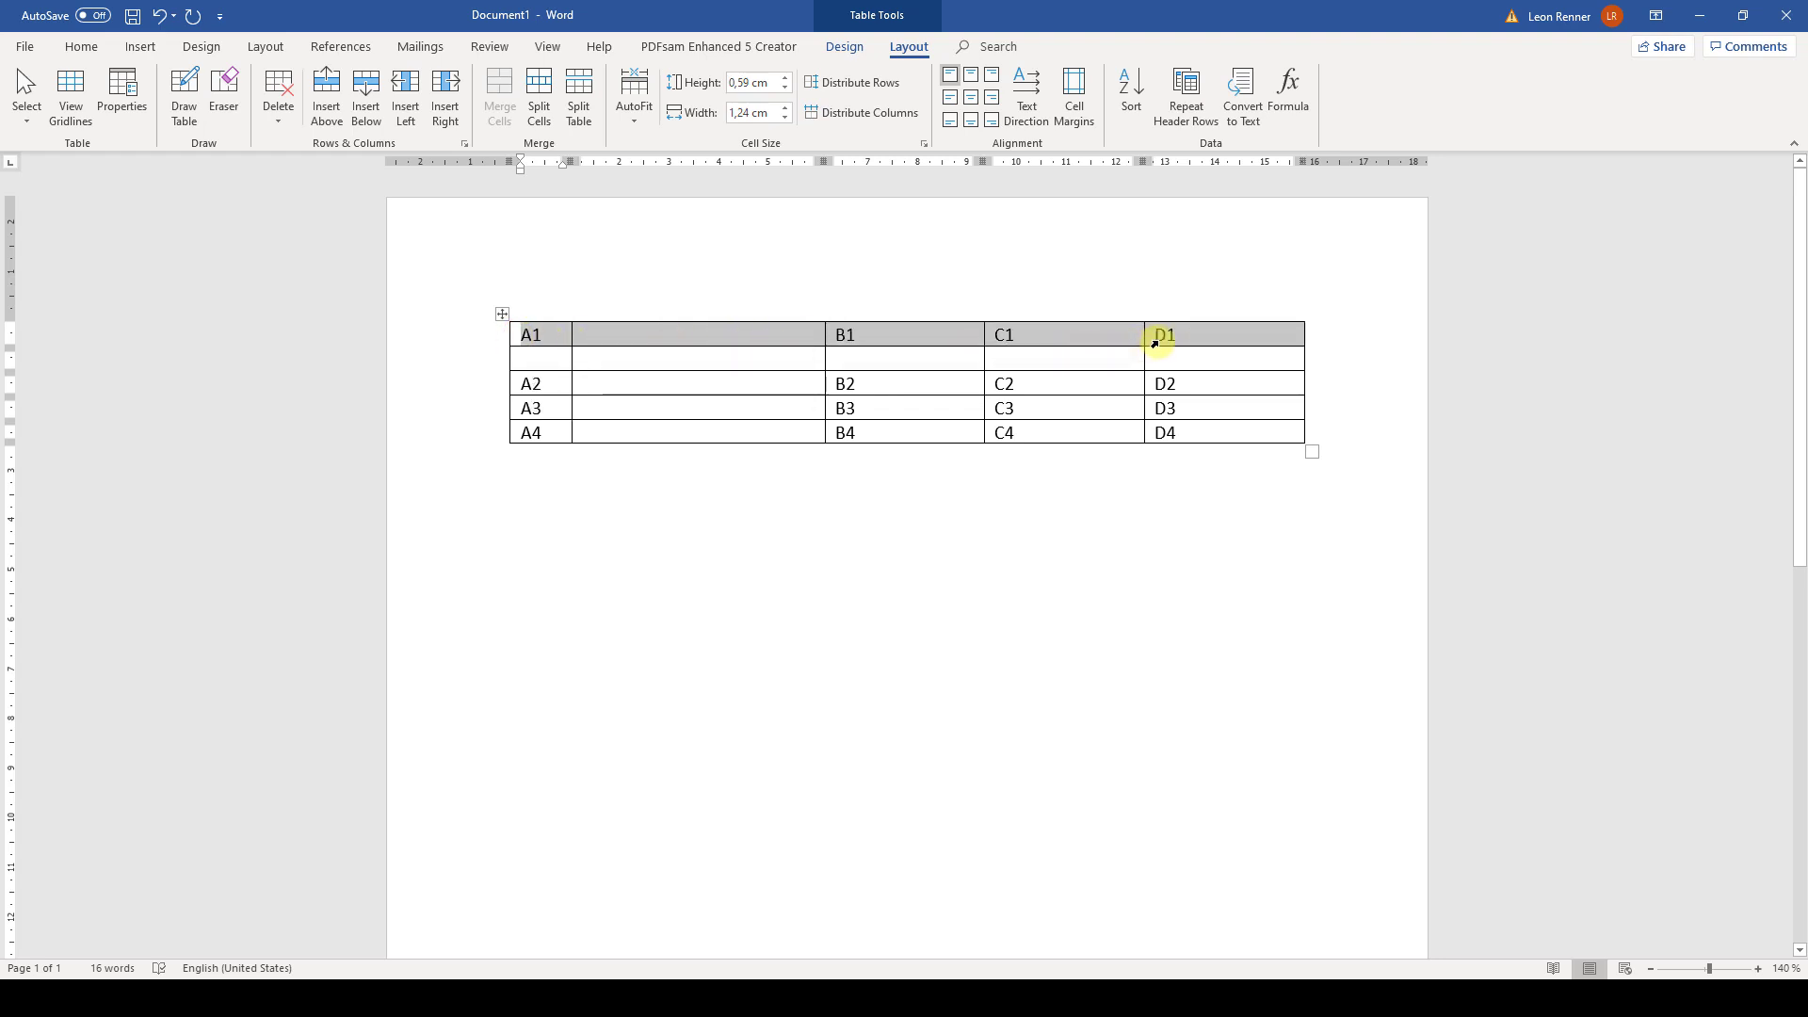
right_click(1162, 336)
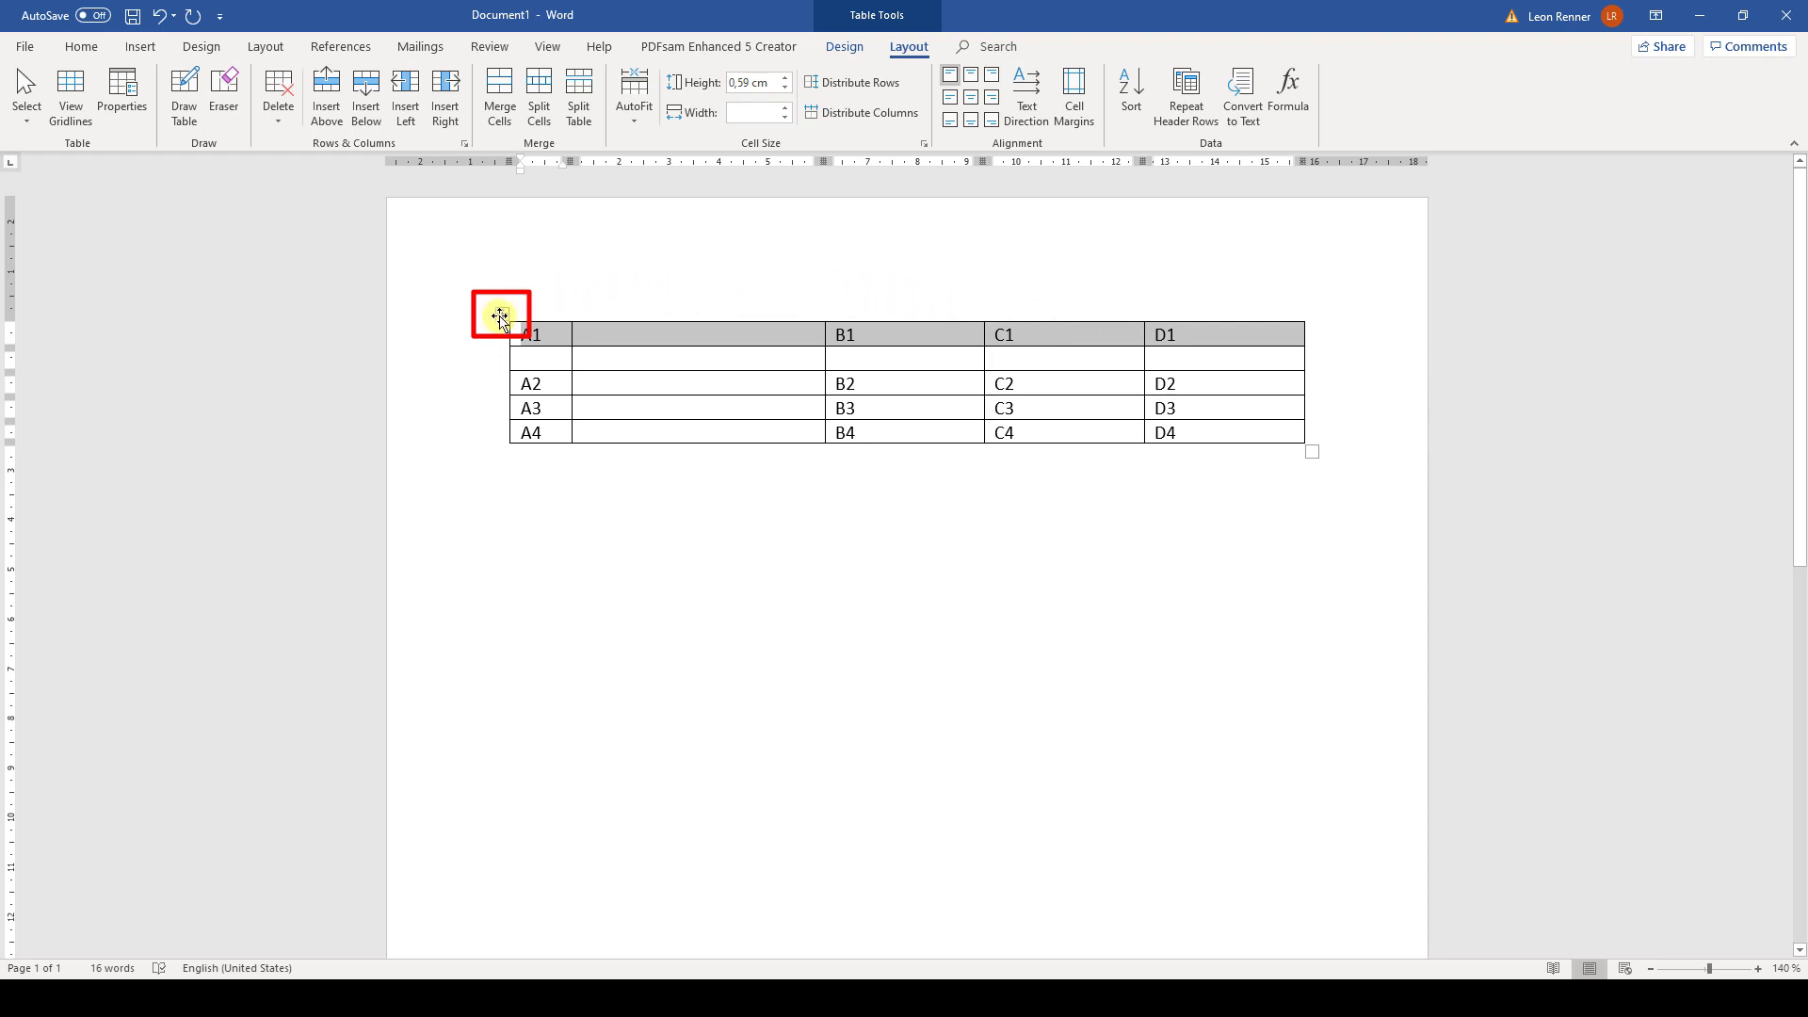
left_click(500, 315)
type("2")
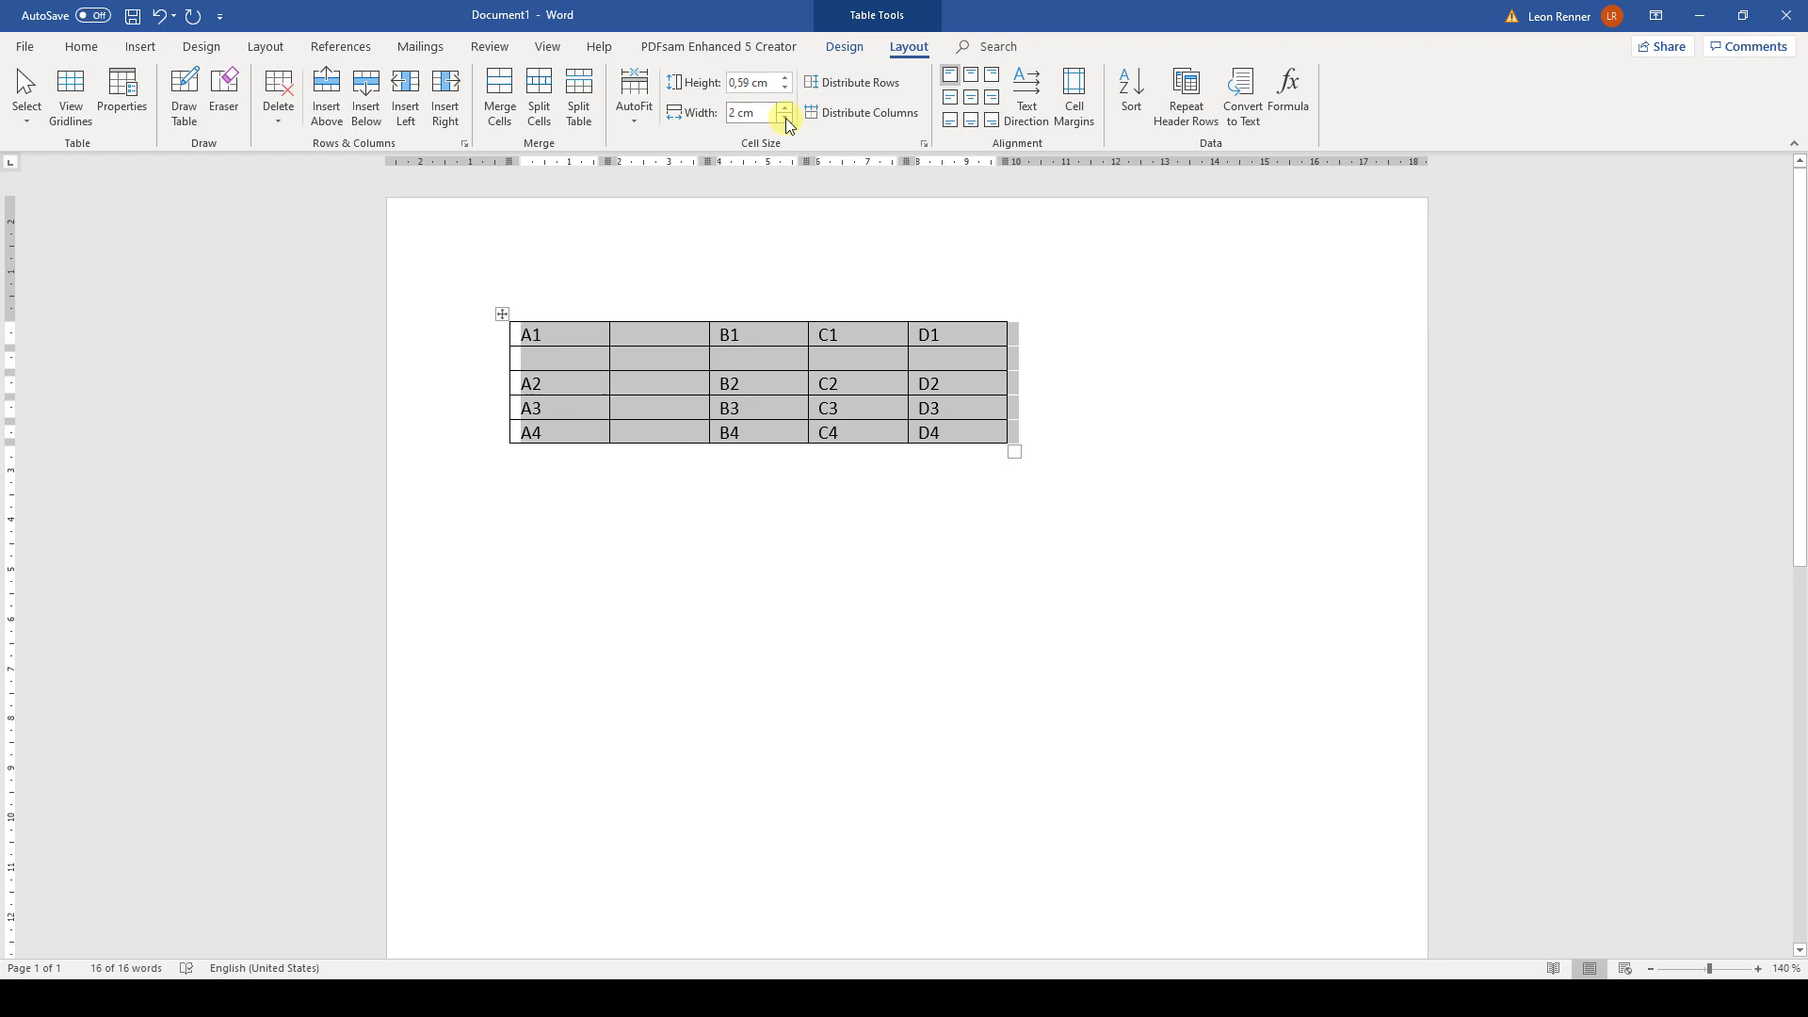
Lower the cell width of all table columns to 1,7 cm
left_click(785, 116)
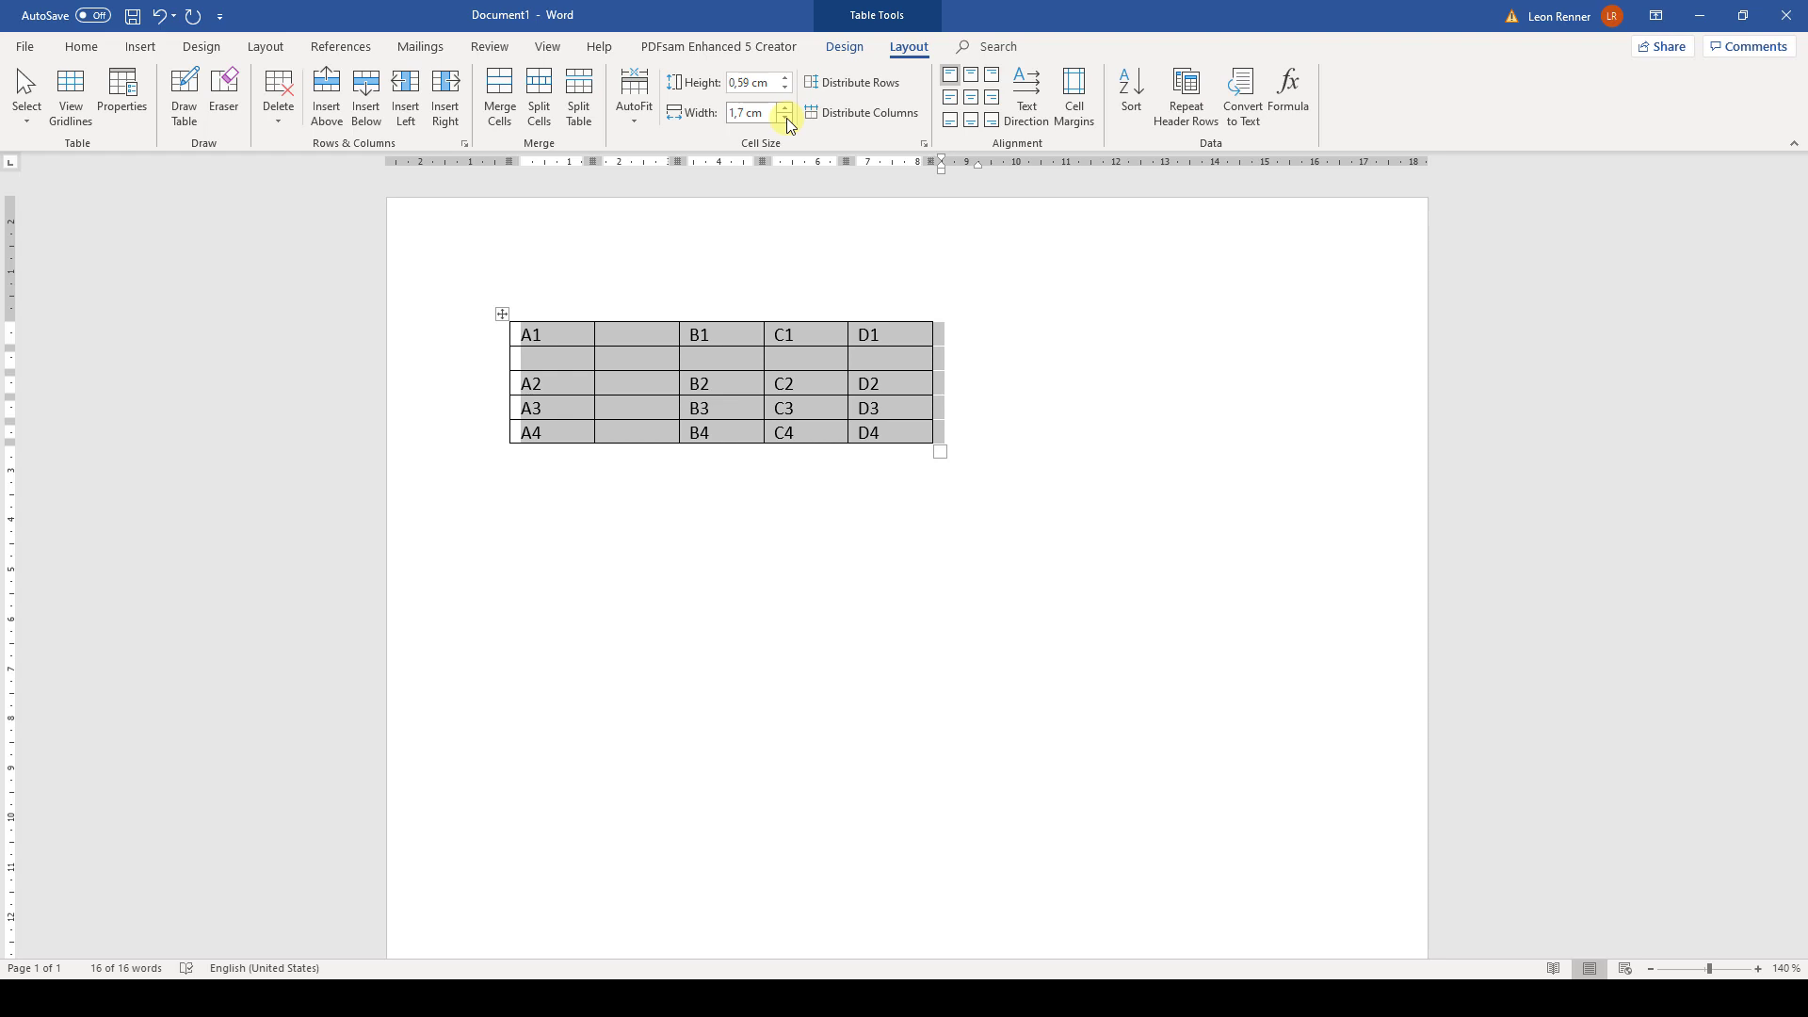
mouse_move(633, 96)
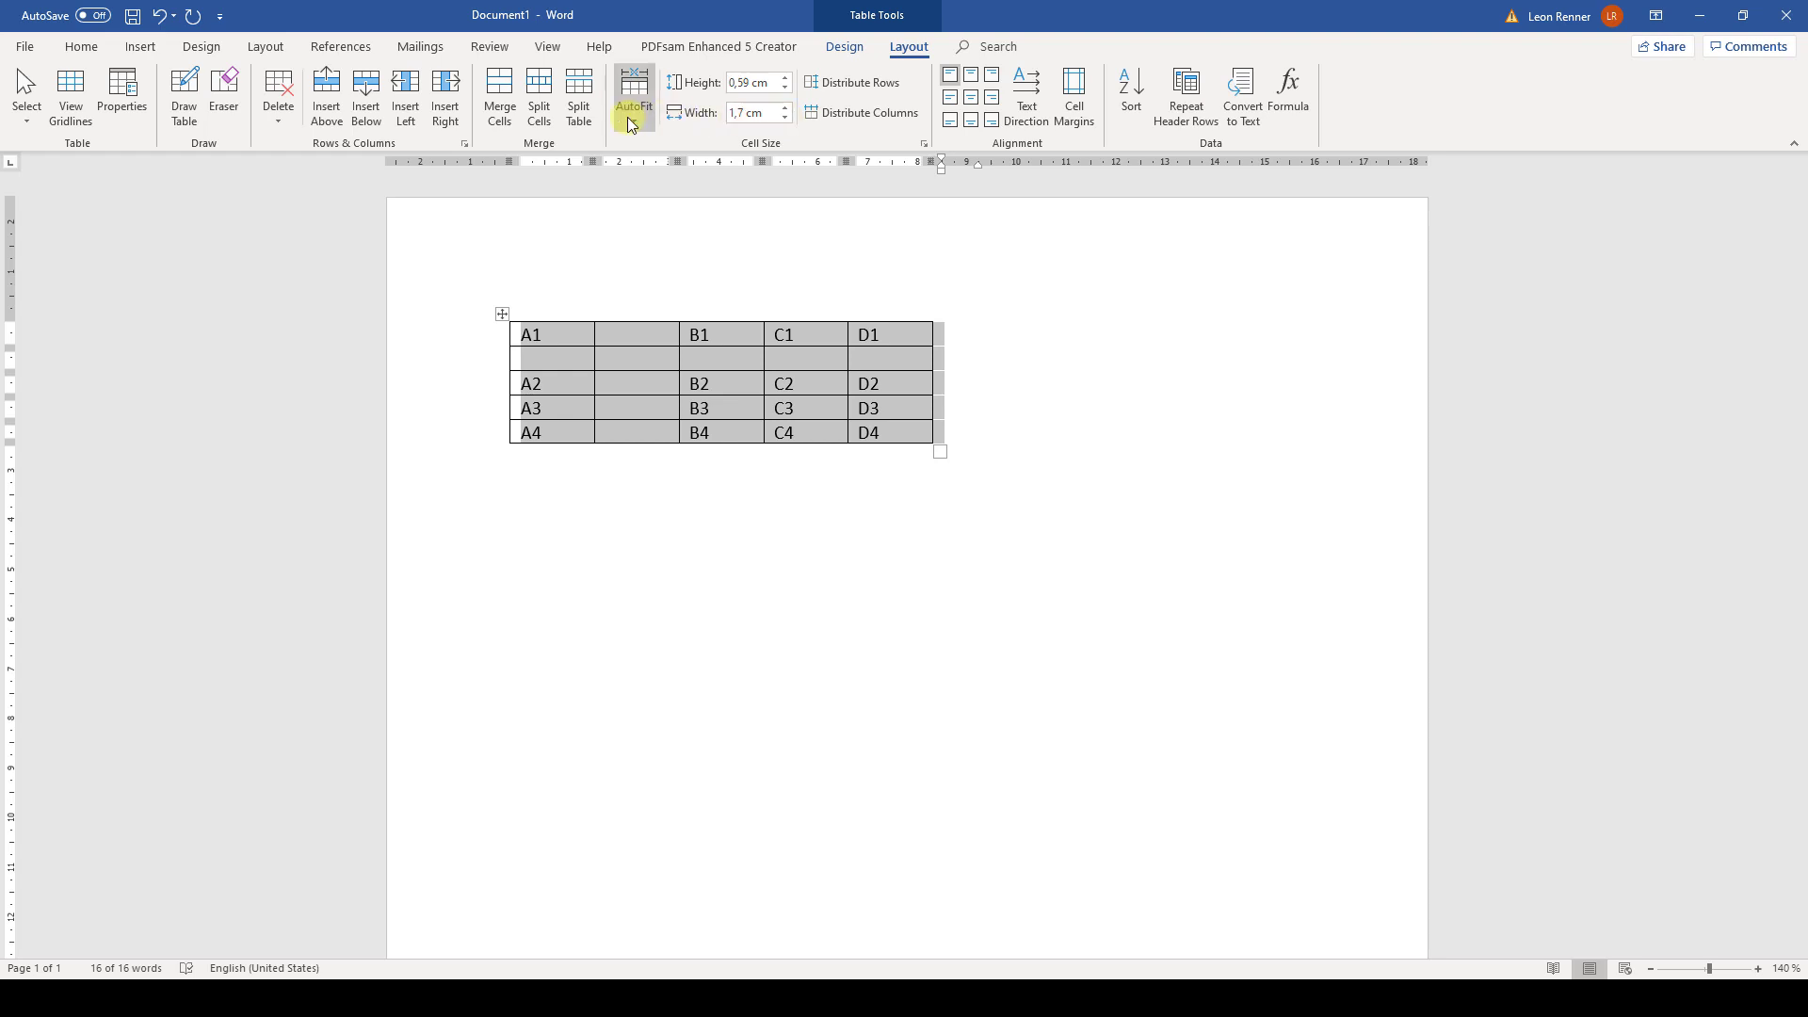
AutoFit the table to contents, then to window width, and distribute columns evenly at 3.2 cm
left_click(633, 92)
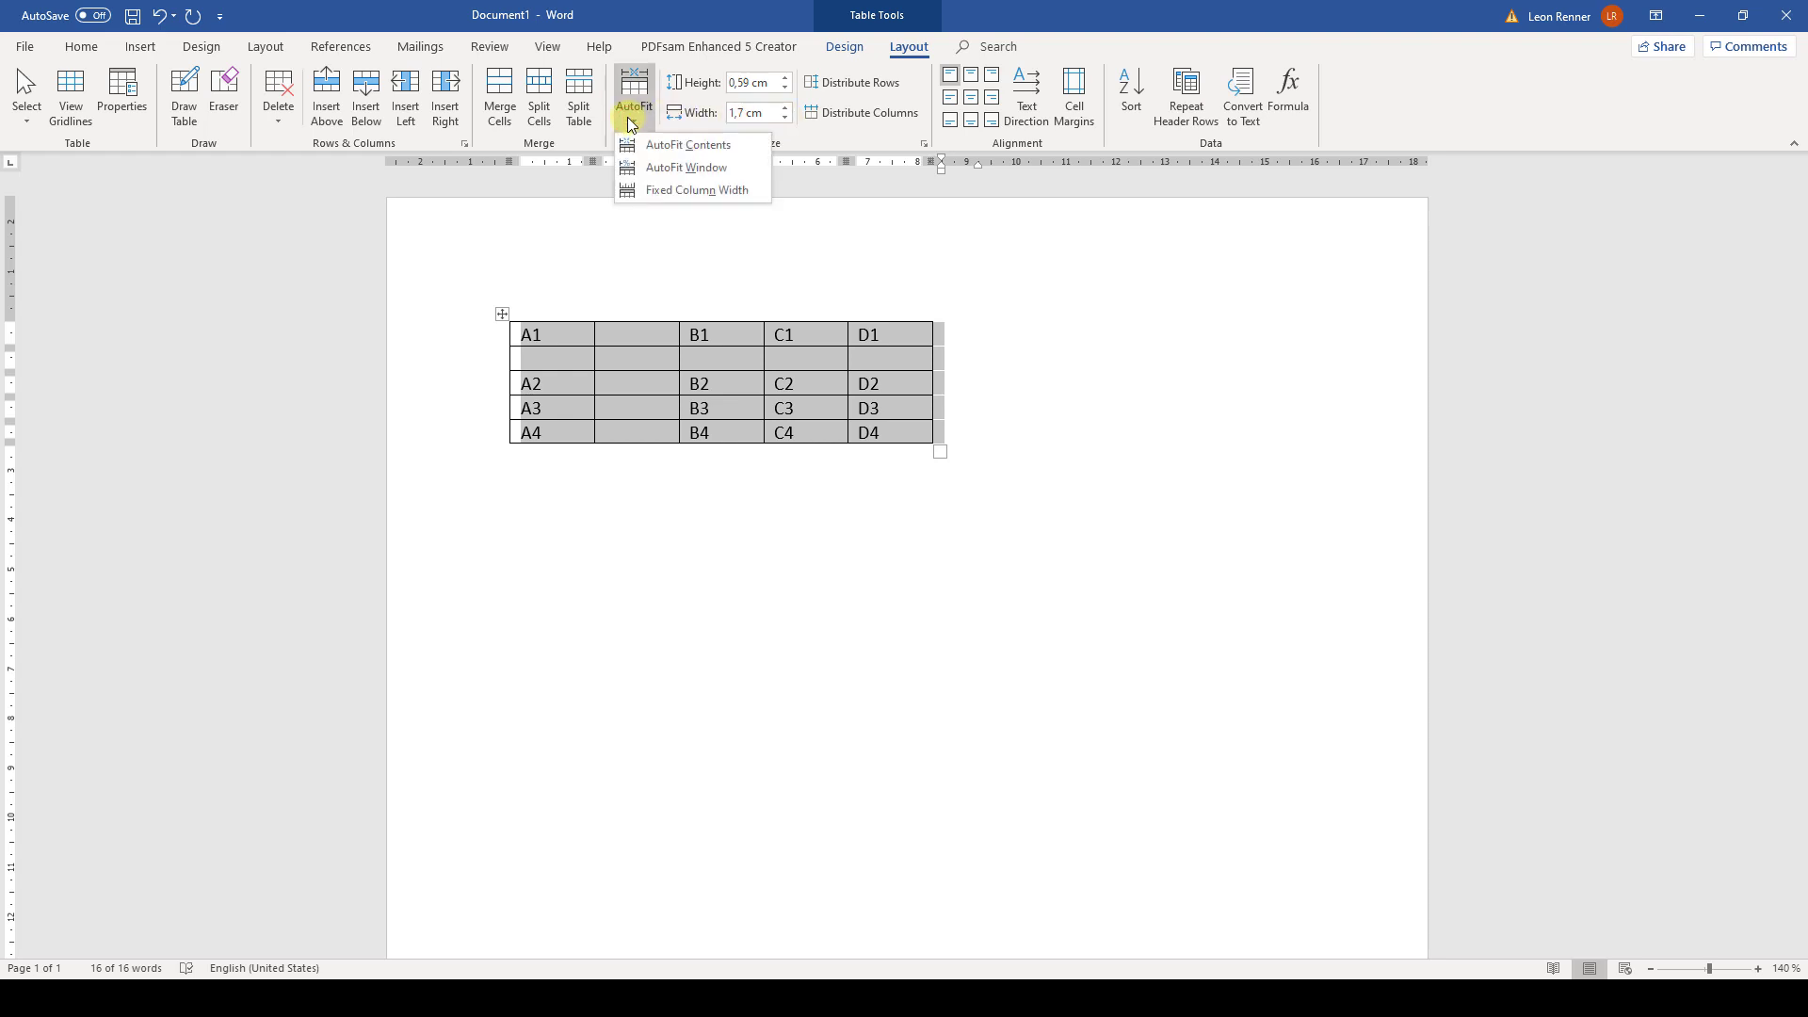
left_click(685, 145)
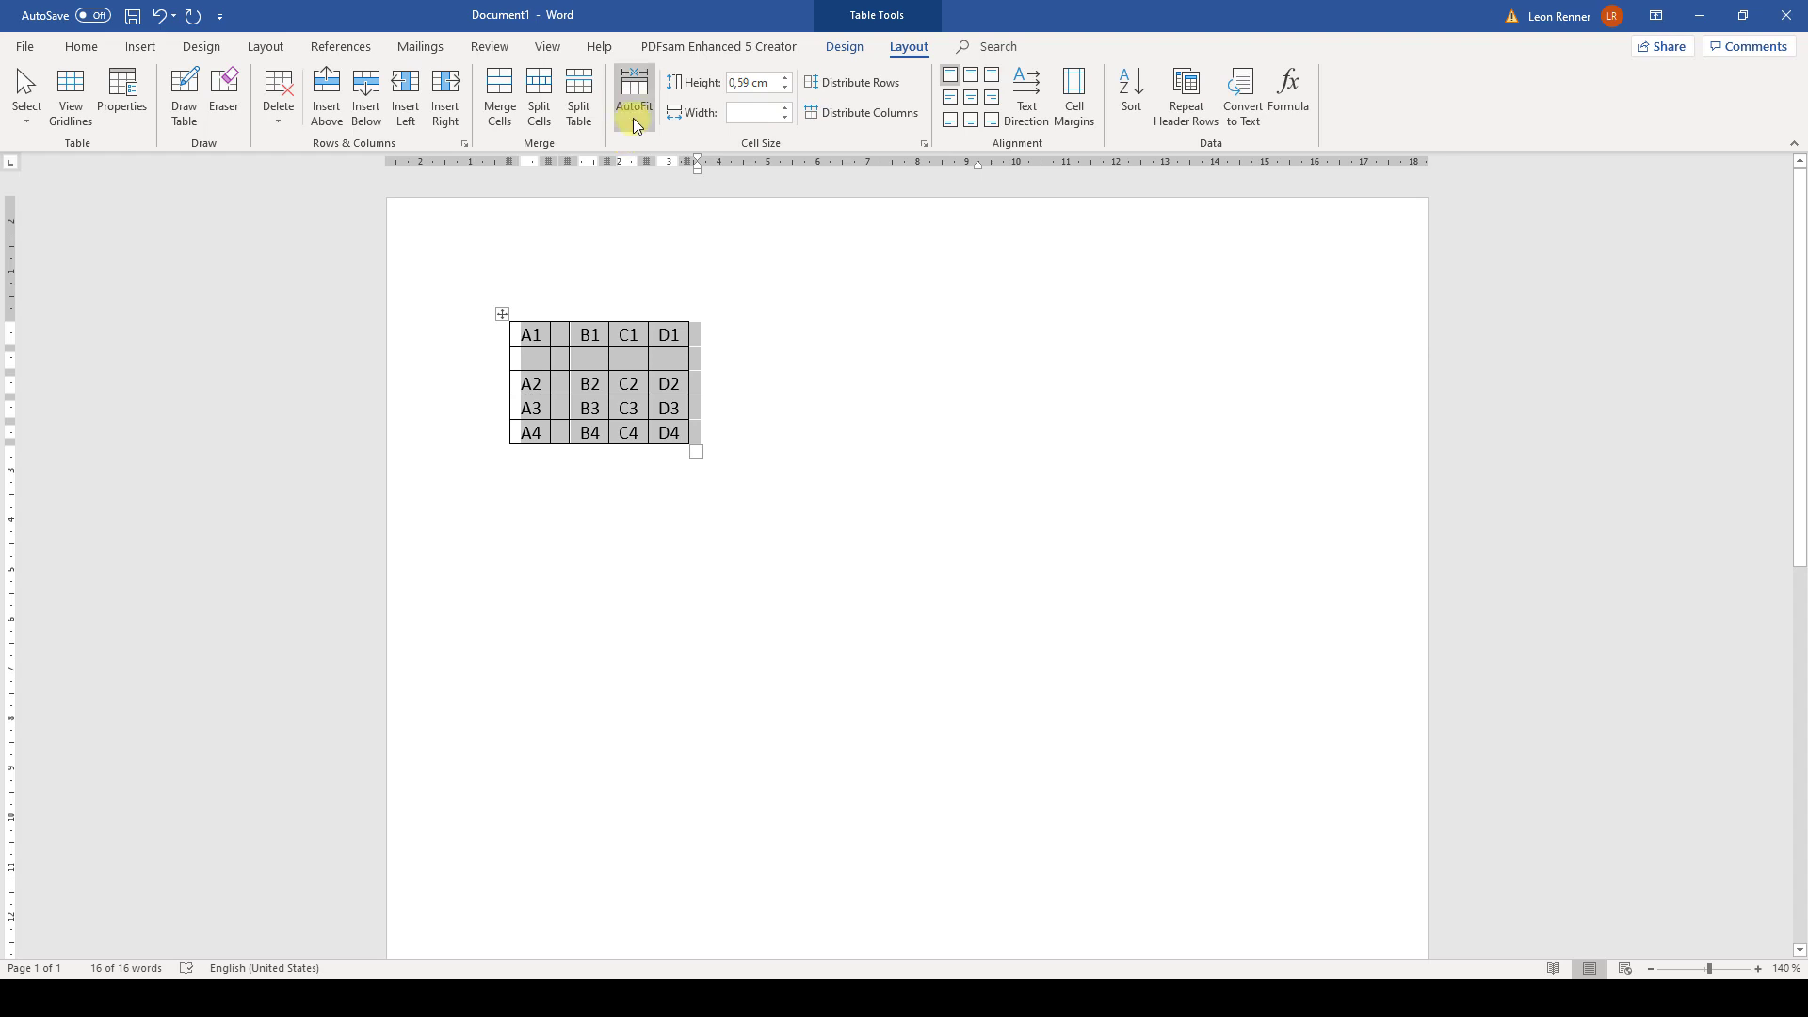
left_click(633, 94)
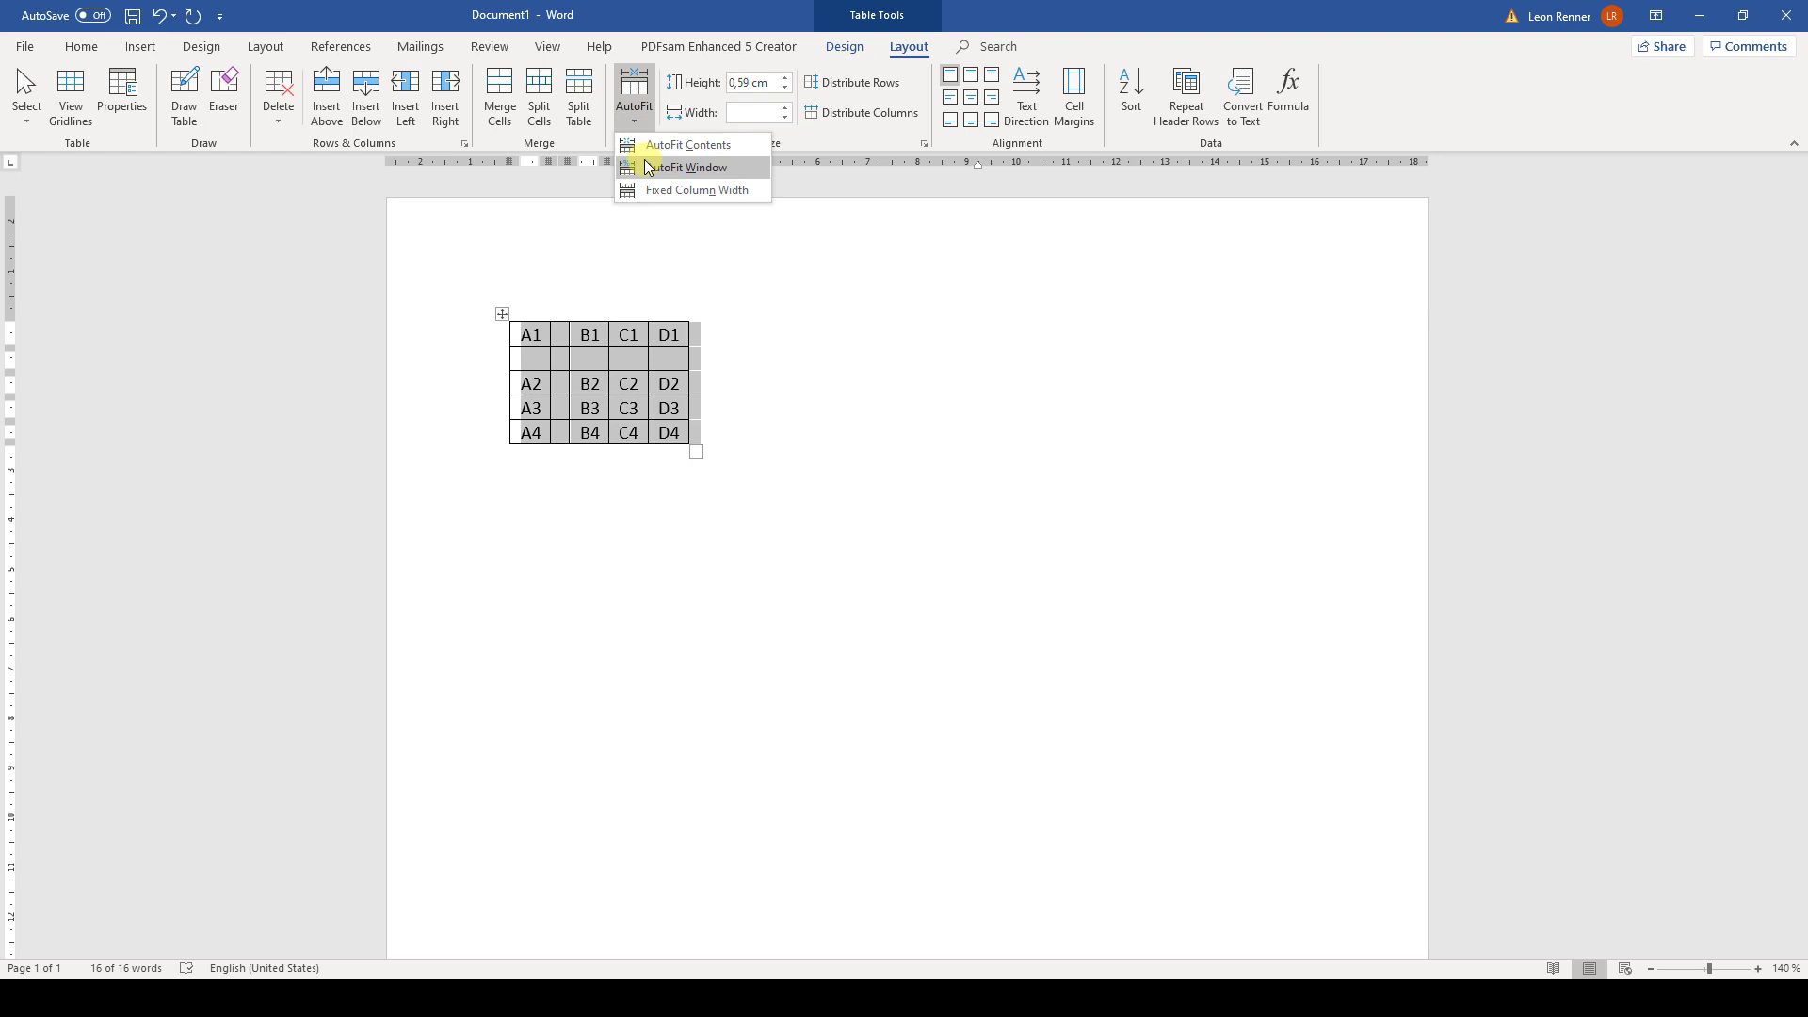
left_click(685, 167)
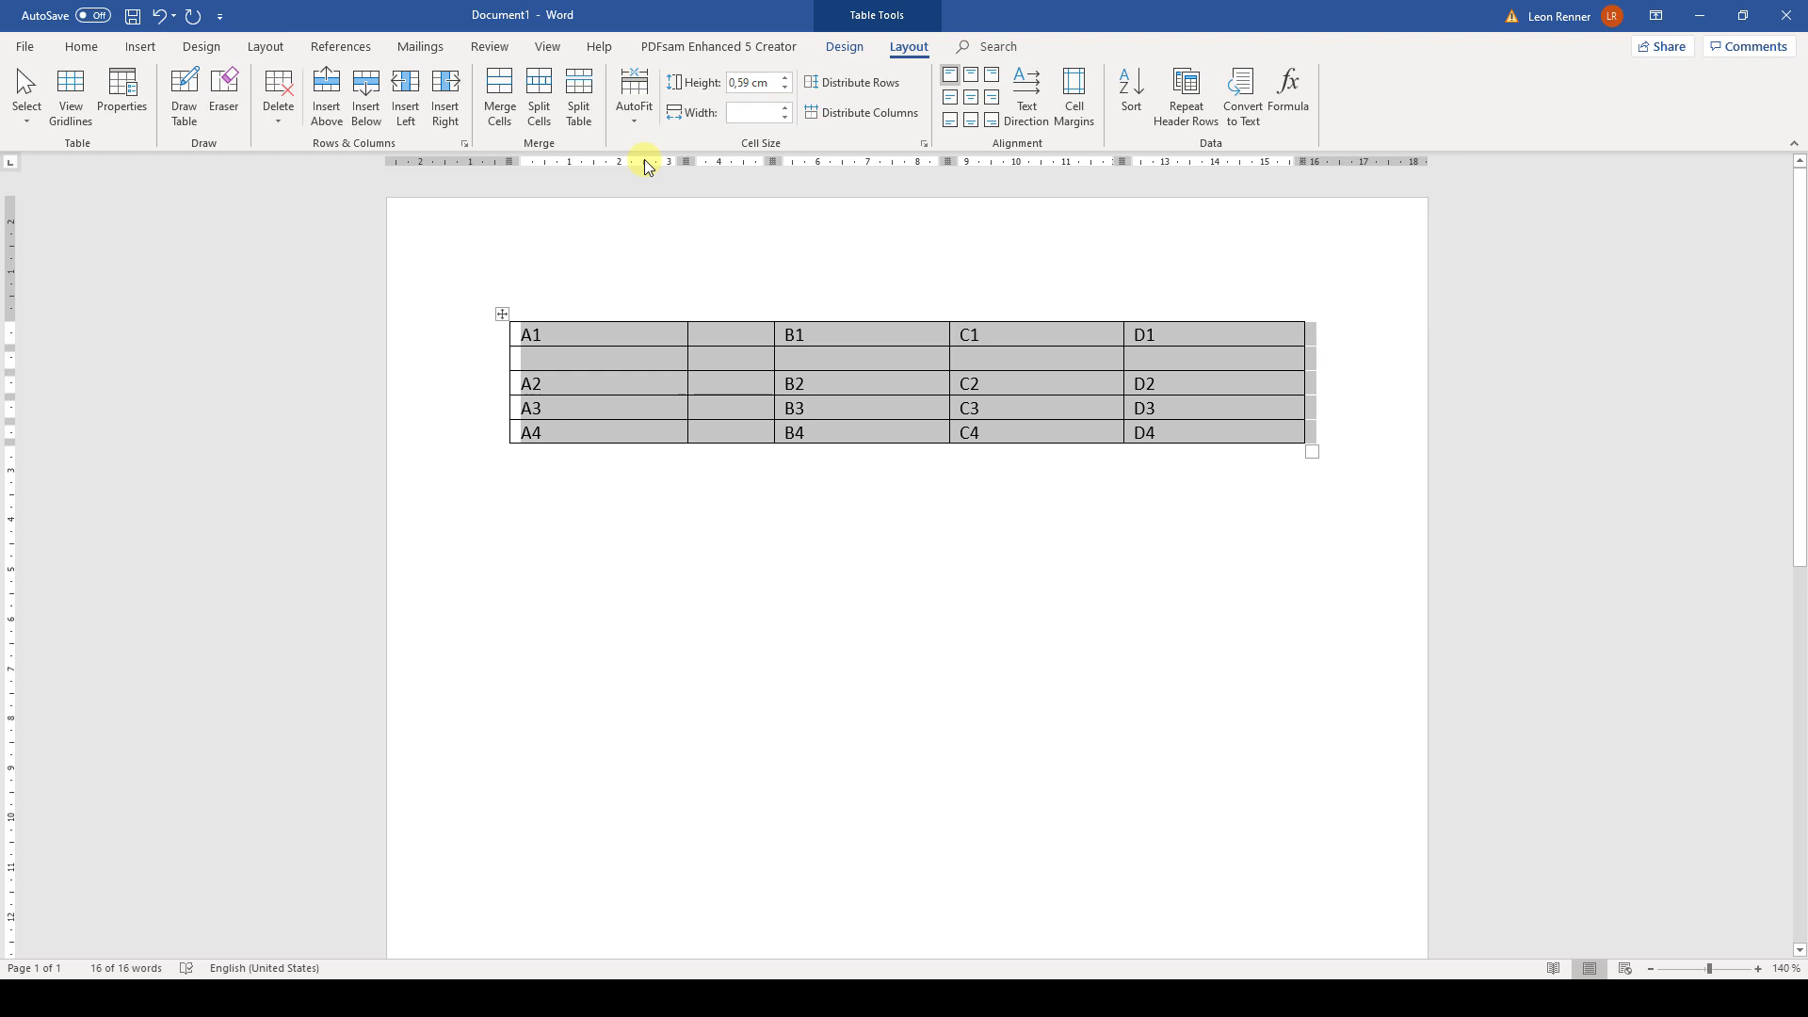
mouse_move(792, 121)
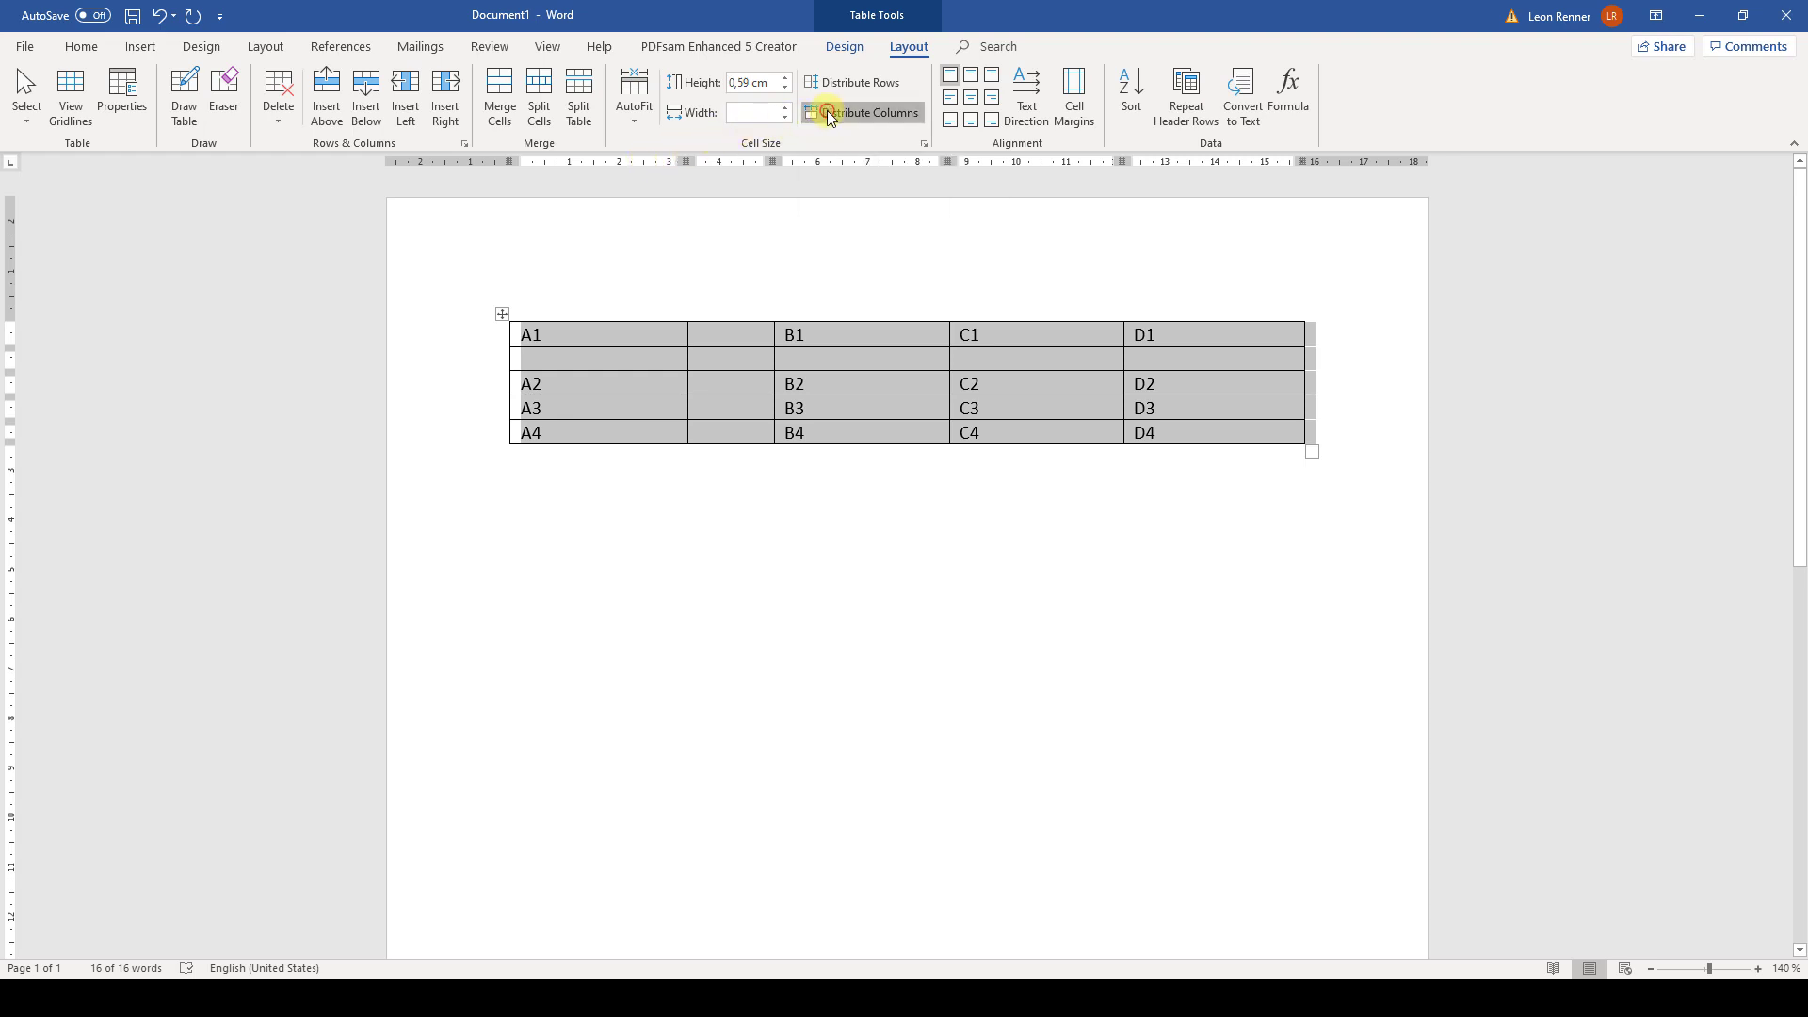
left_click(860, 111)
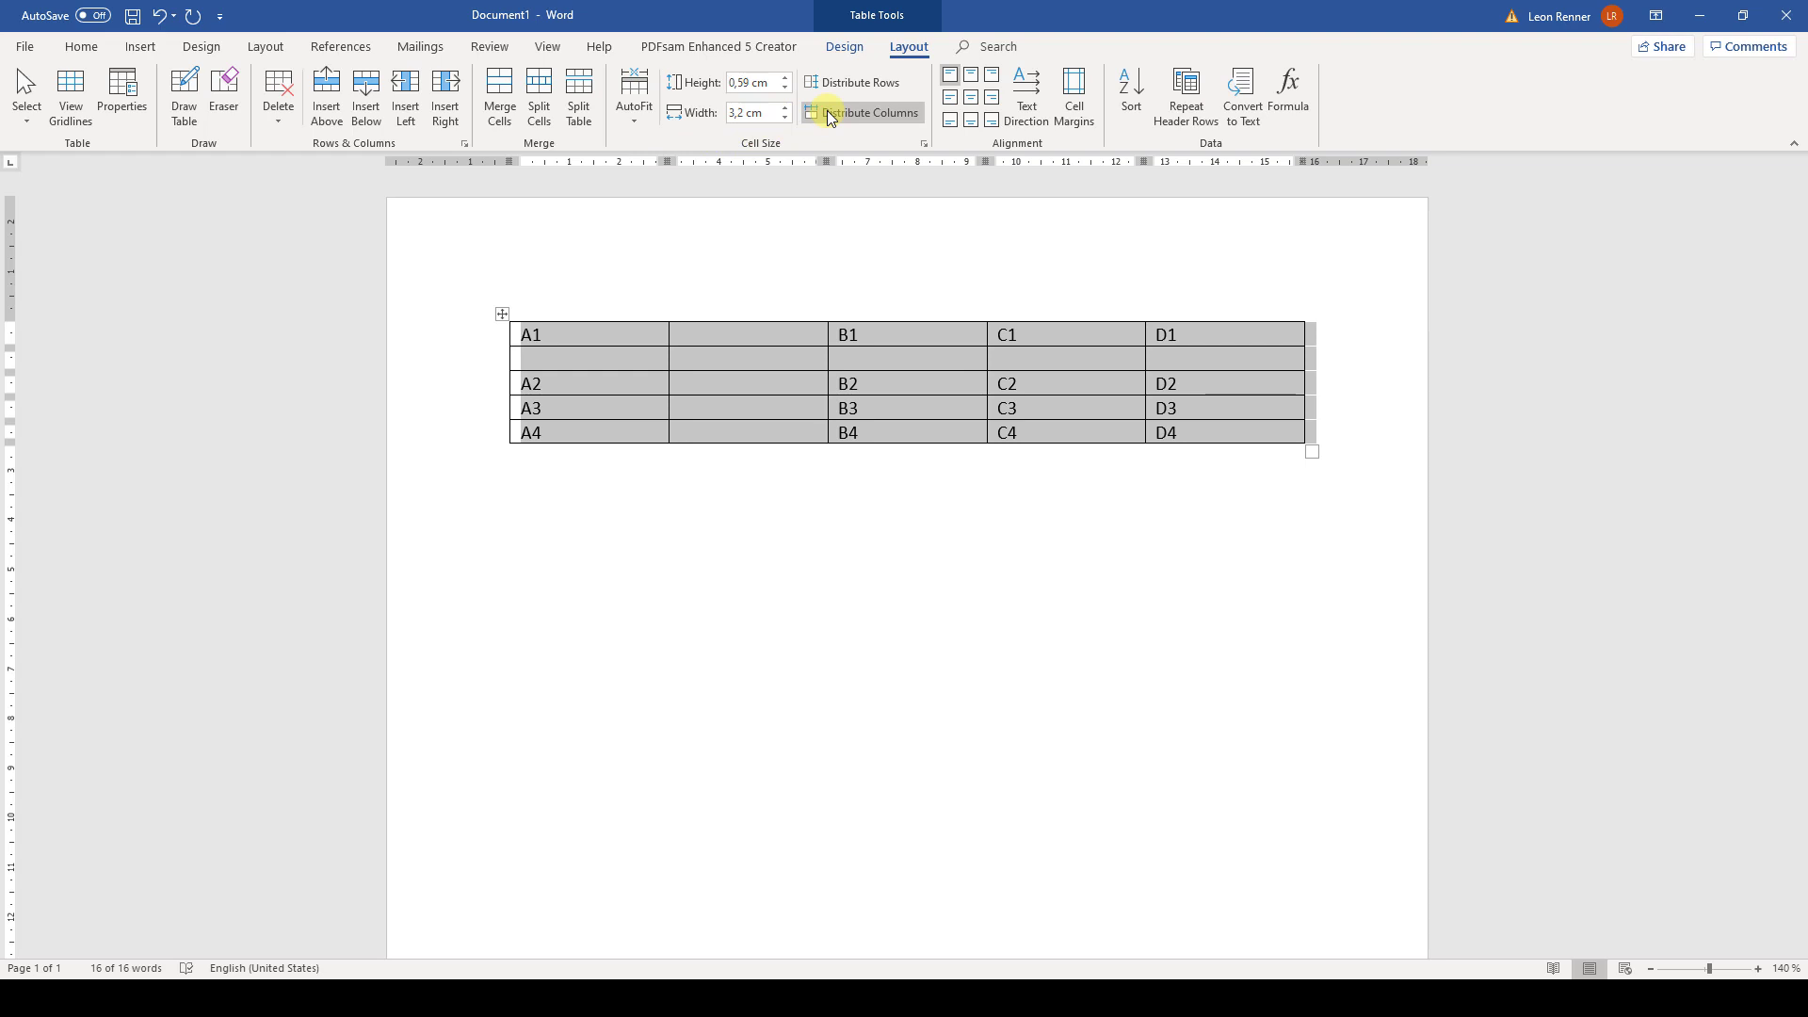
Merge A1 with the empty cell to its right into one 6.4 cm cell
left_click(588, 333)
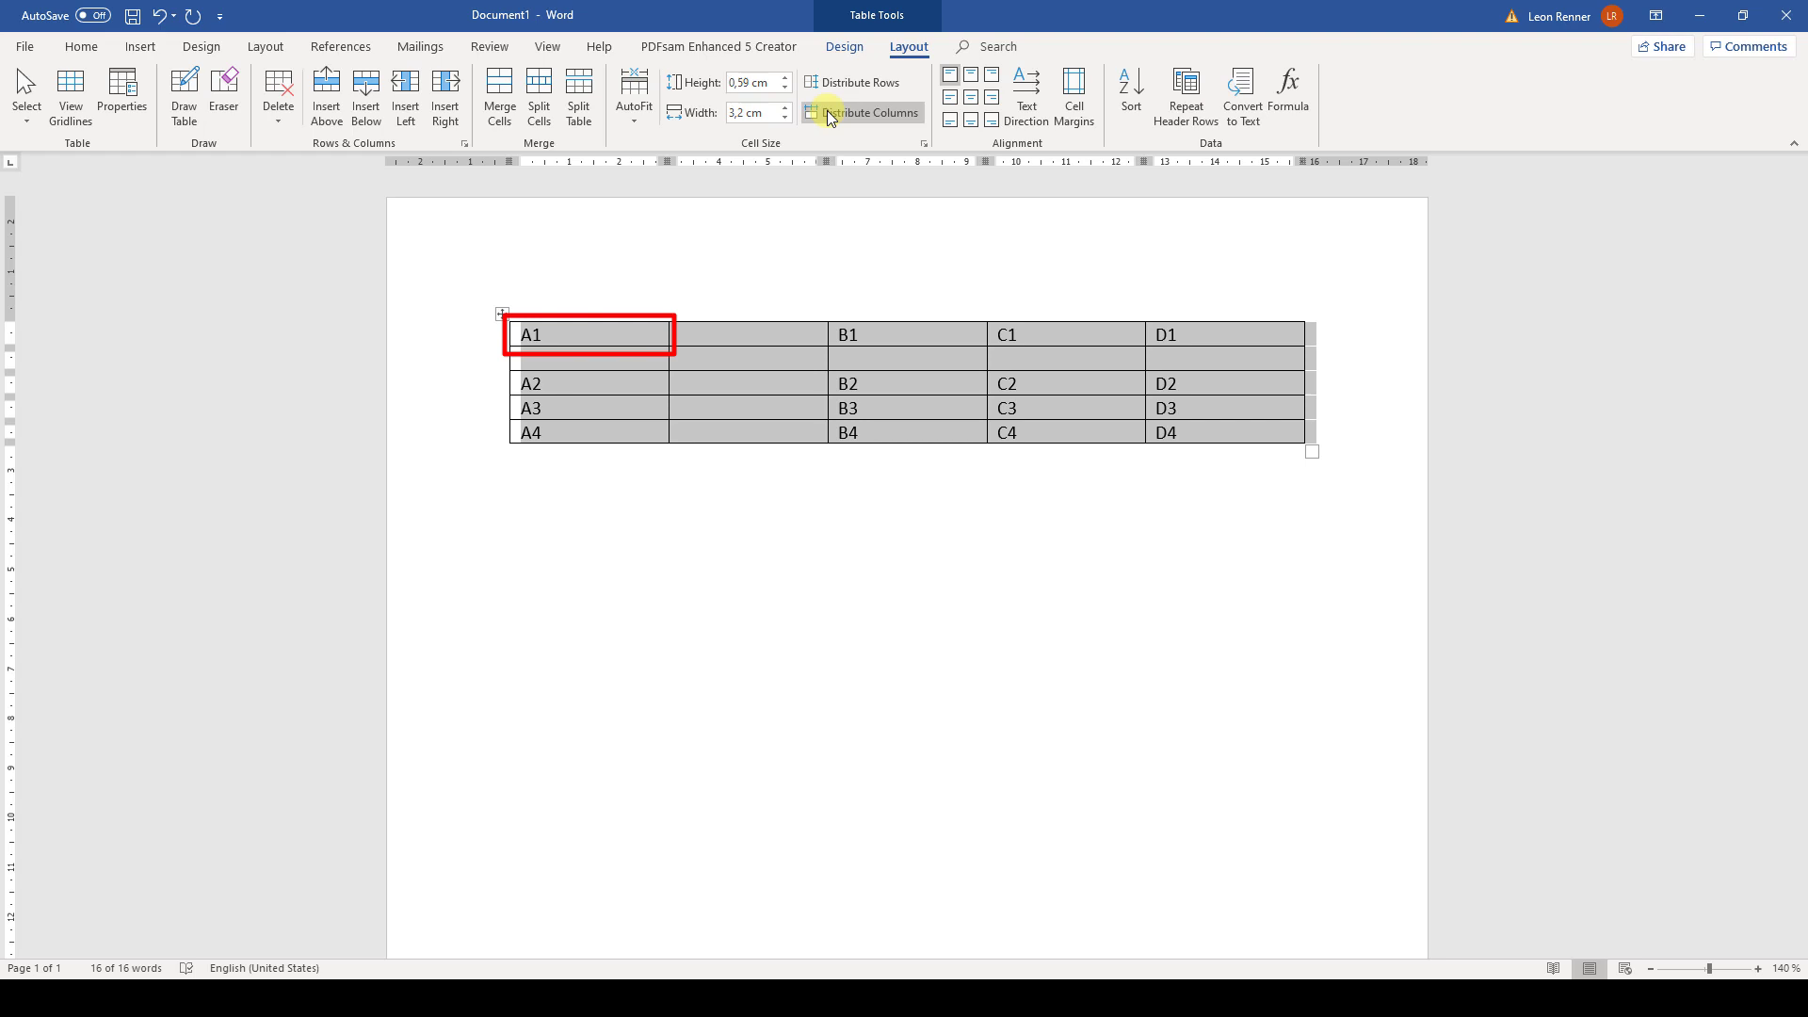
left_click(860, 111)
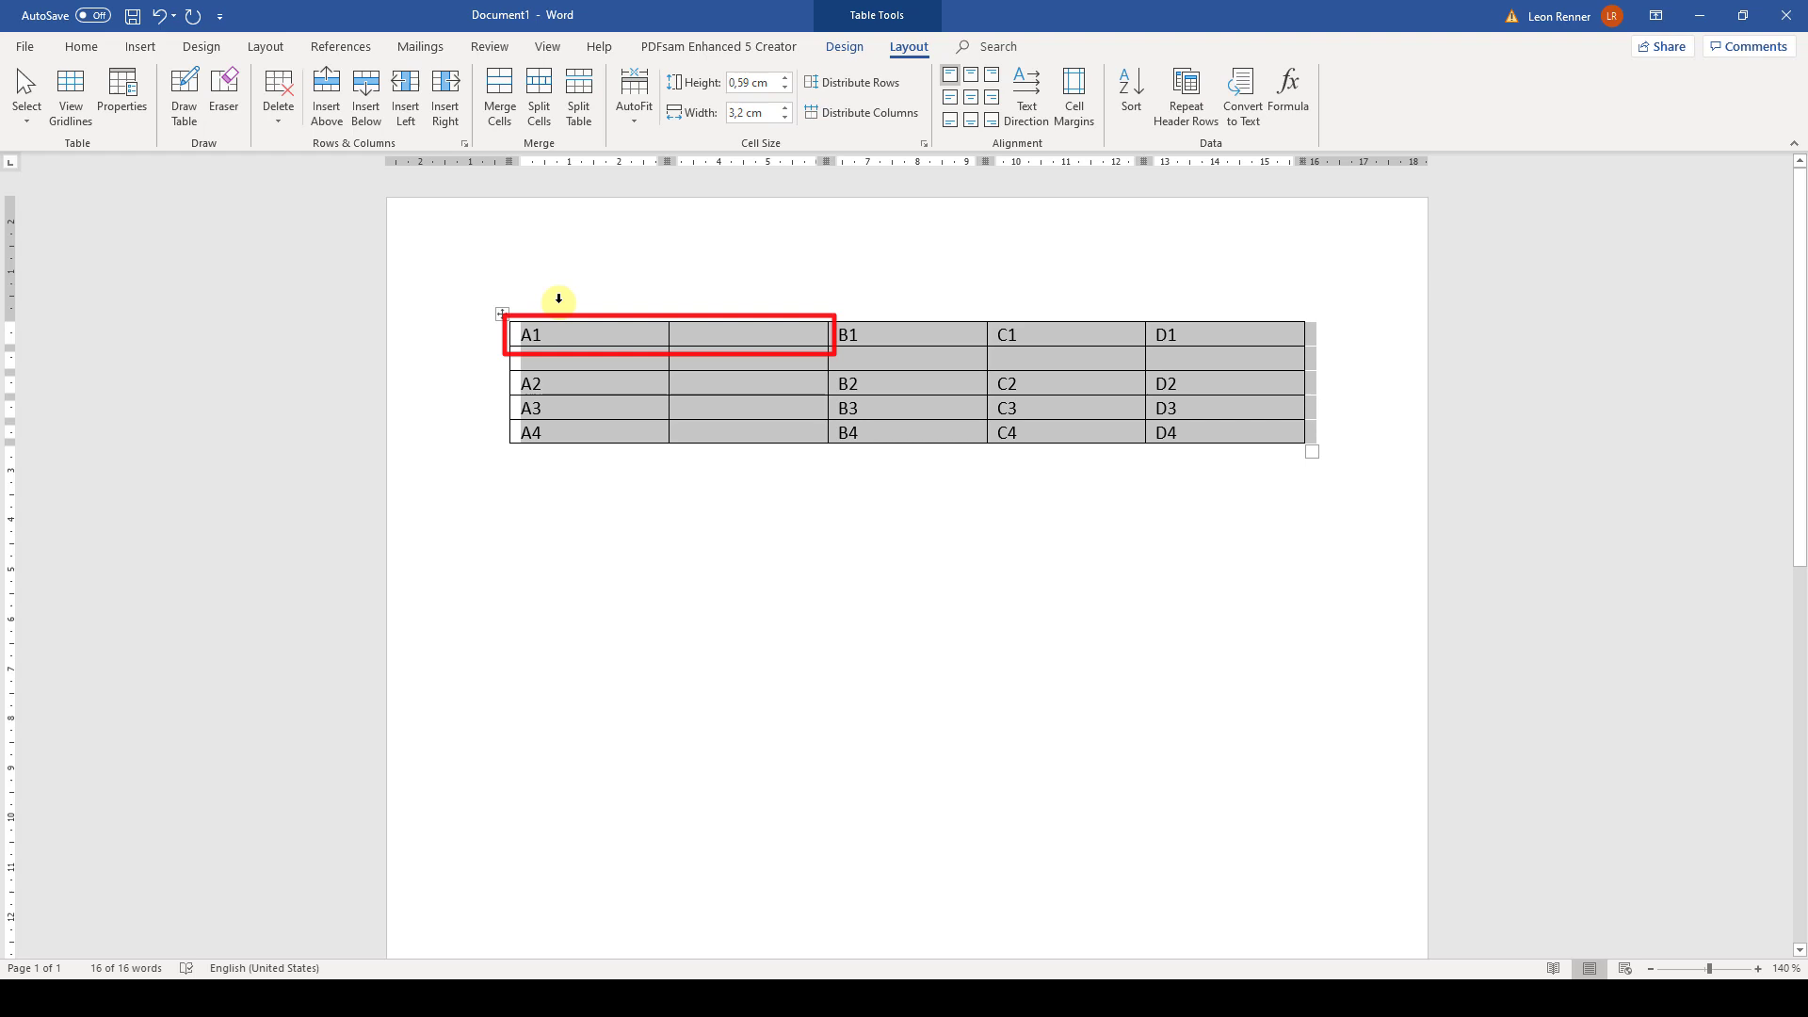
left_click(531, 335)
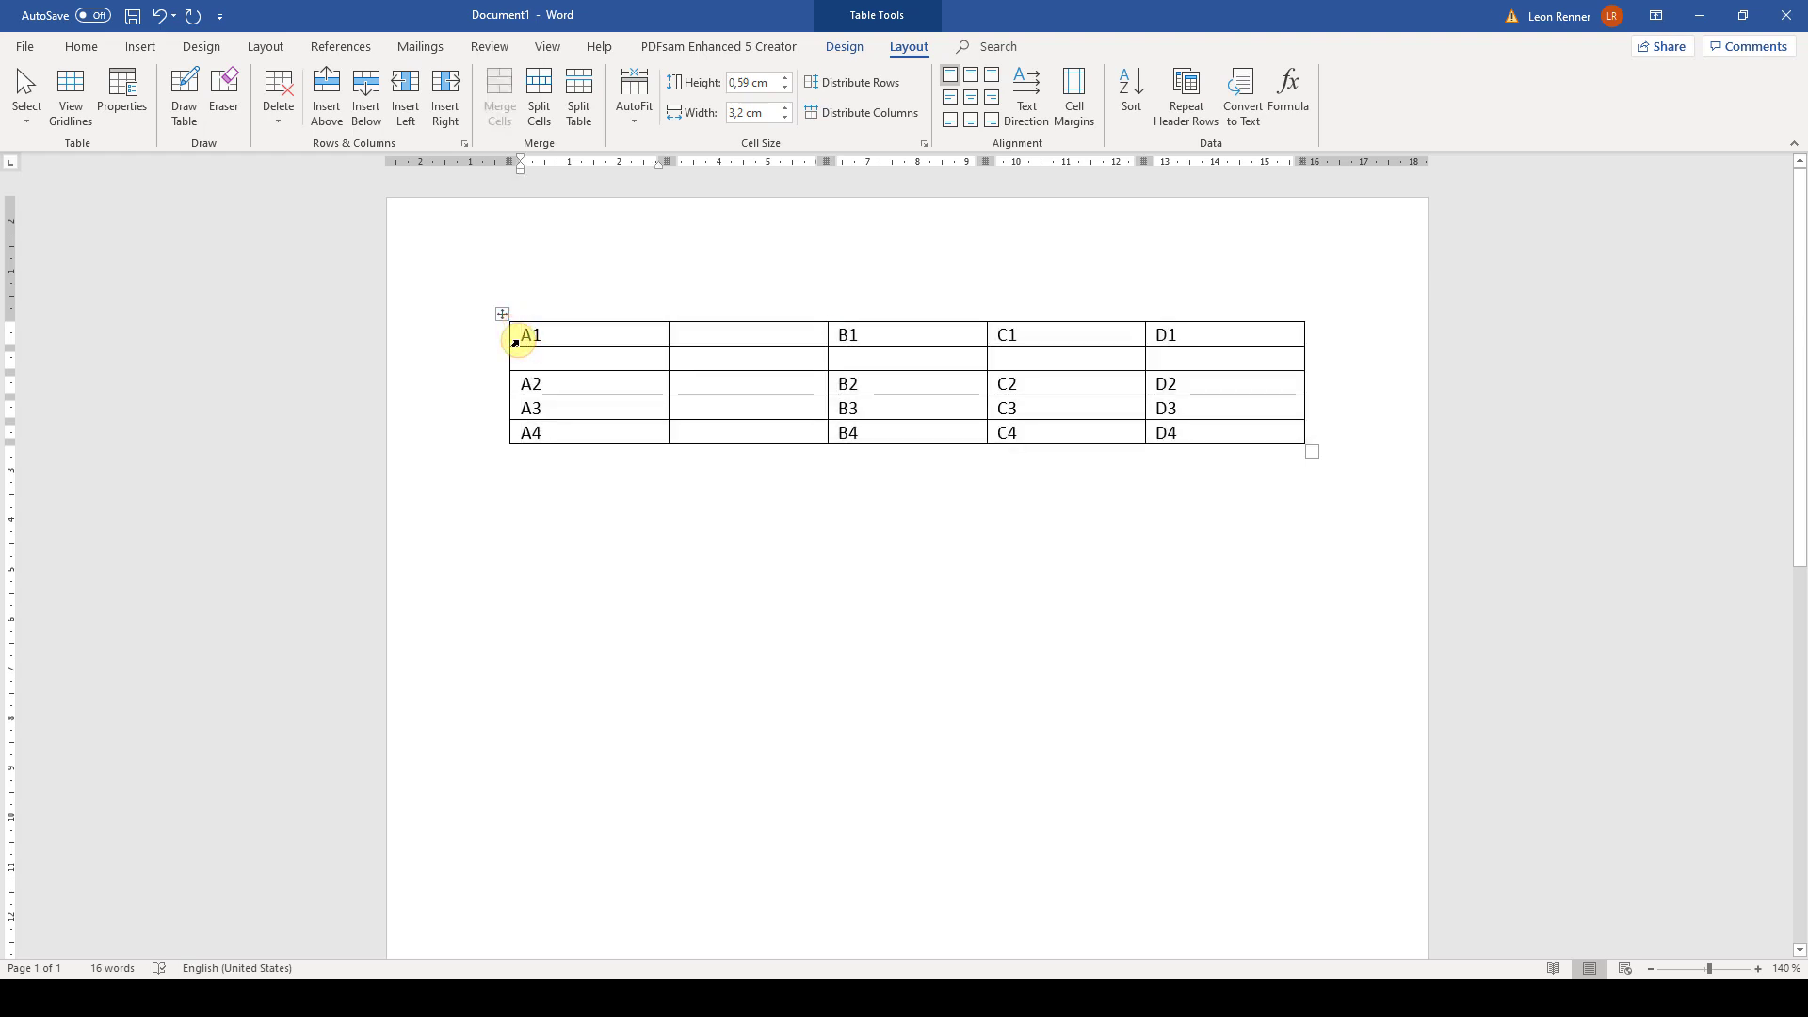
left_click(497, 98)
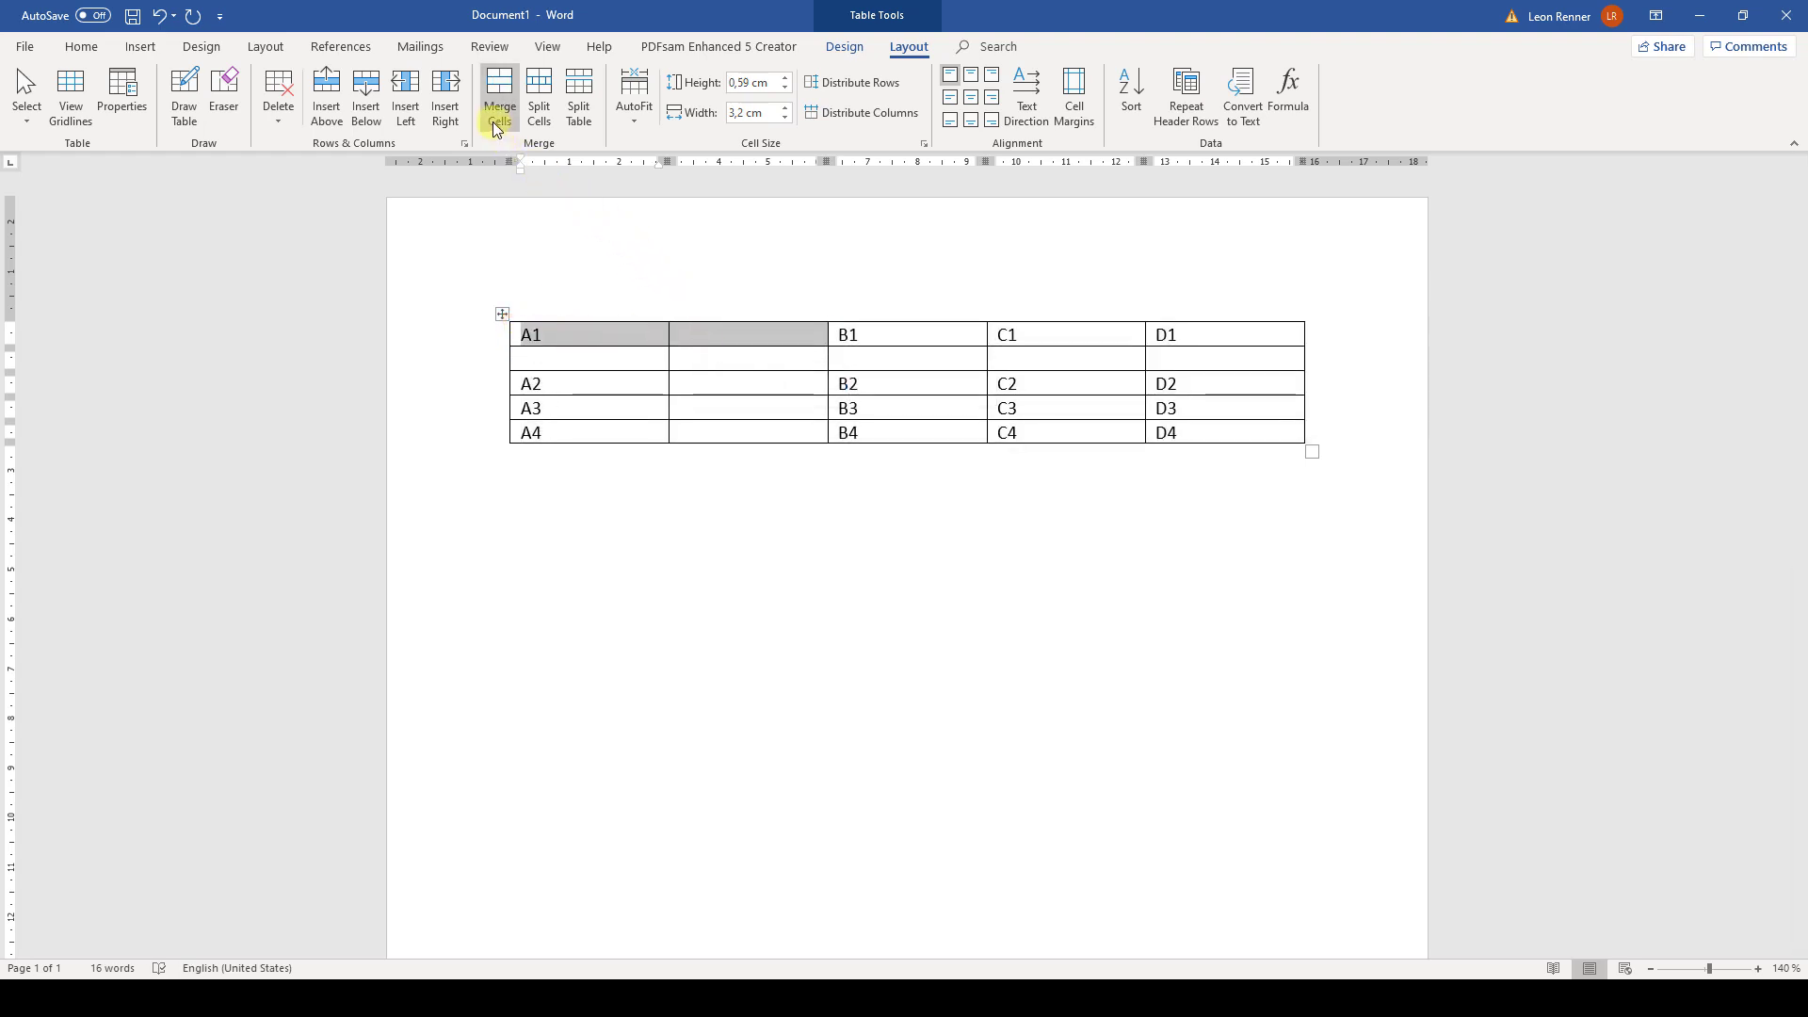
left_click(497, 96)
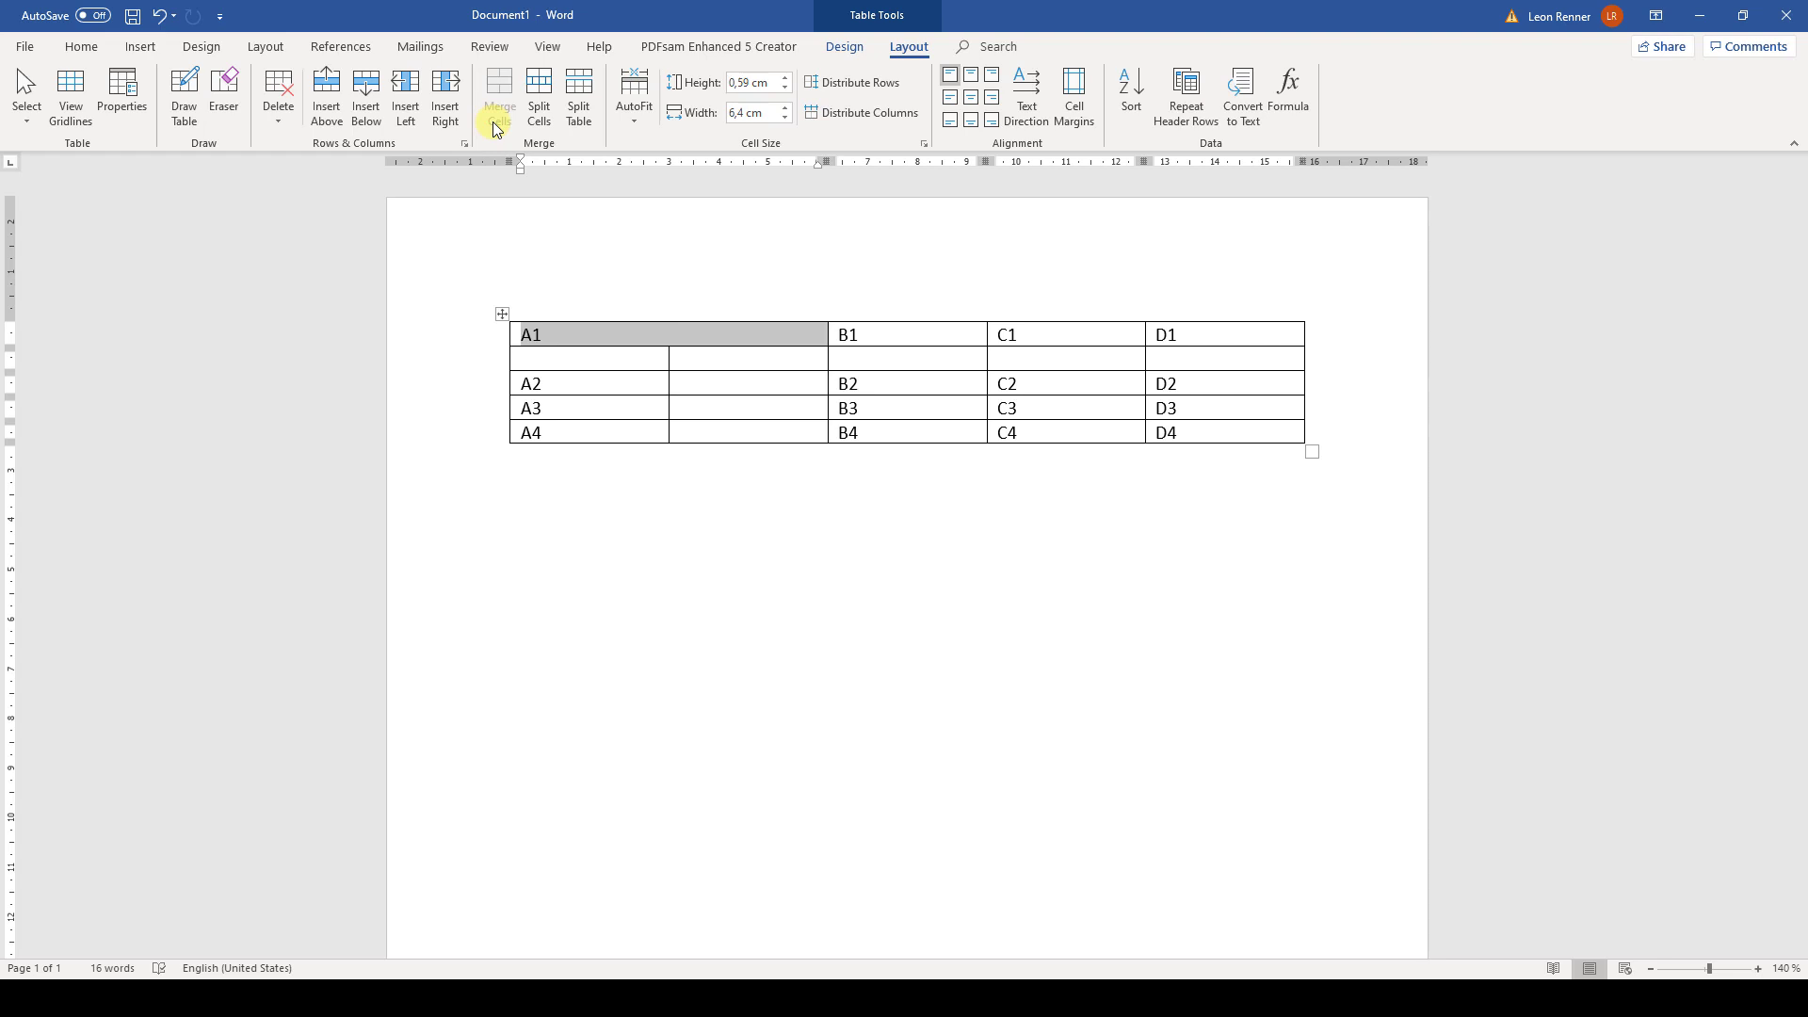
Undo, then split the cells under A1 into 5 columns by 4 rows via Split Cells
key("ctrl+z")
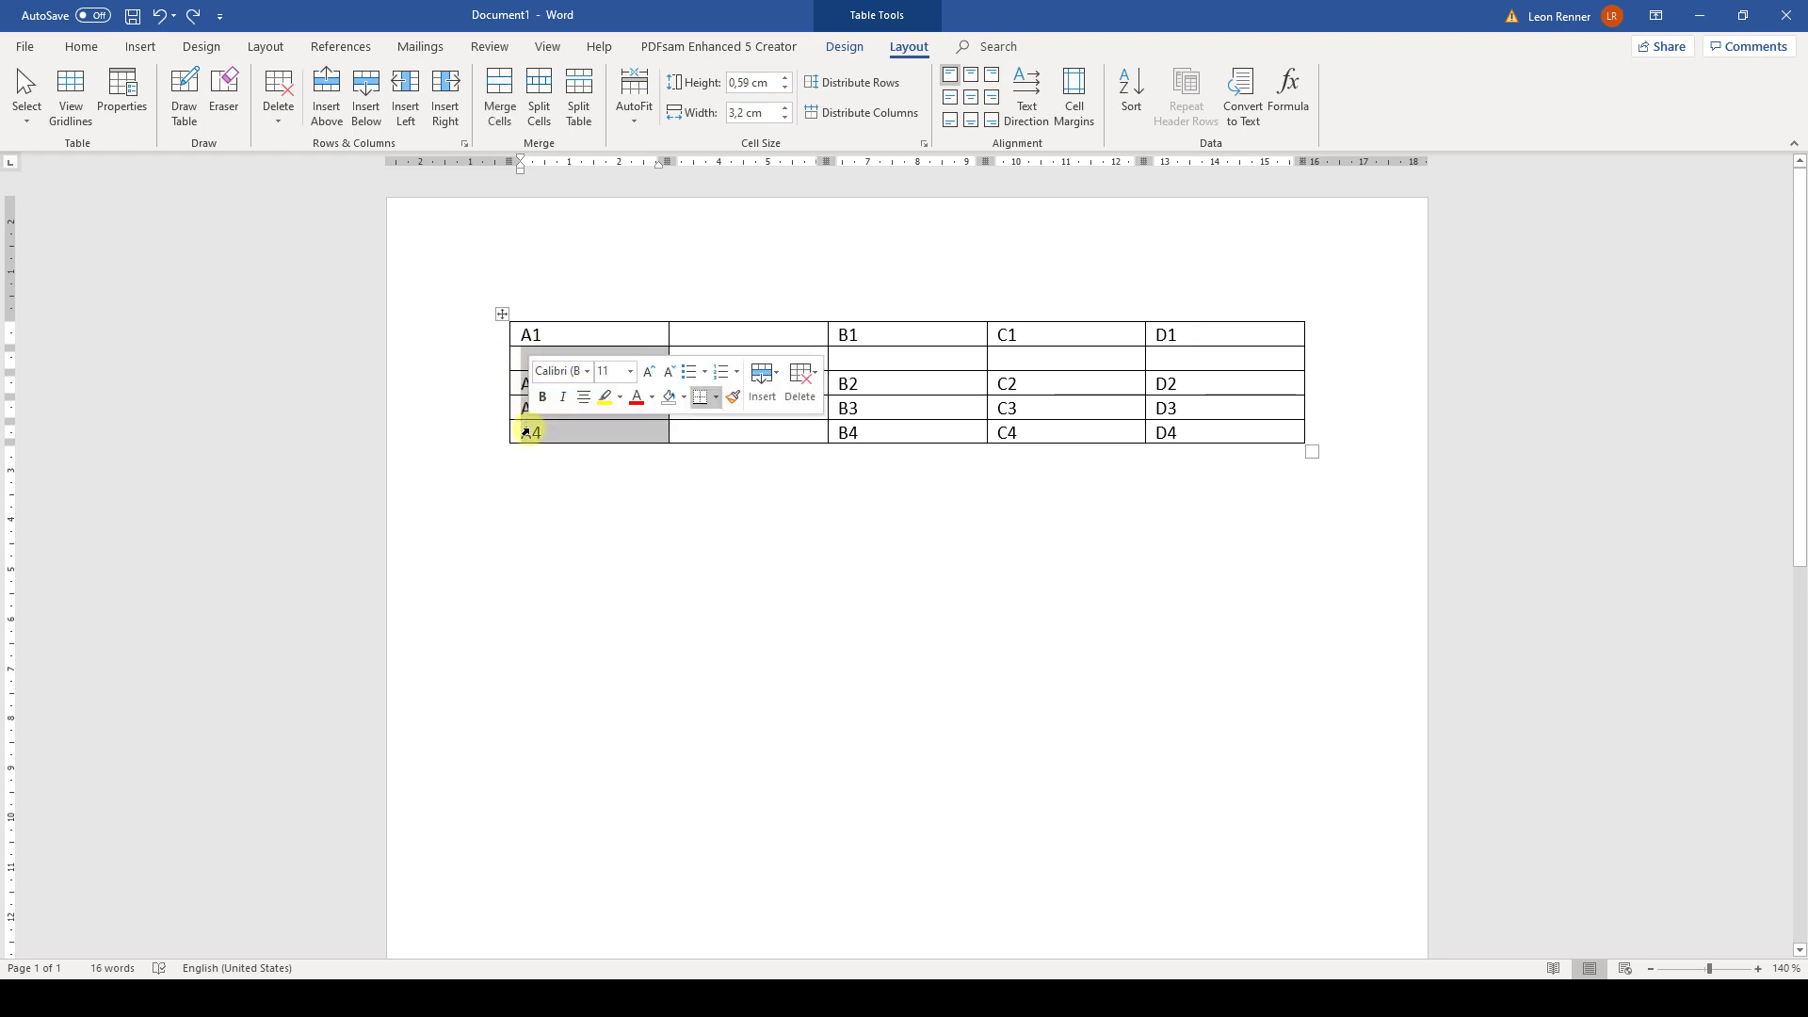
left_click(538, 96)
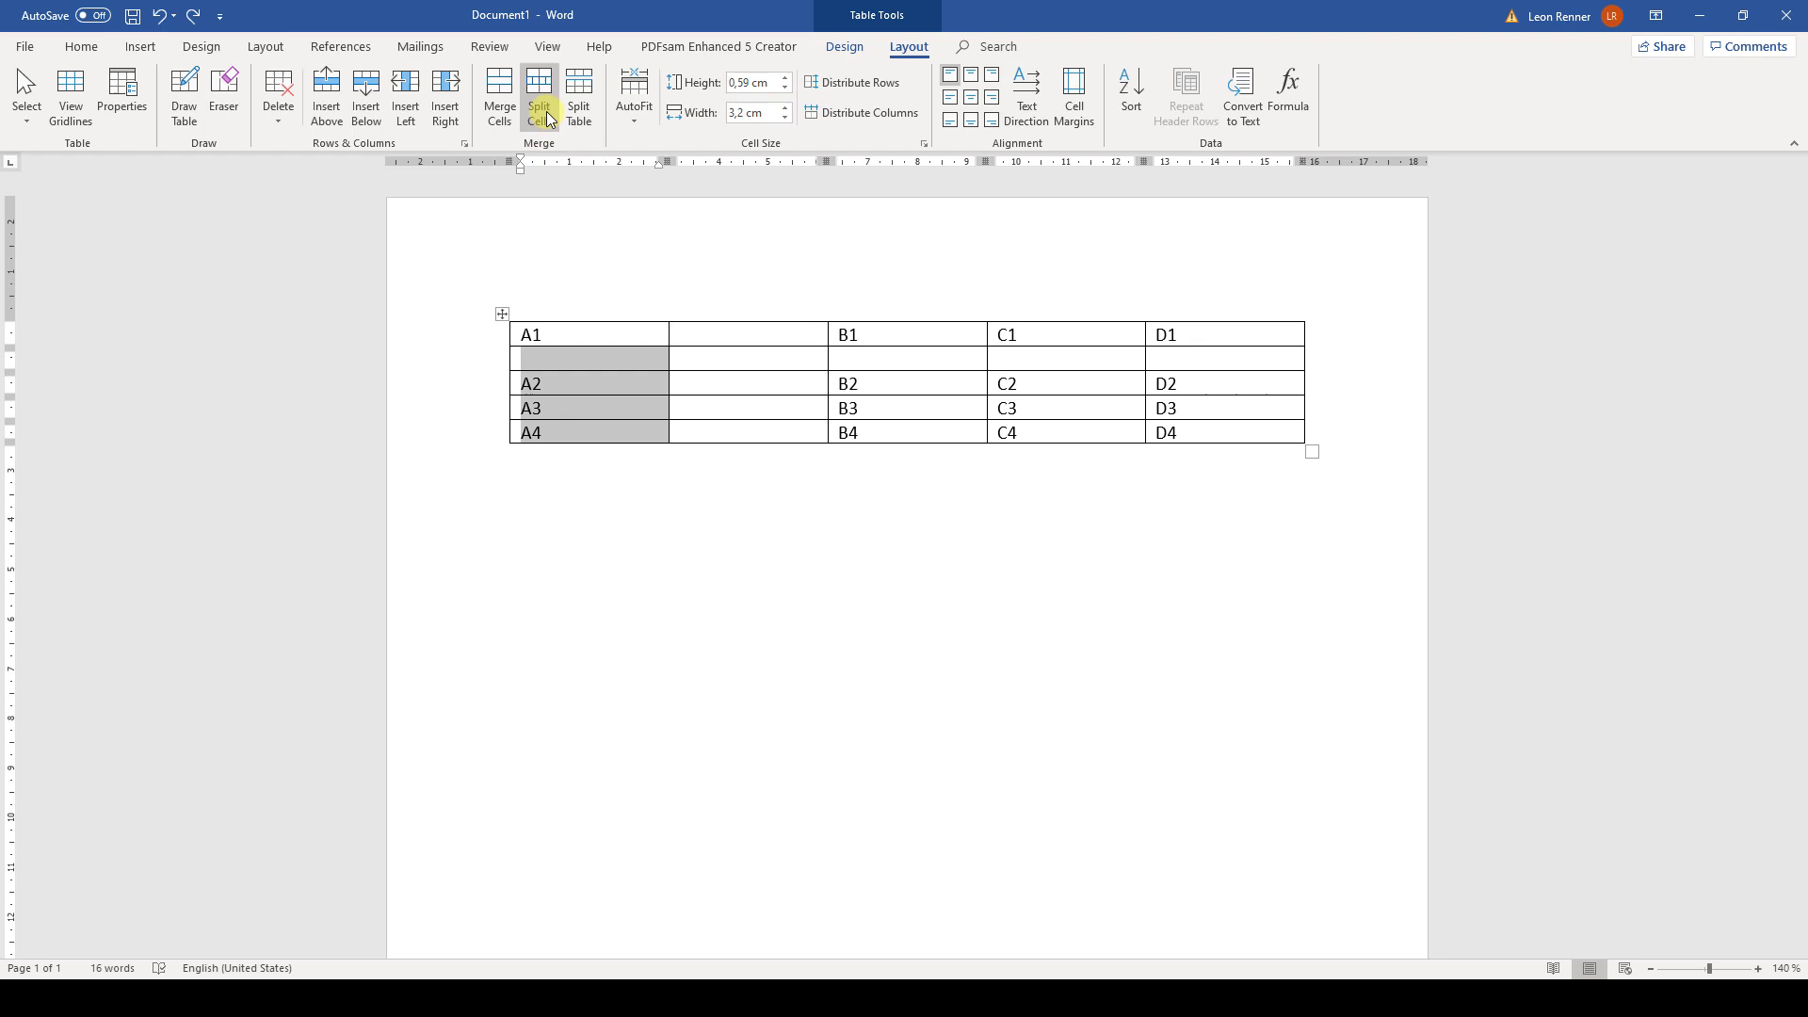
left_click(537, 94)
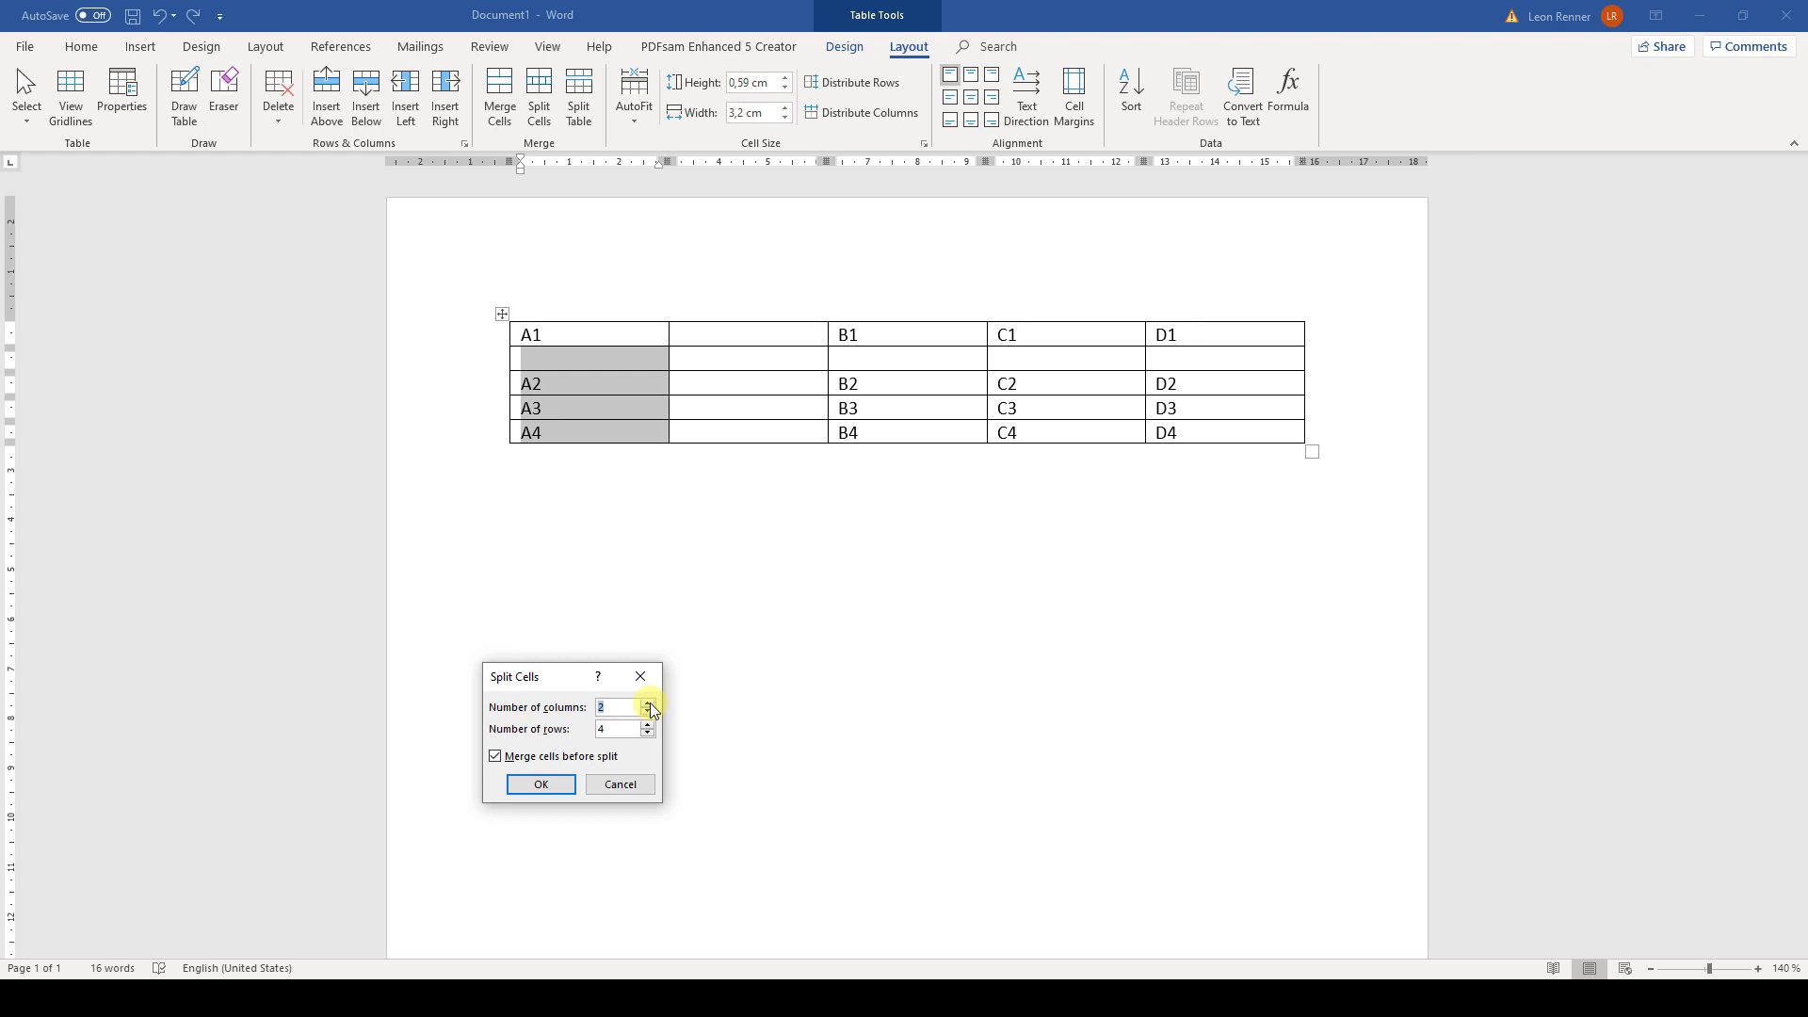
left_click(649, 702)
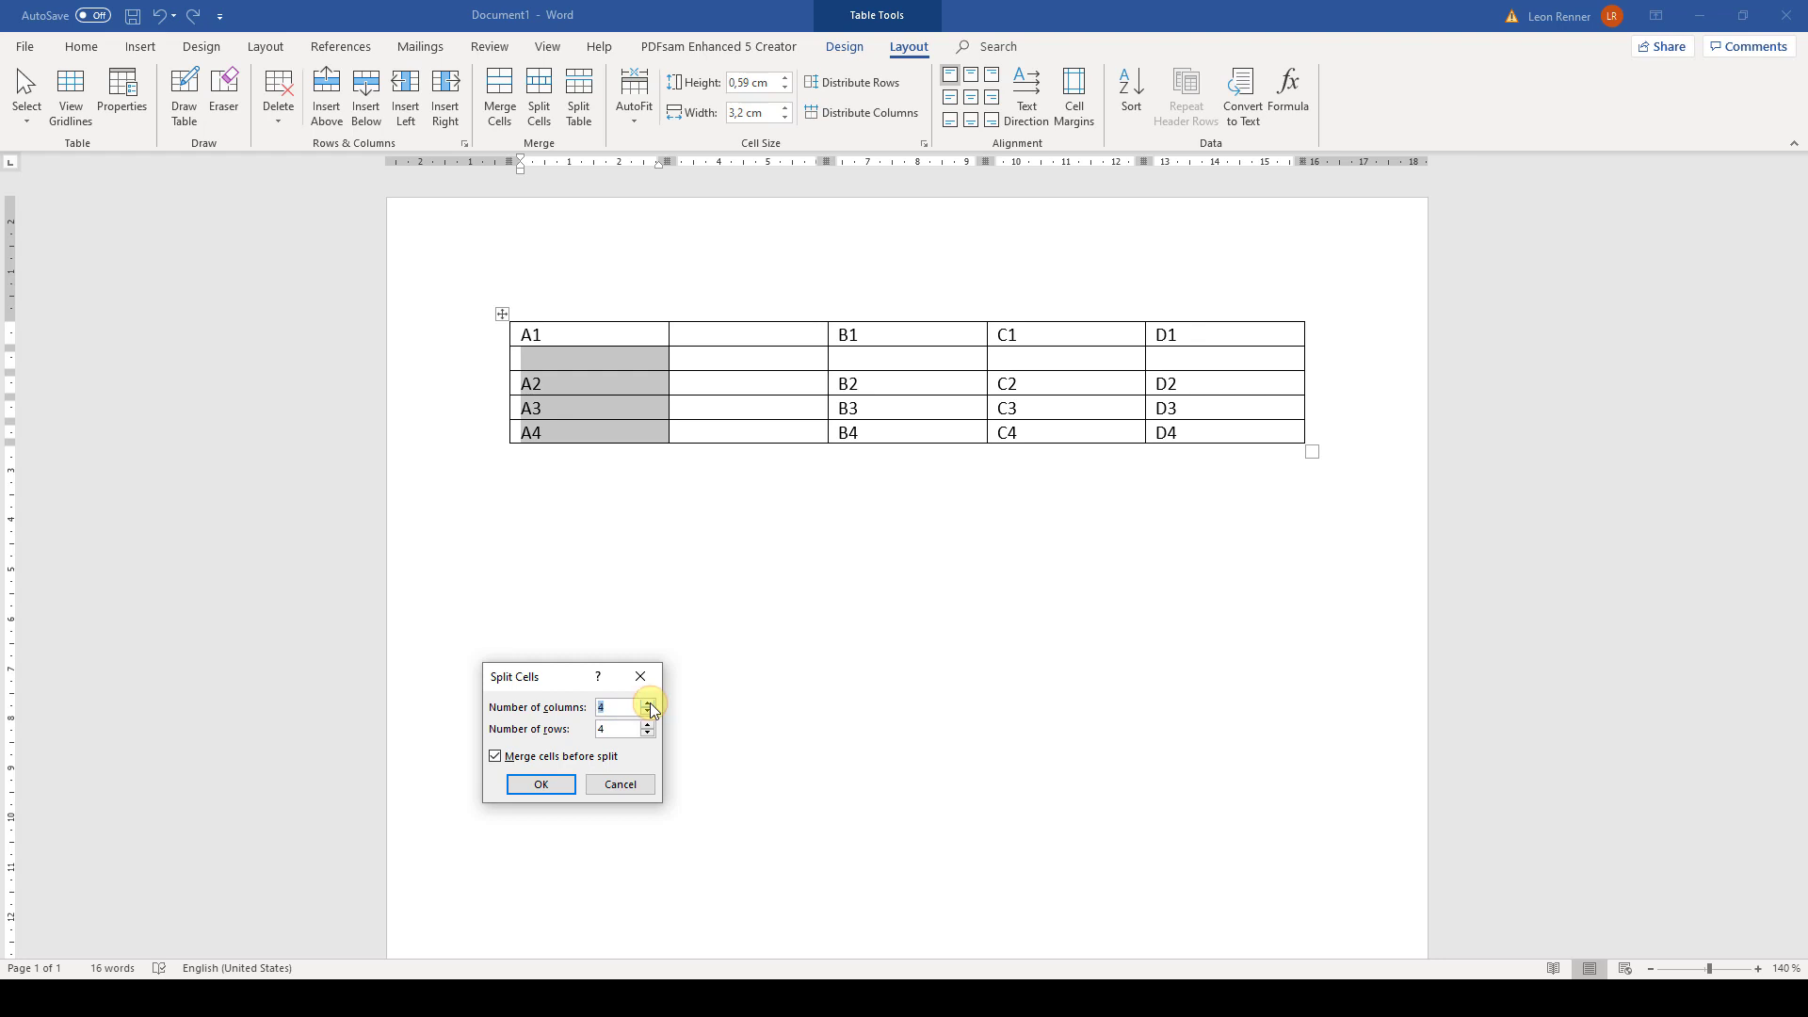
left_click(650, 703)
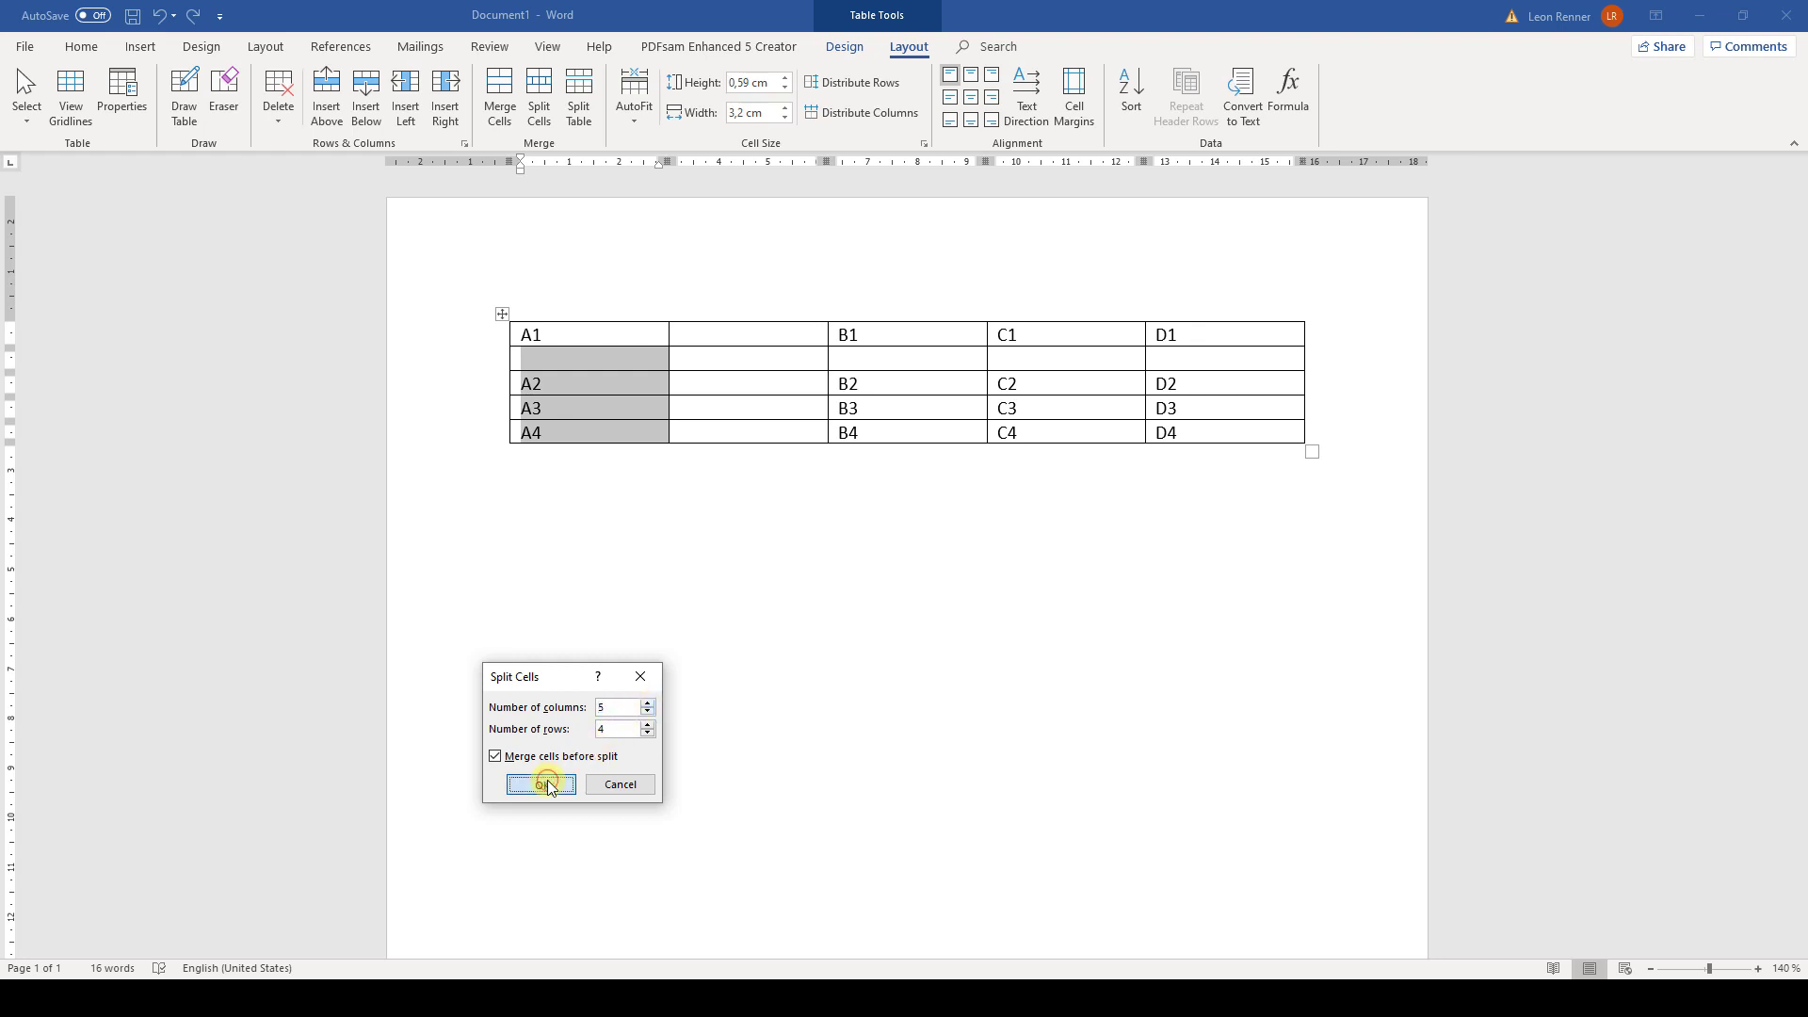
left_click(541, 783)
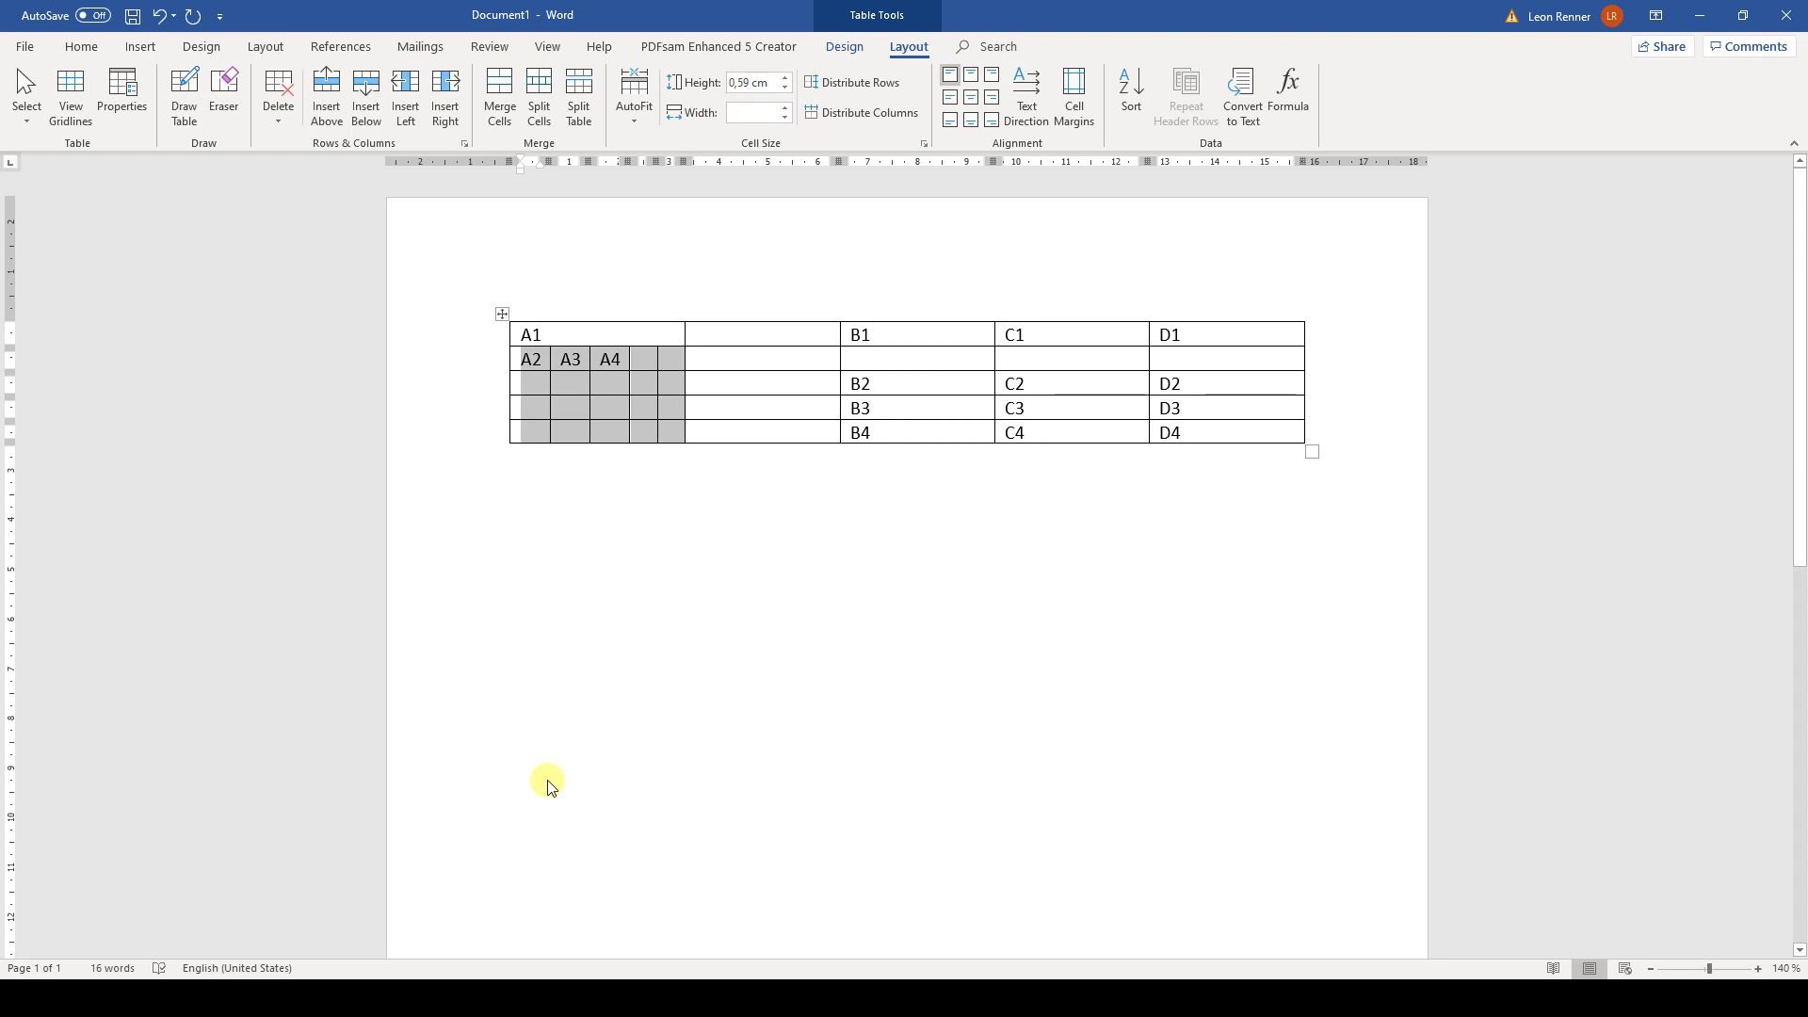
mouse_move(553, 759)
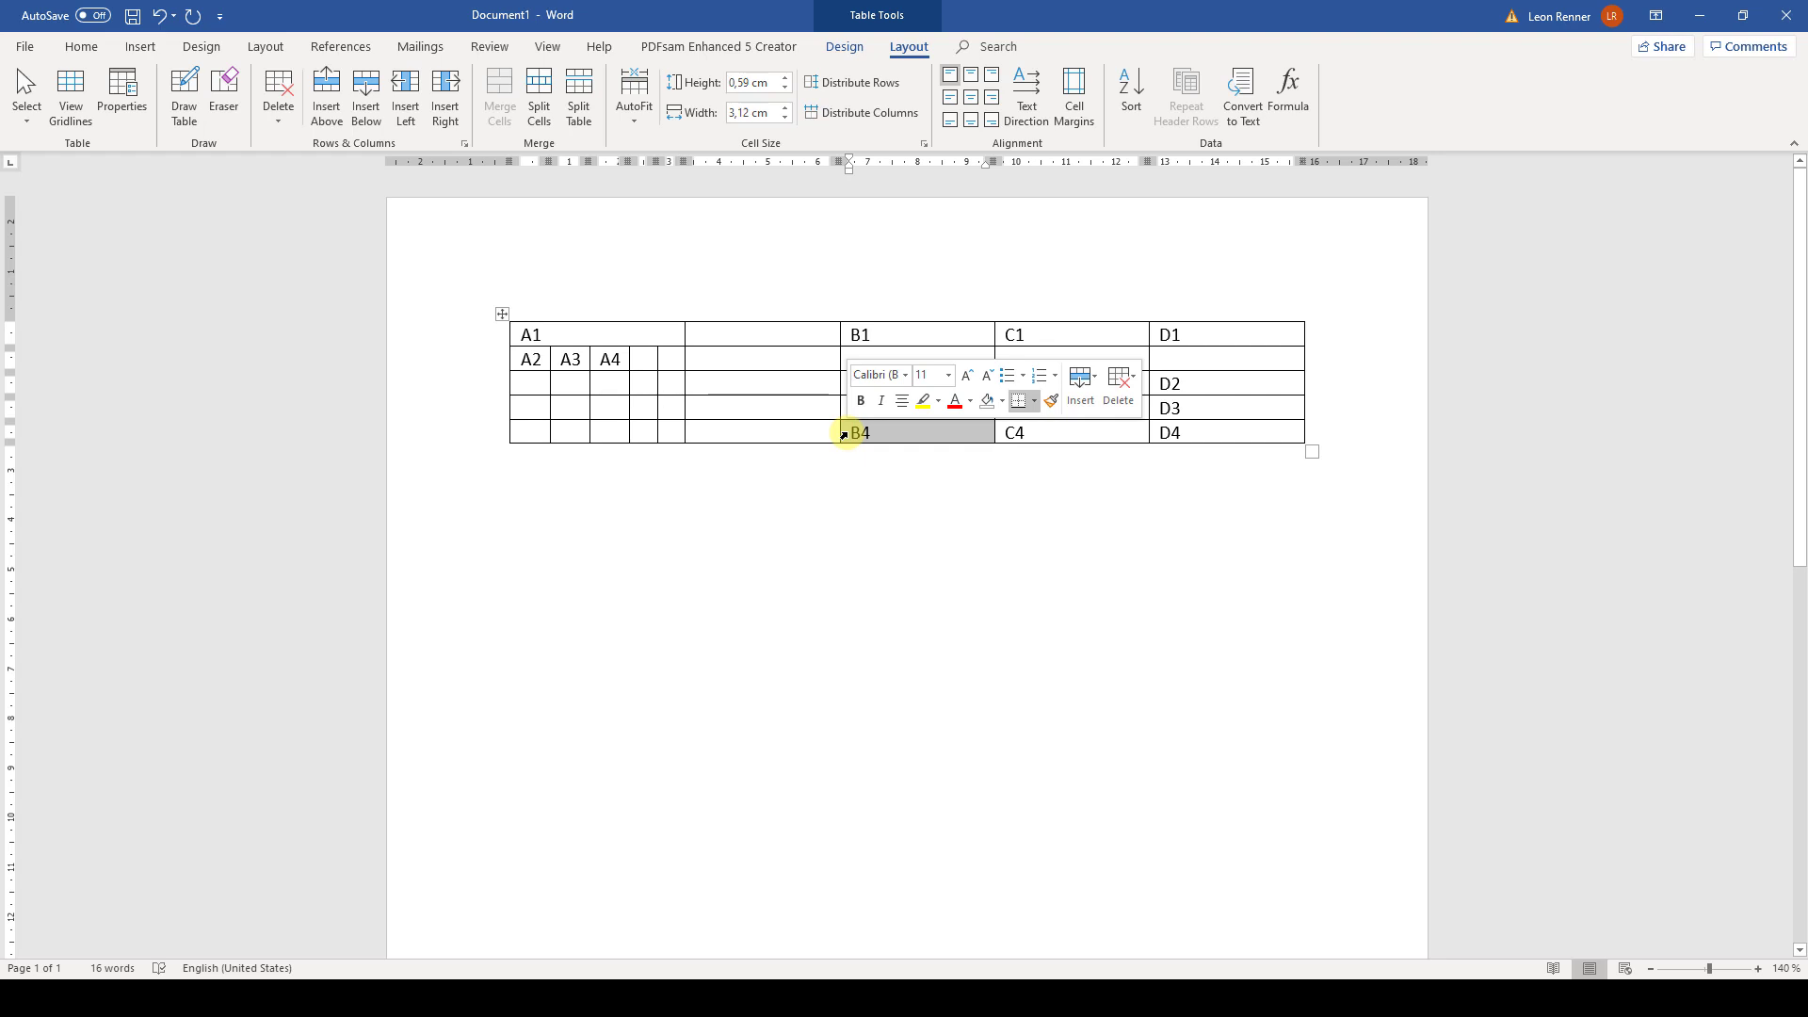
Clear the B4 text and delete its entire bottom row (B4–D4) via Delete Cells
key("Delete")
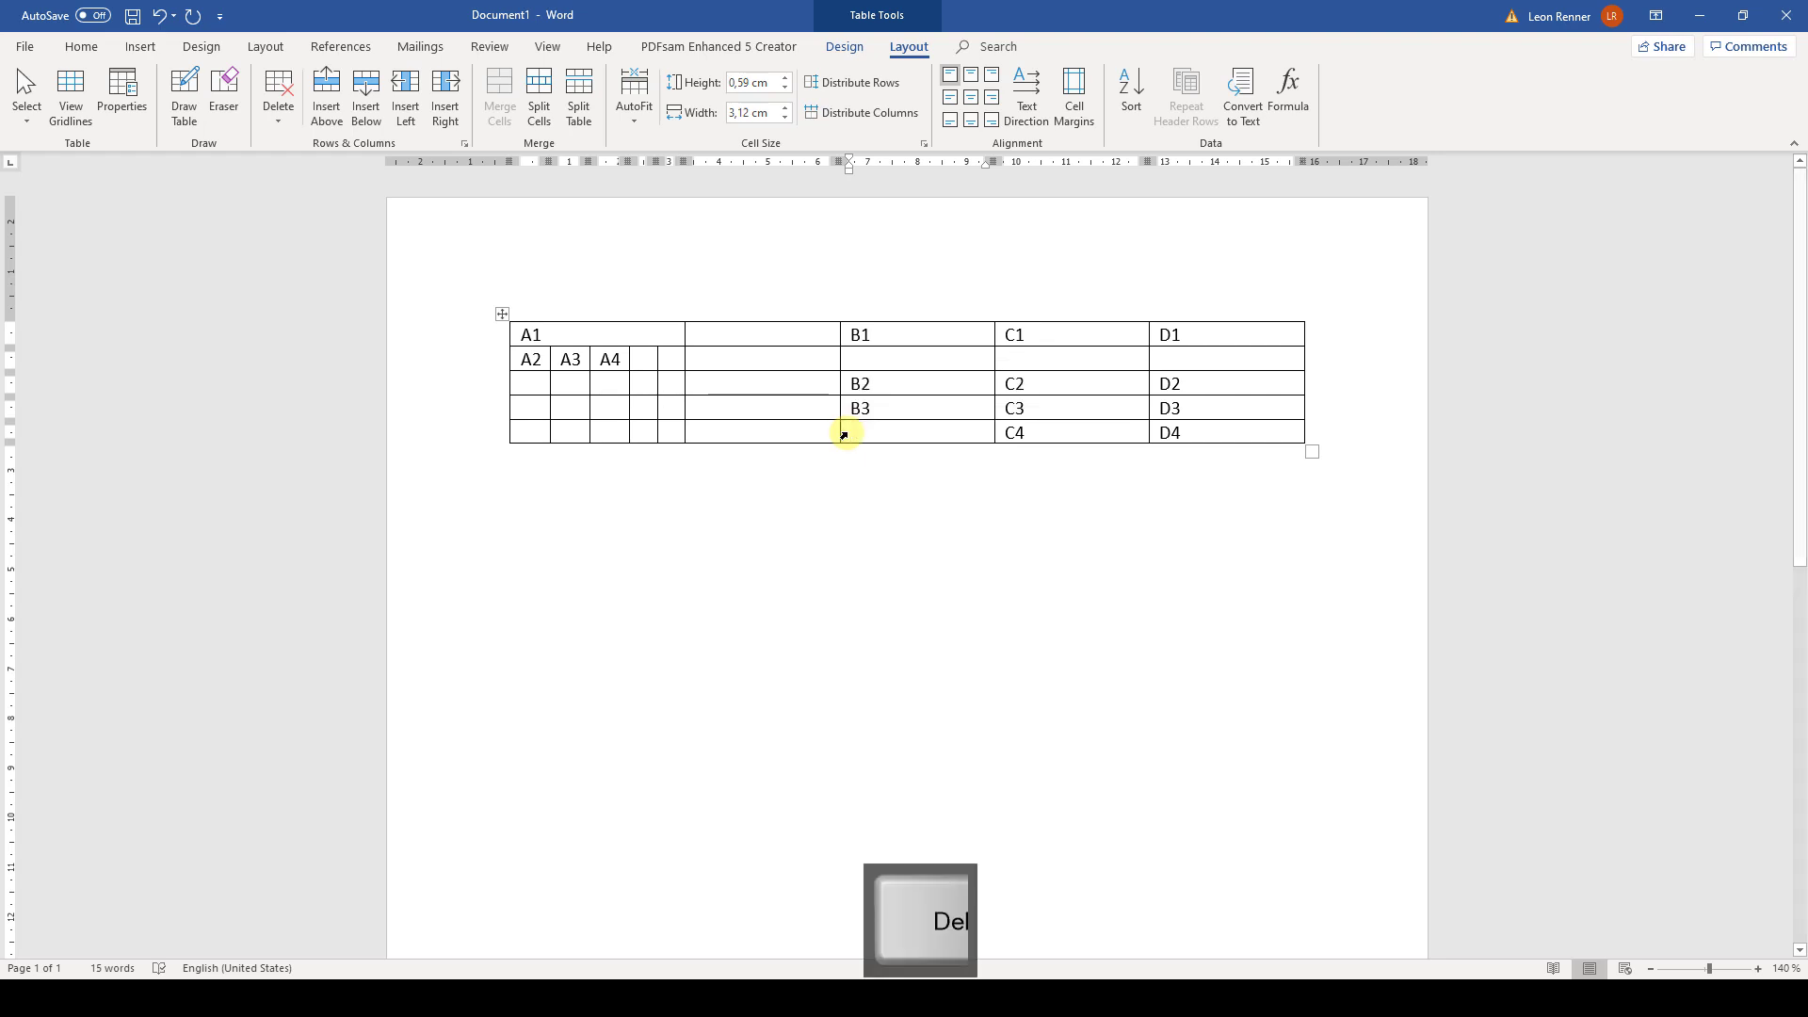
key("delete")
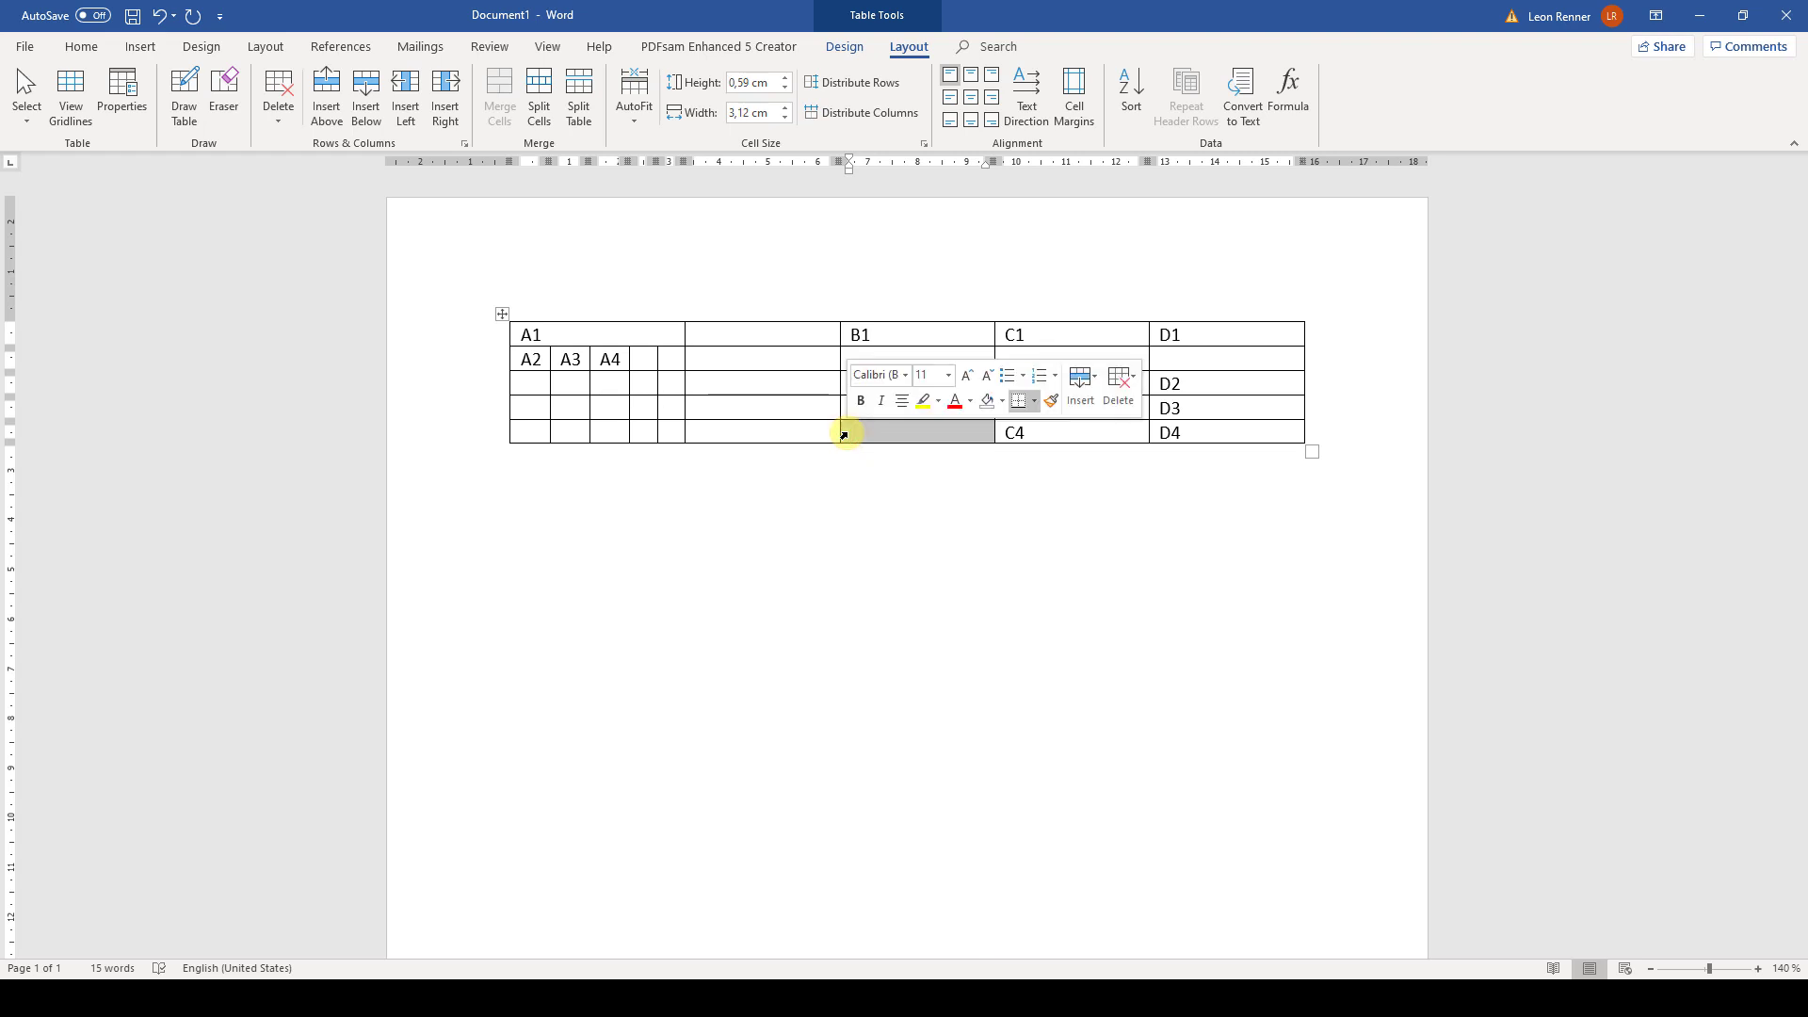
key("backspace")
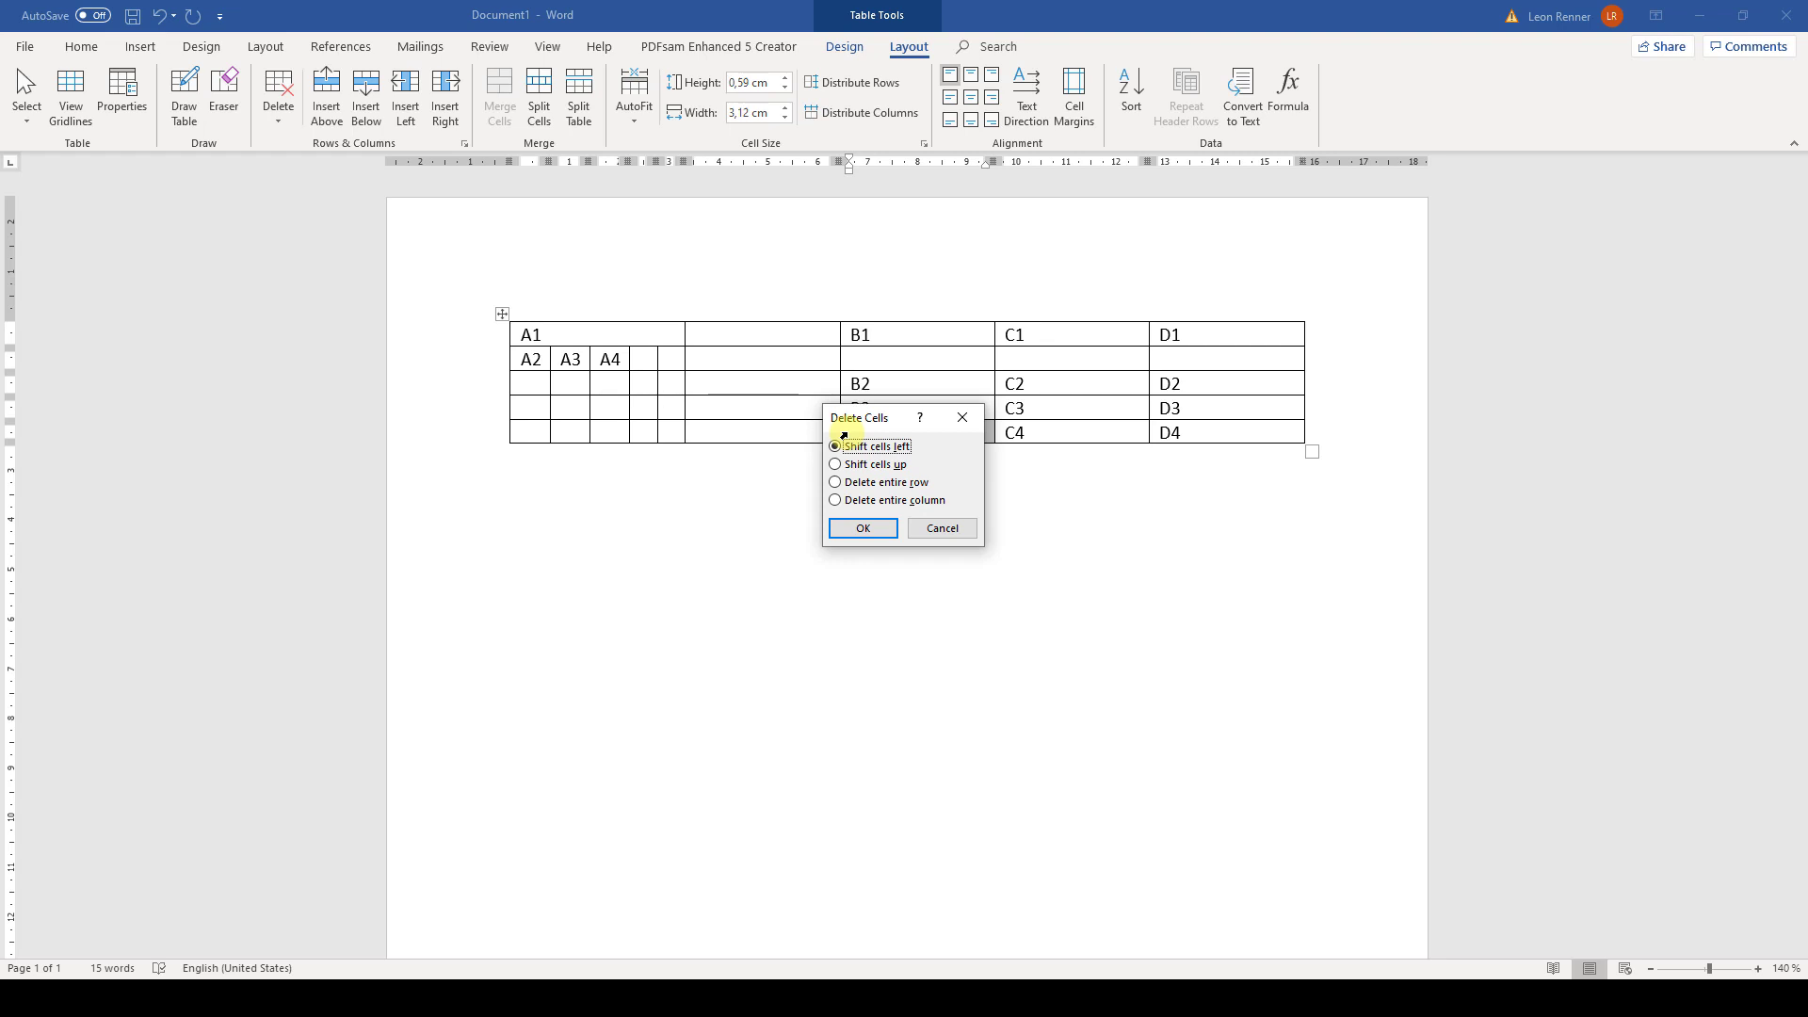
left_click(834, 482)
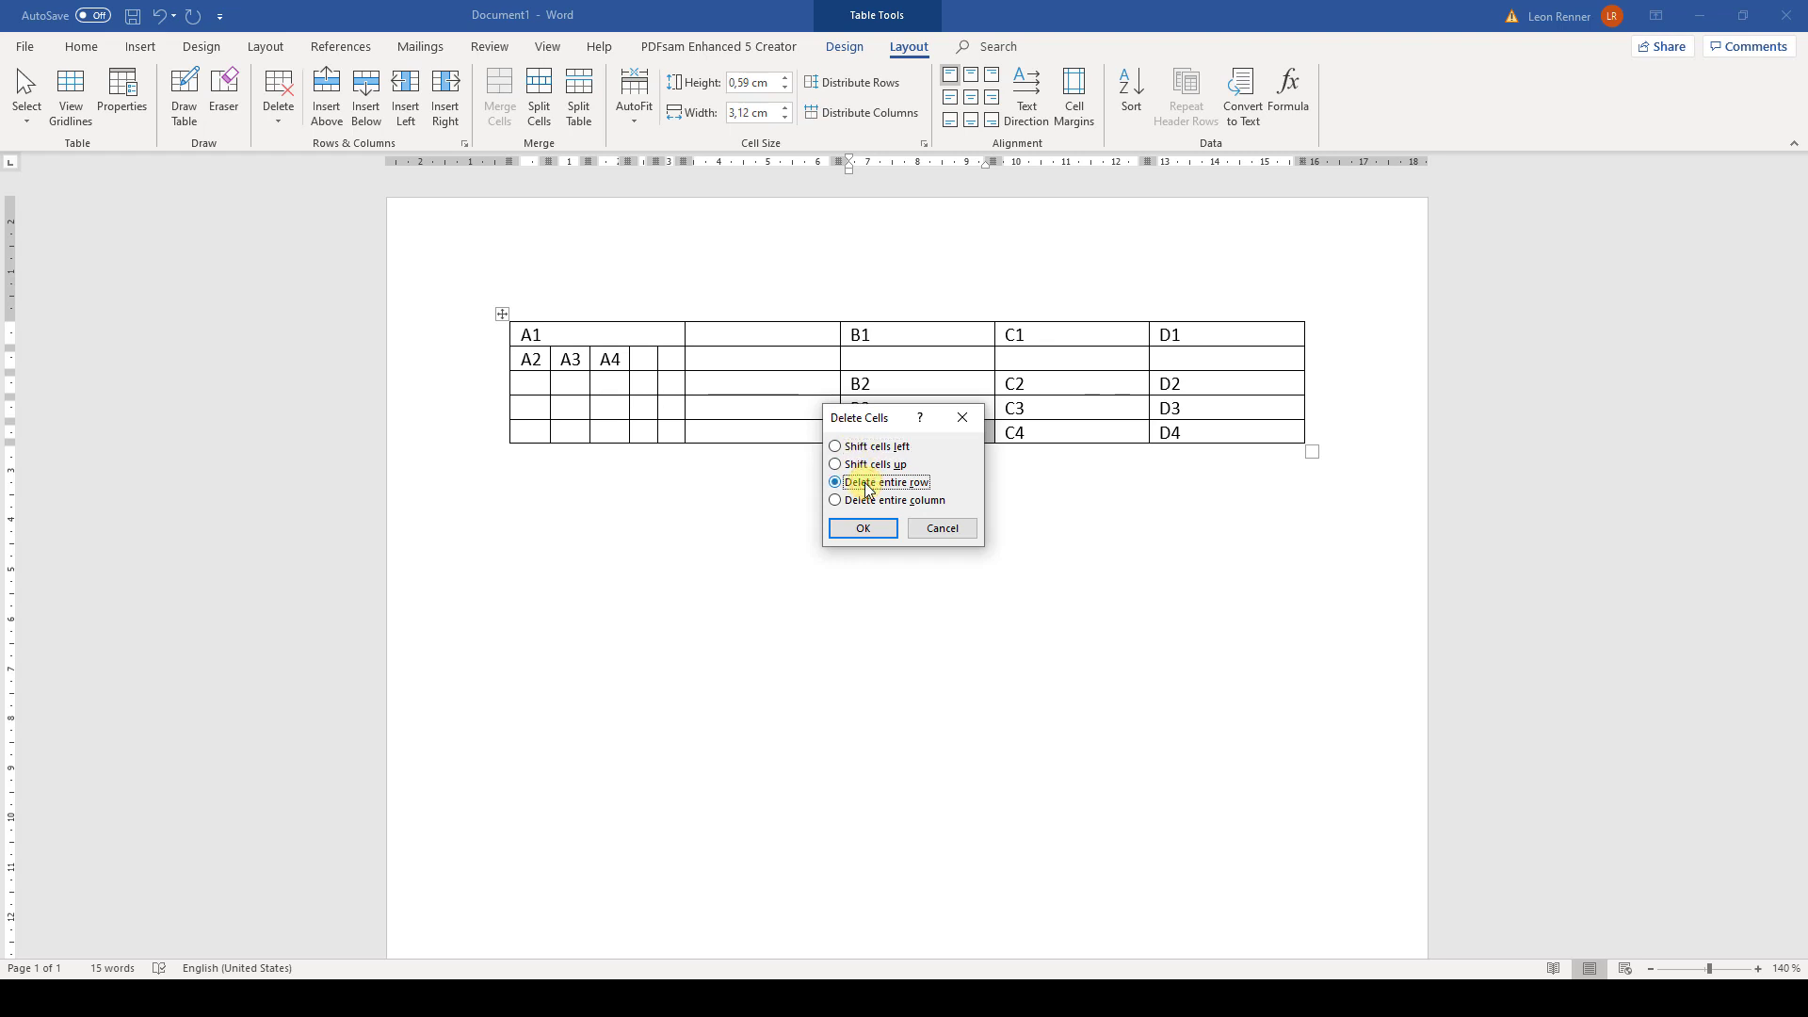
left_click(860, 528)
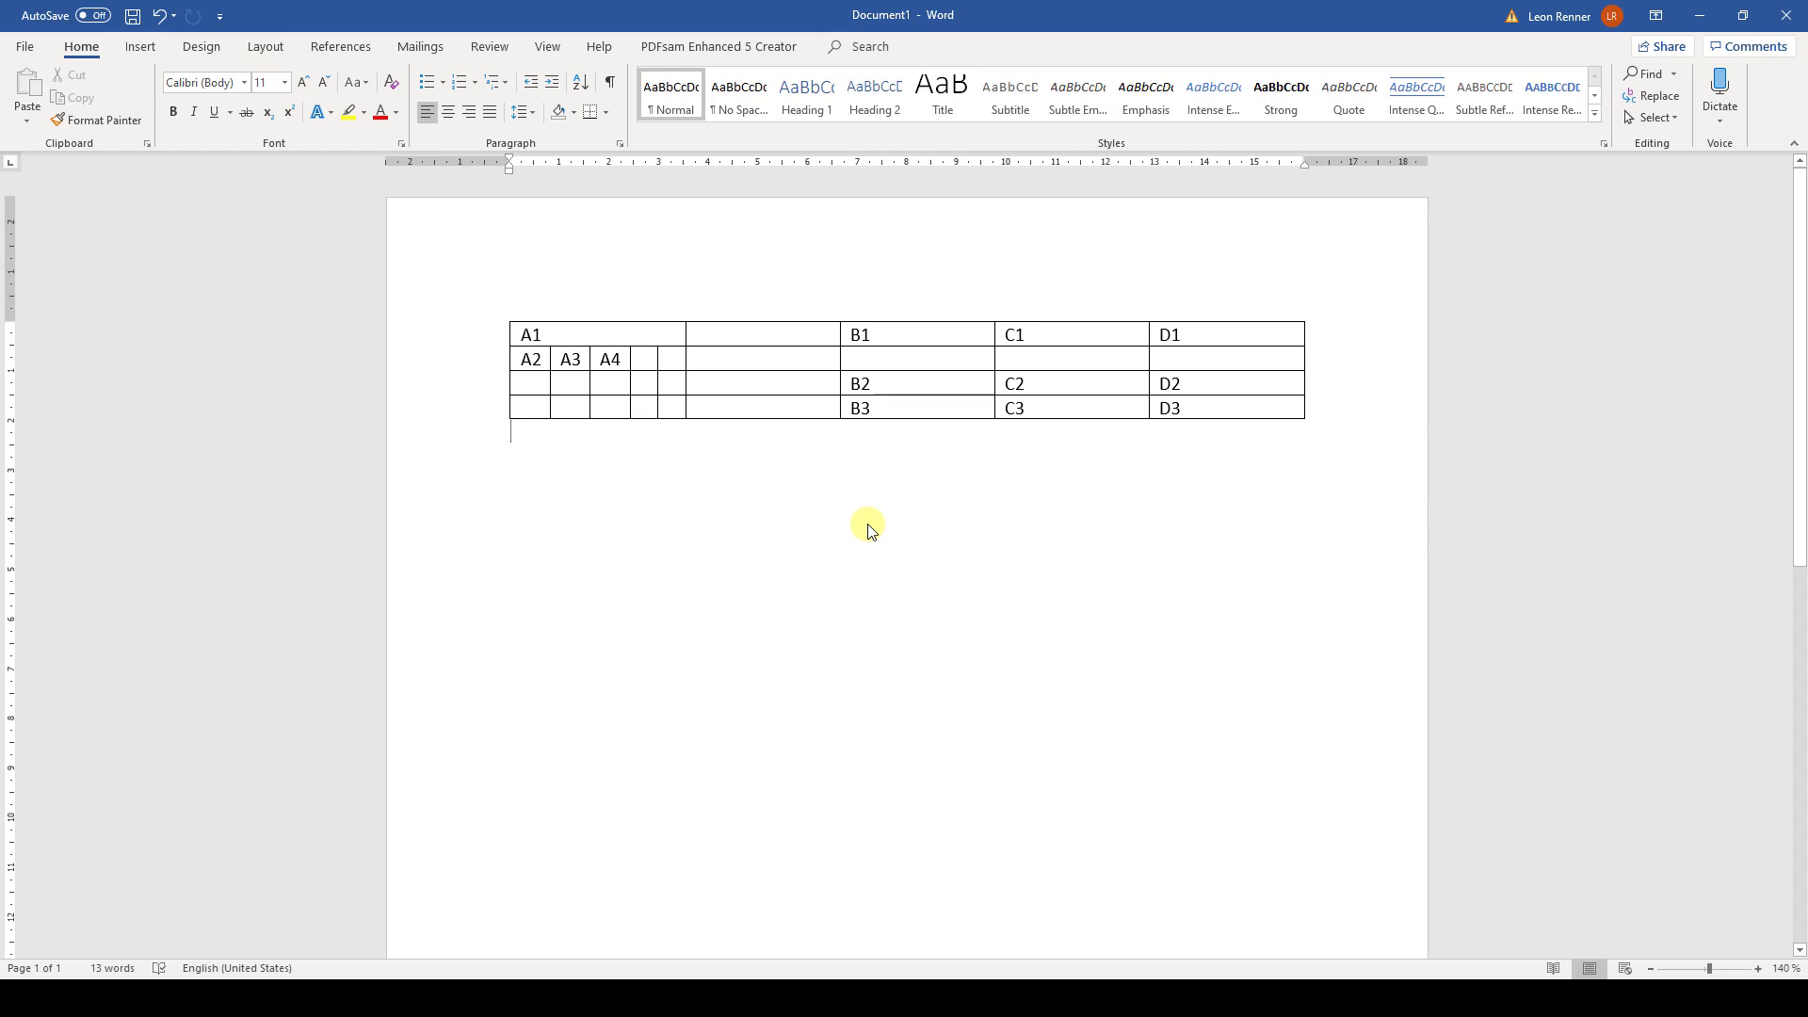
left_click(497, 315)
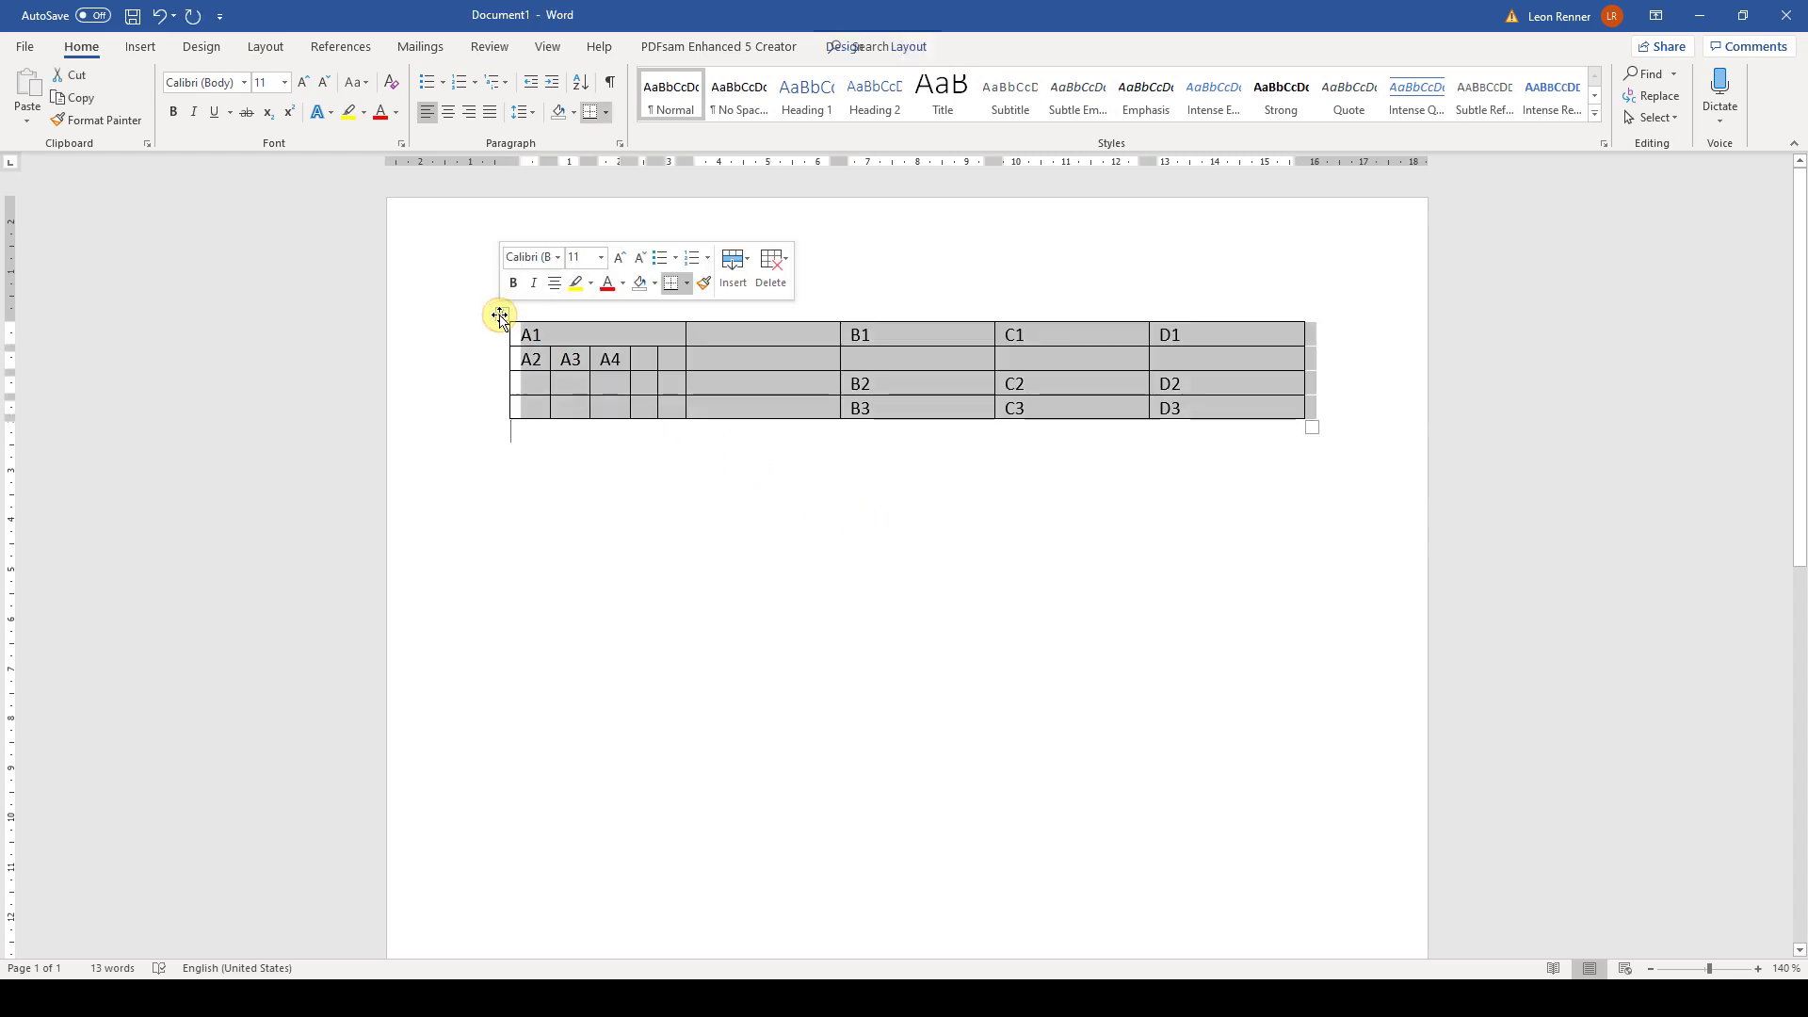
left_click(497, 316)
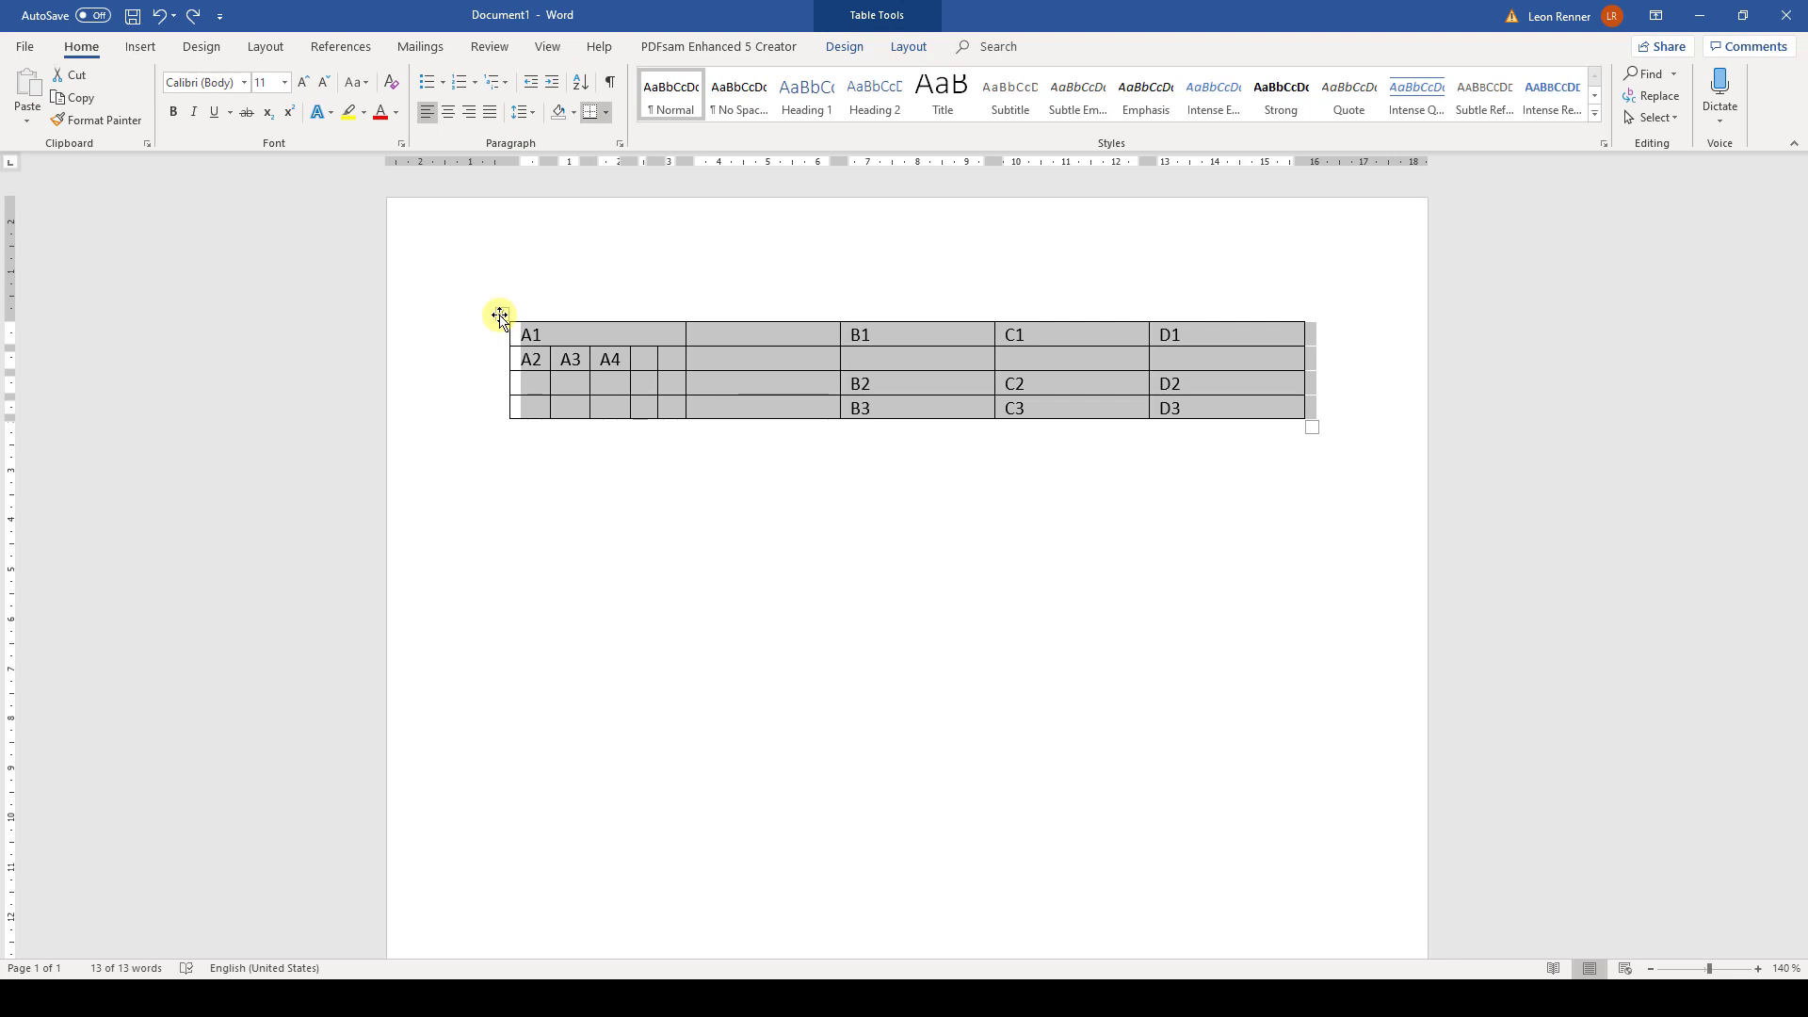
mouse_move(552, 278)
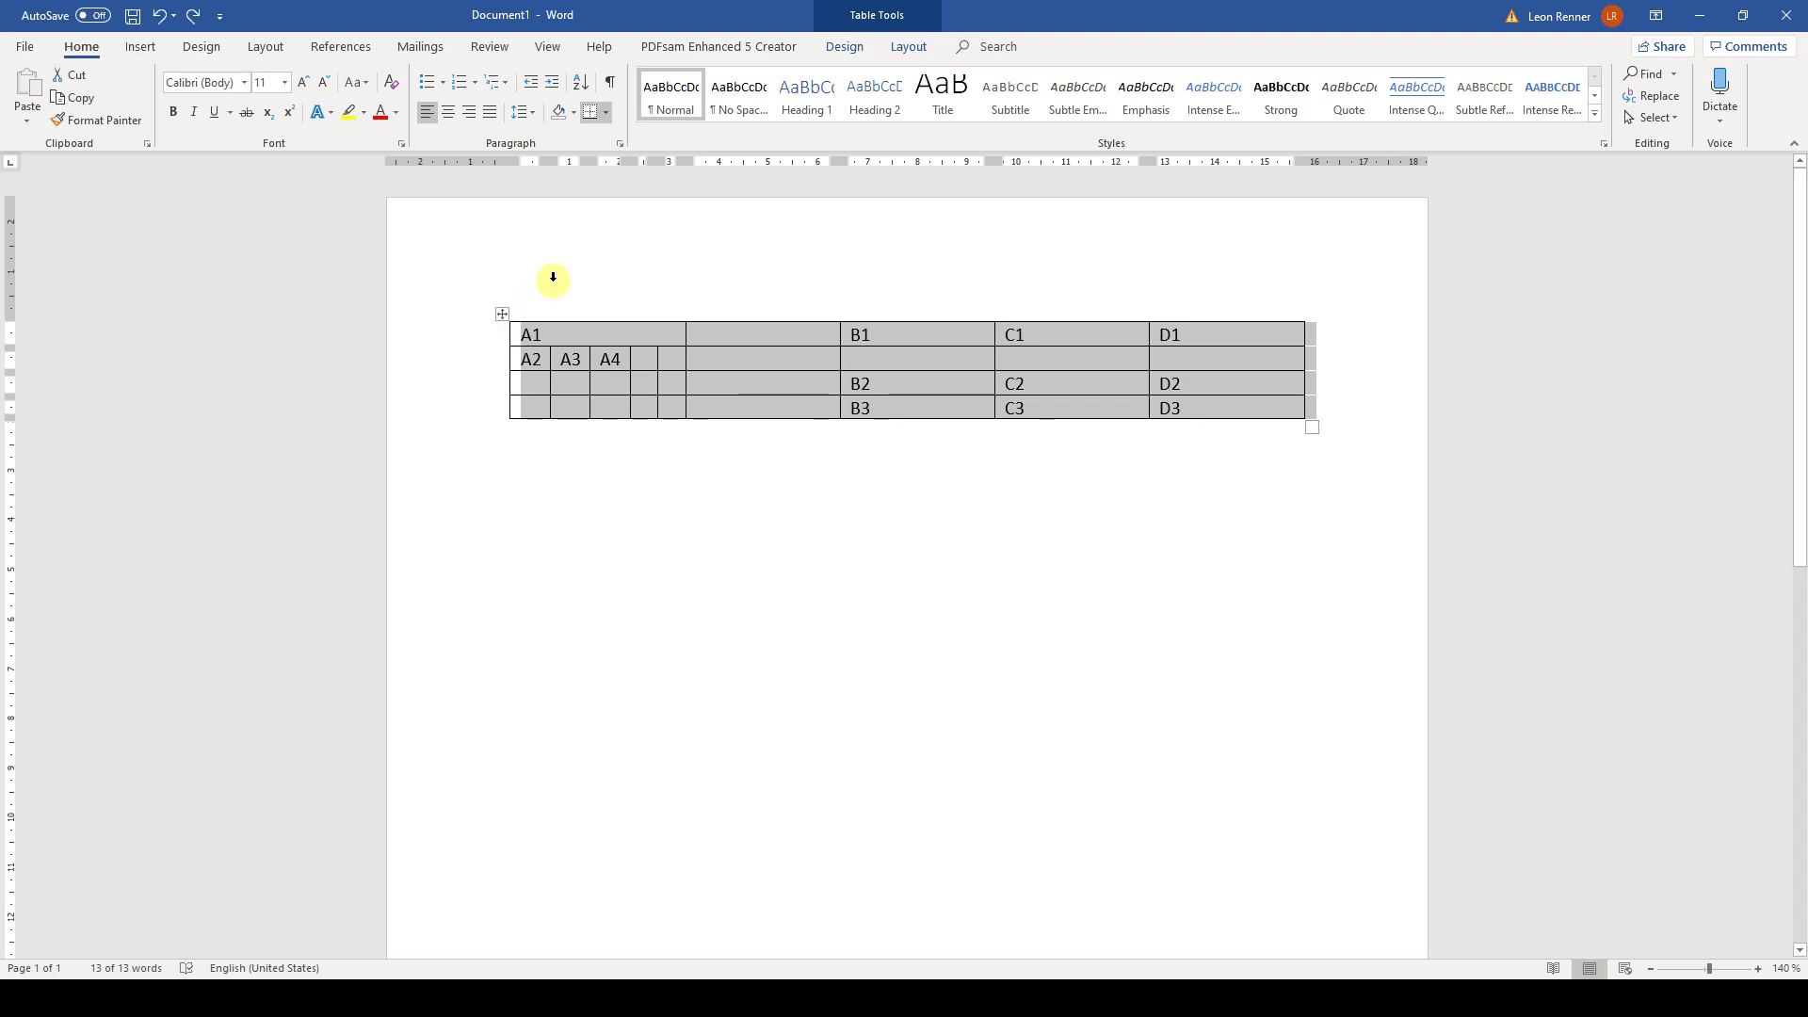
left_click(908, 45)
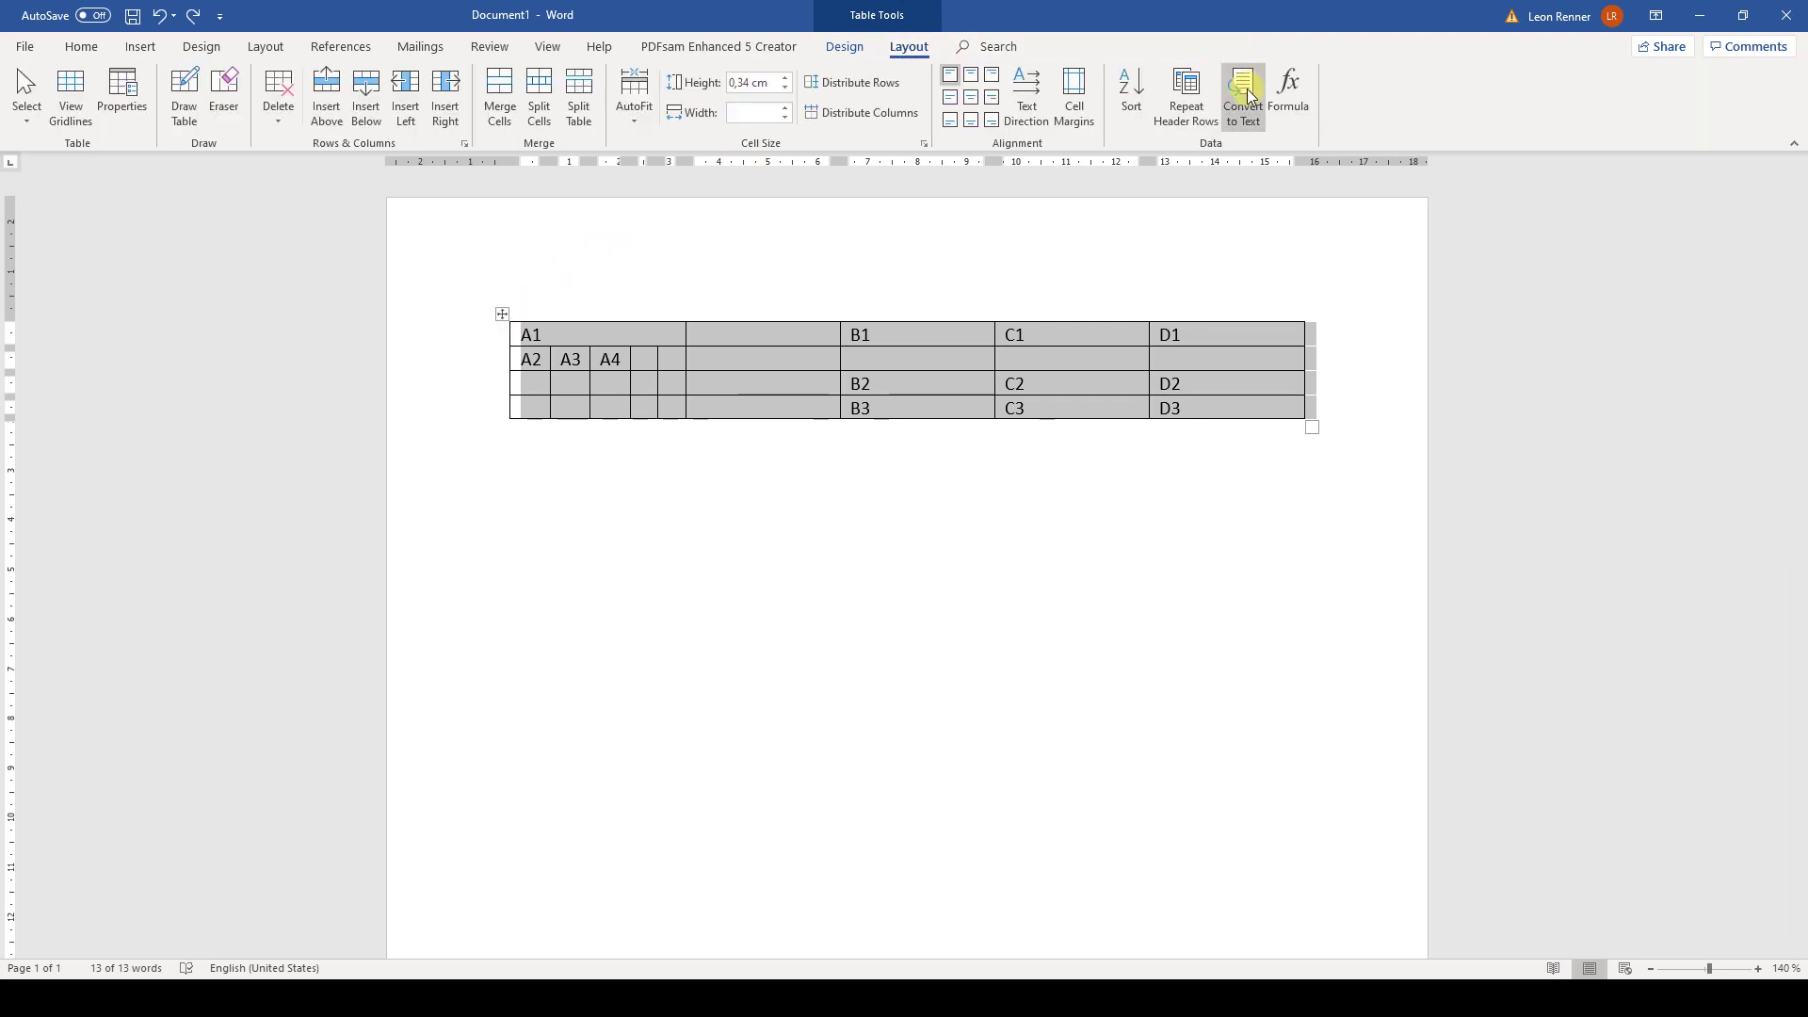
left_click(1241, 94)
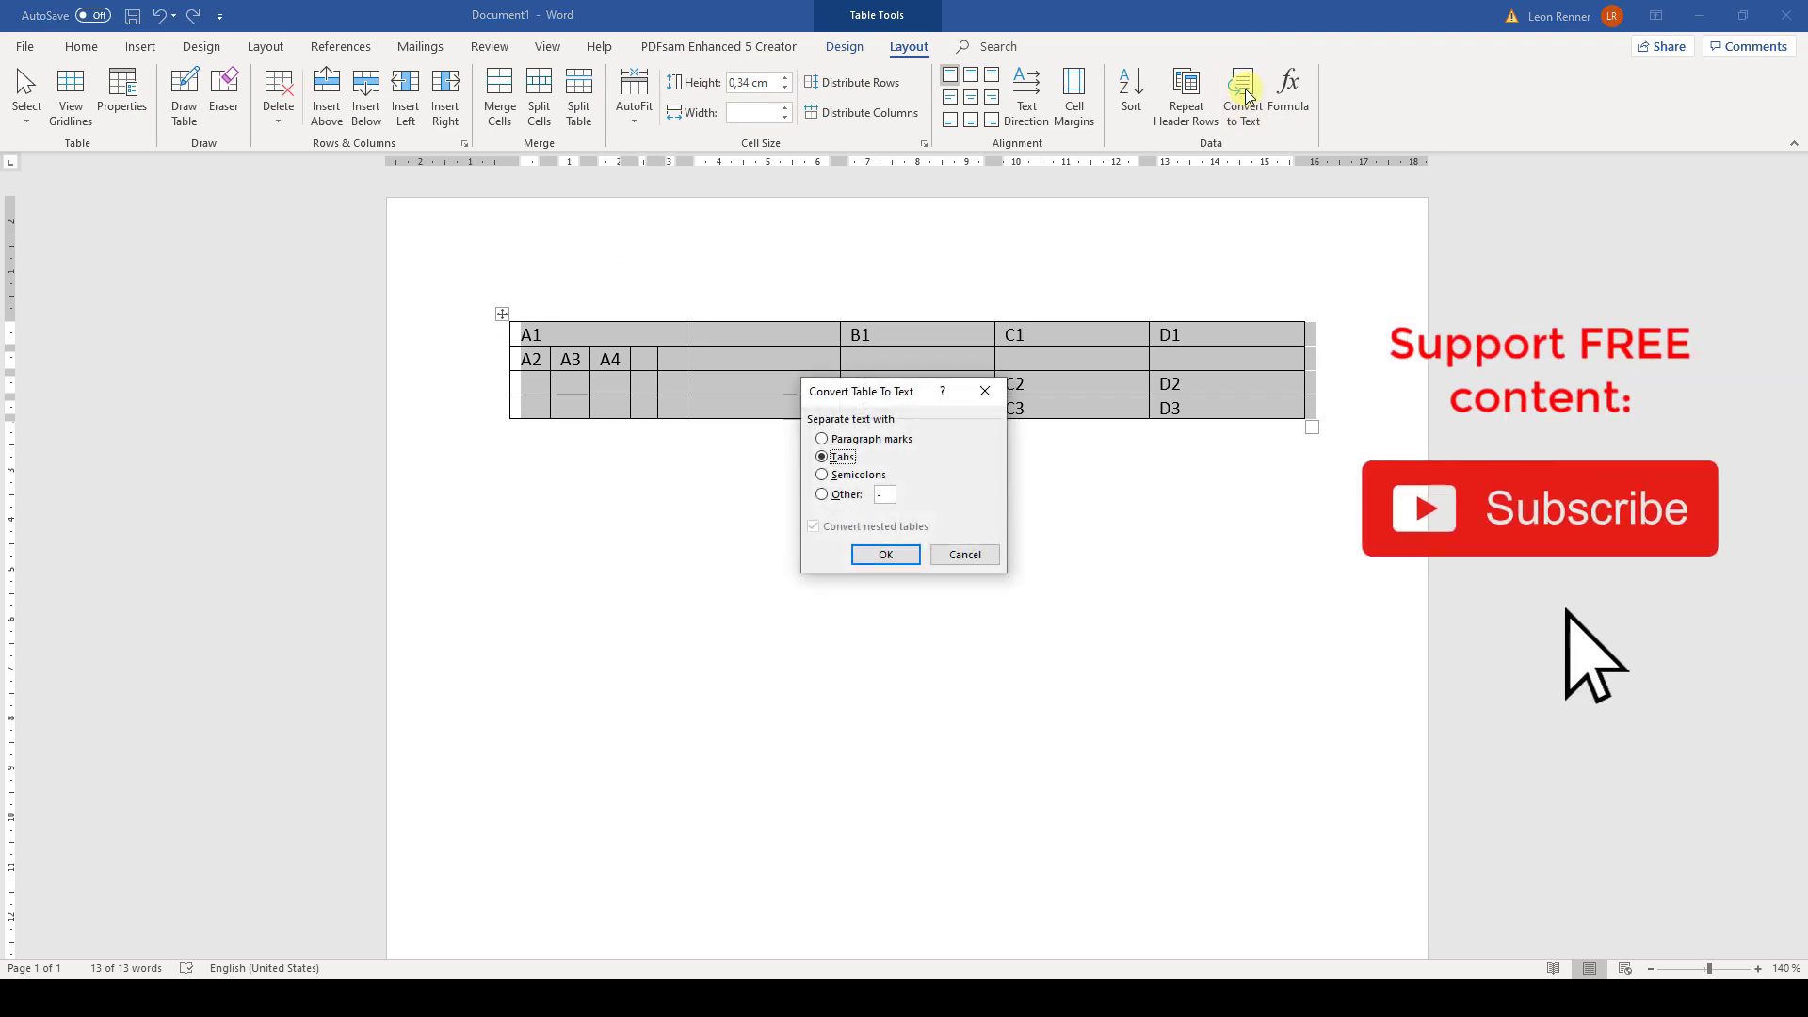
mouse_move(893, 469)
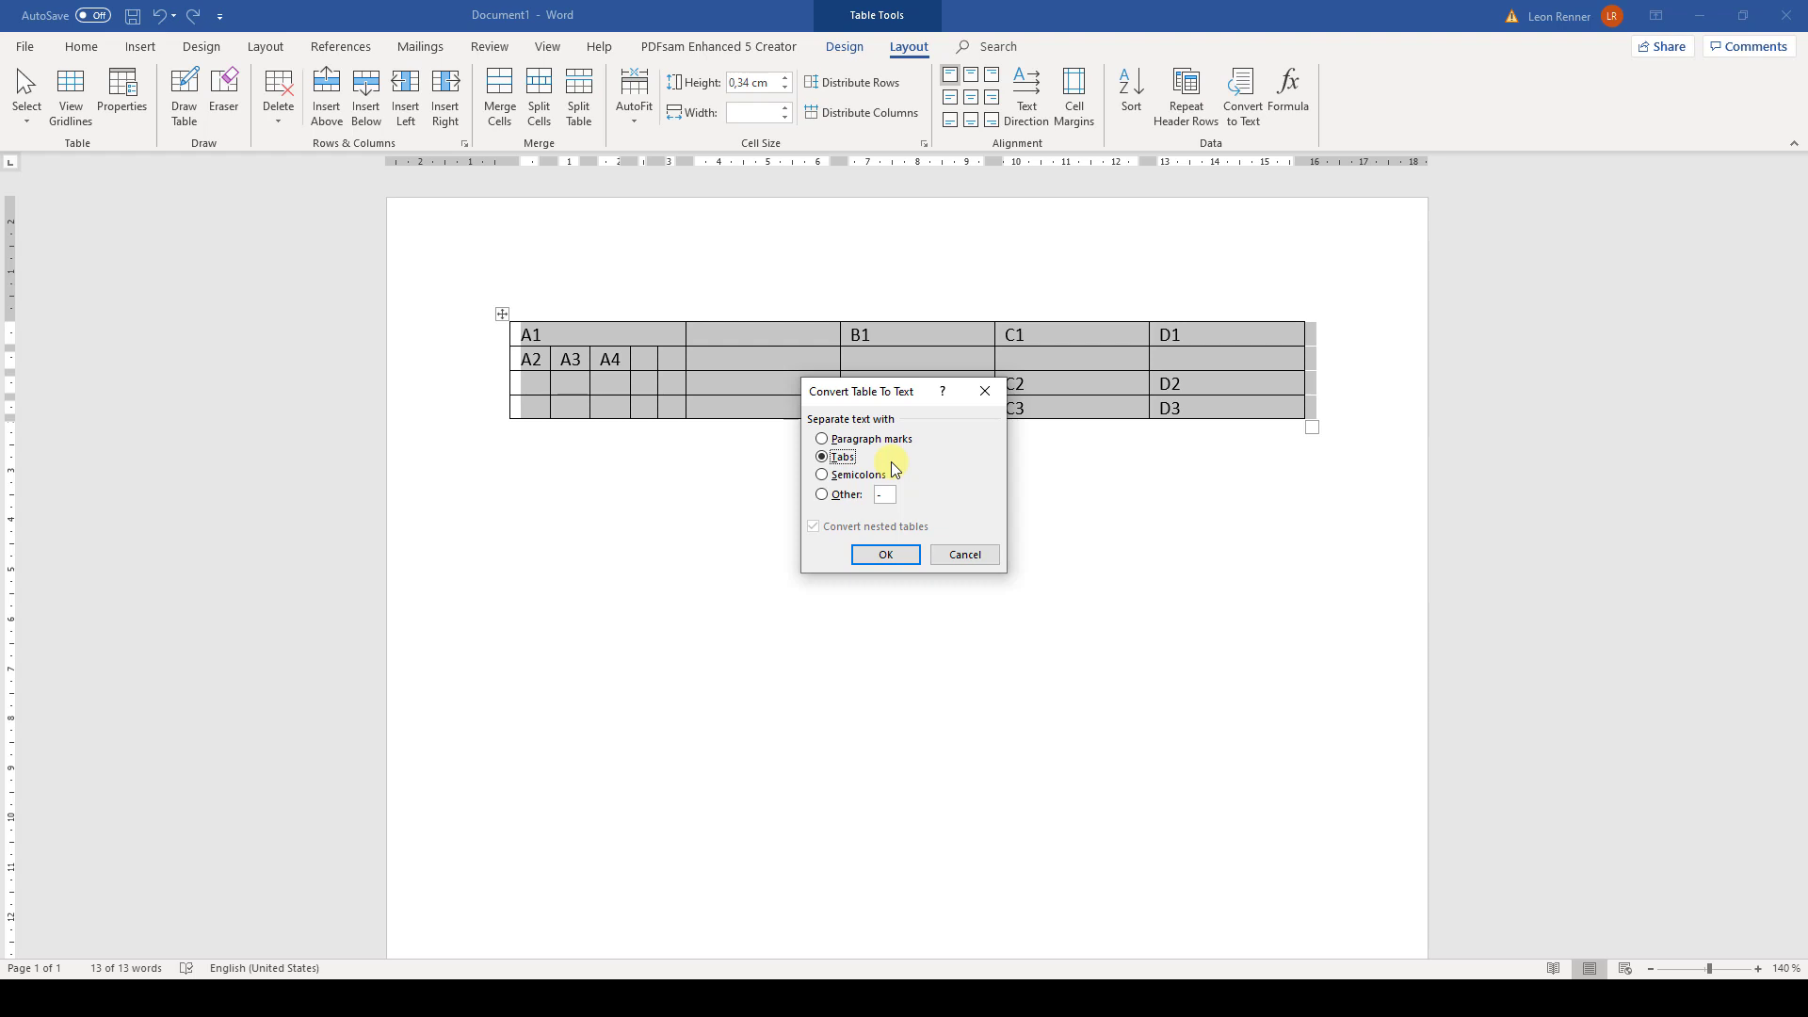
left_click(885, 553)
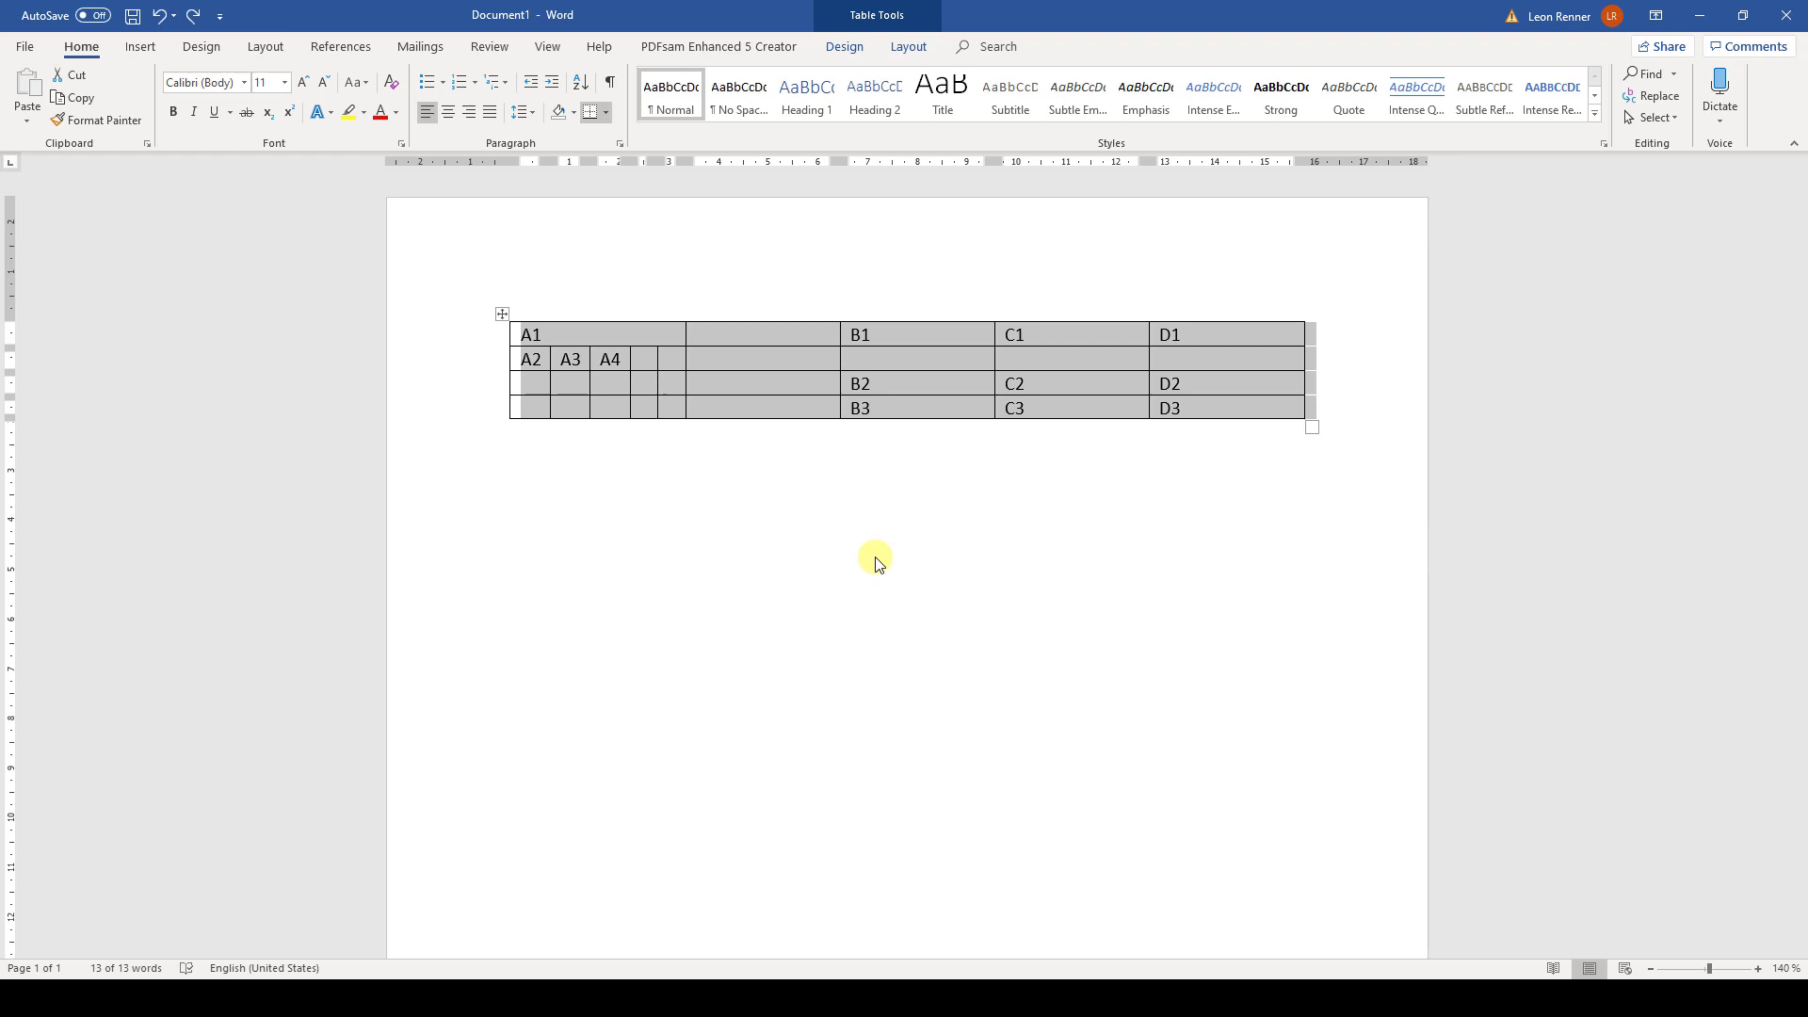
mouse_move(873, 558)
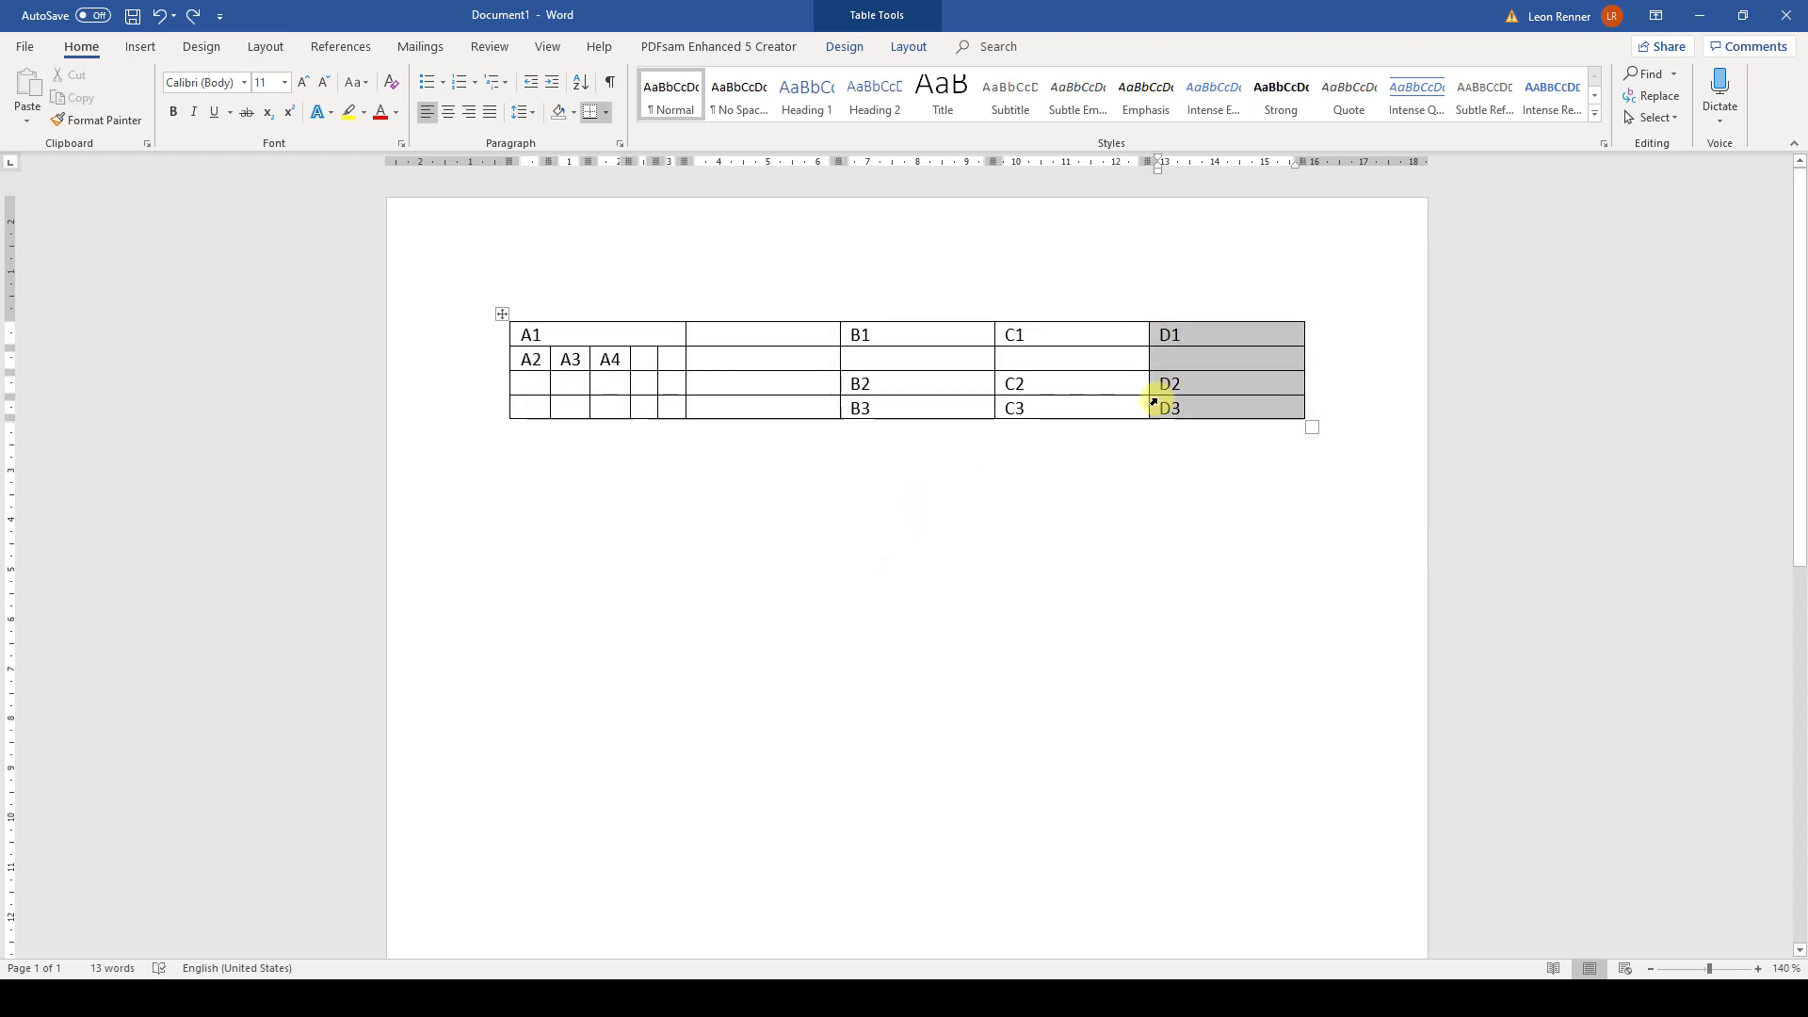
Merge D1–D3 into one cell reading 'Heading' with vertical text direction
left_click(497, 96)
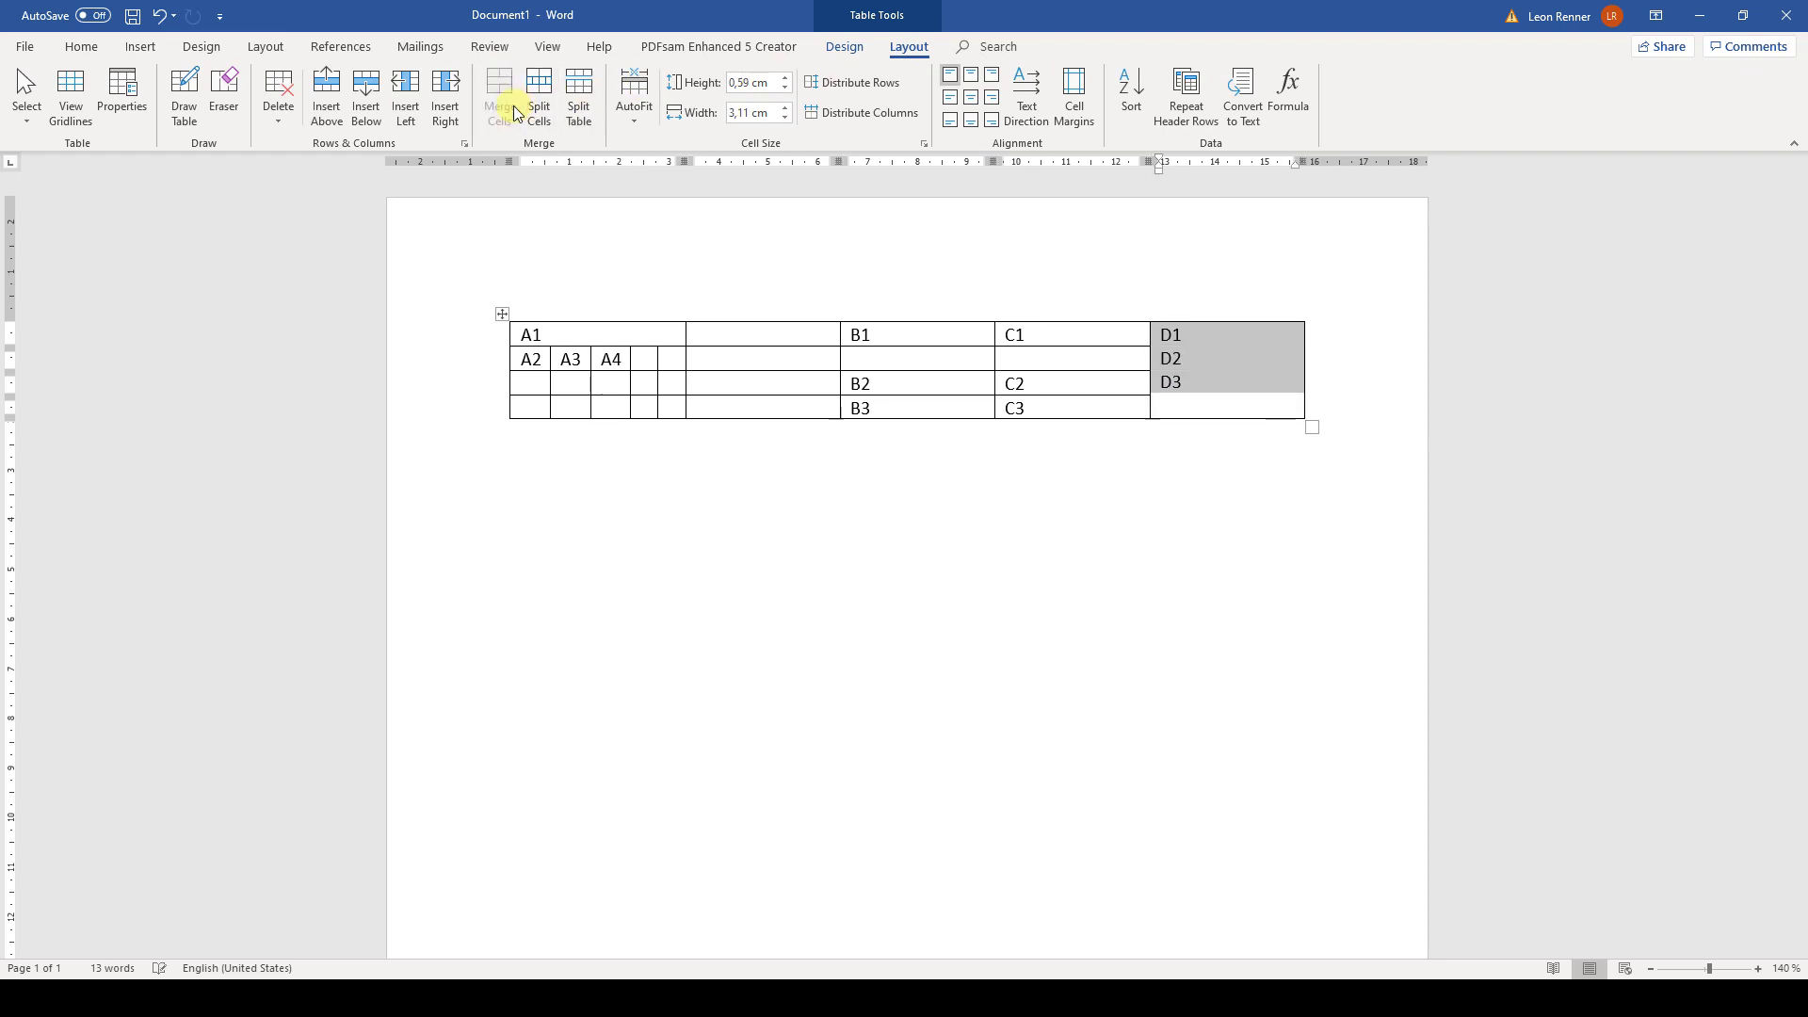
left_click(499, 96)
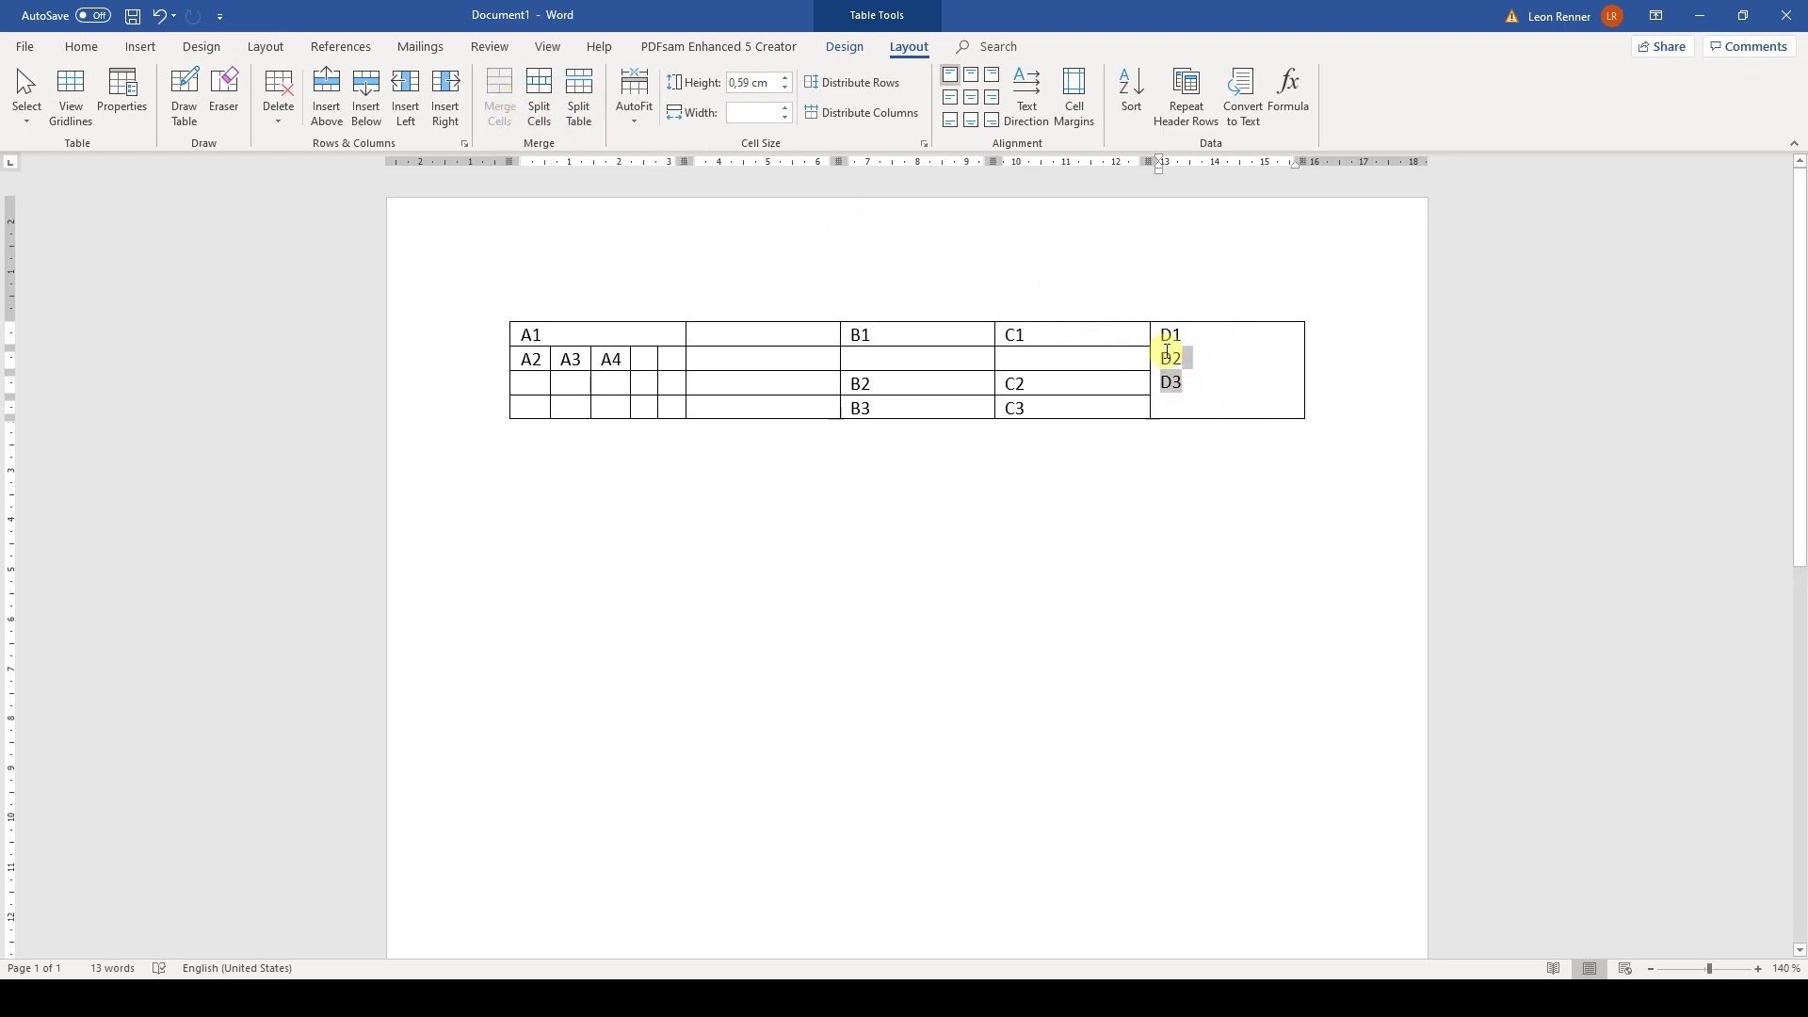
type("Heading")
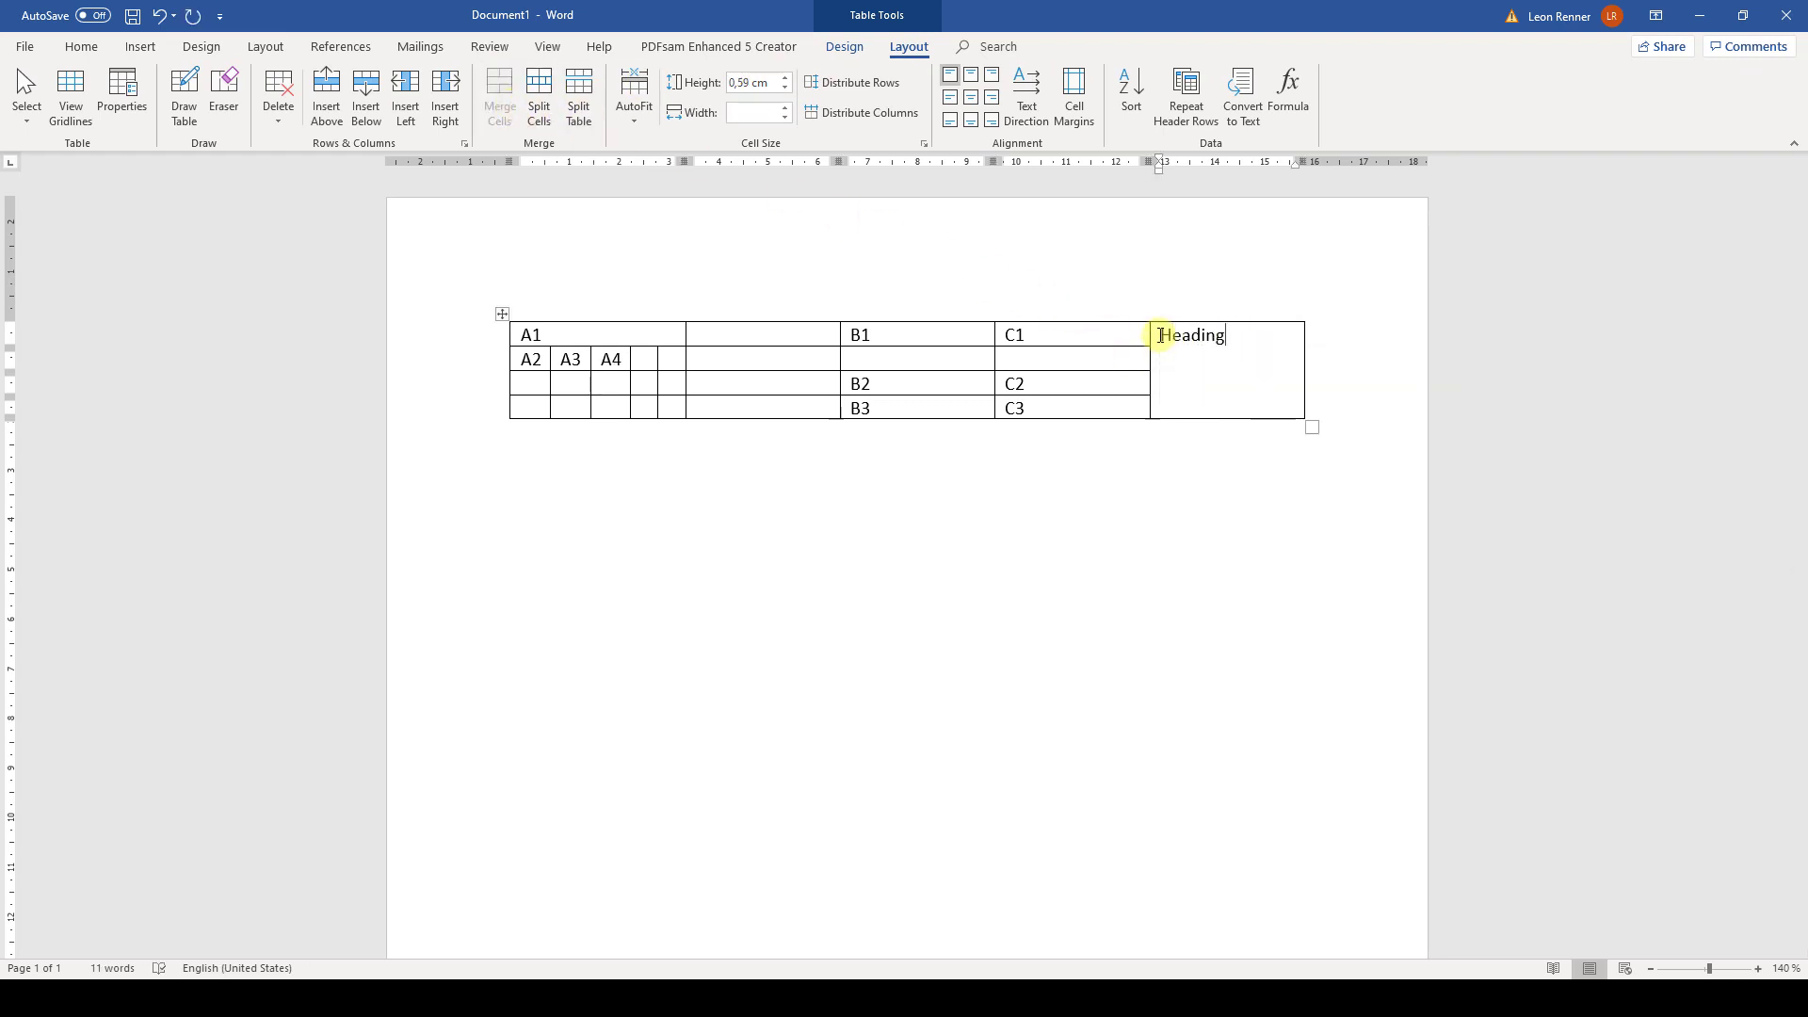
mouse_move(1024, 96)
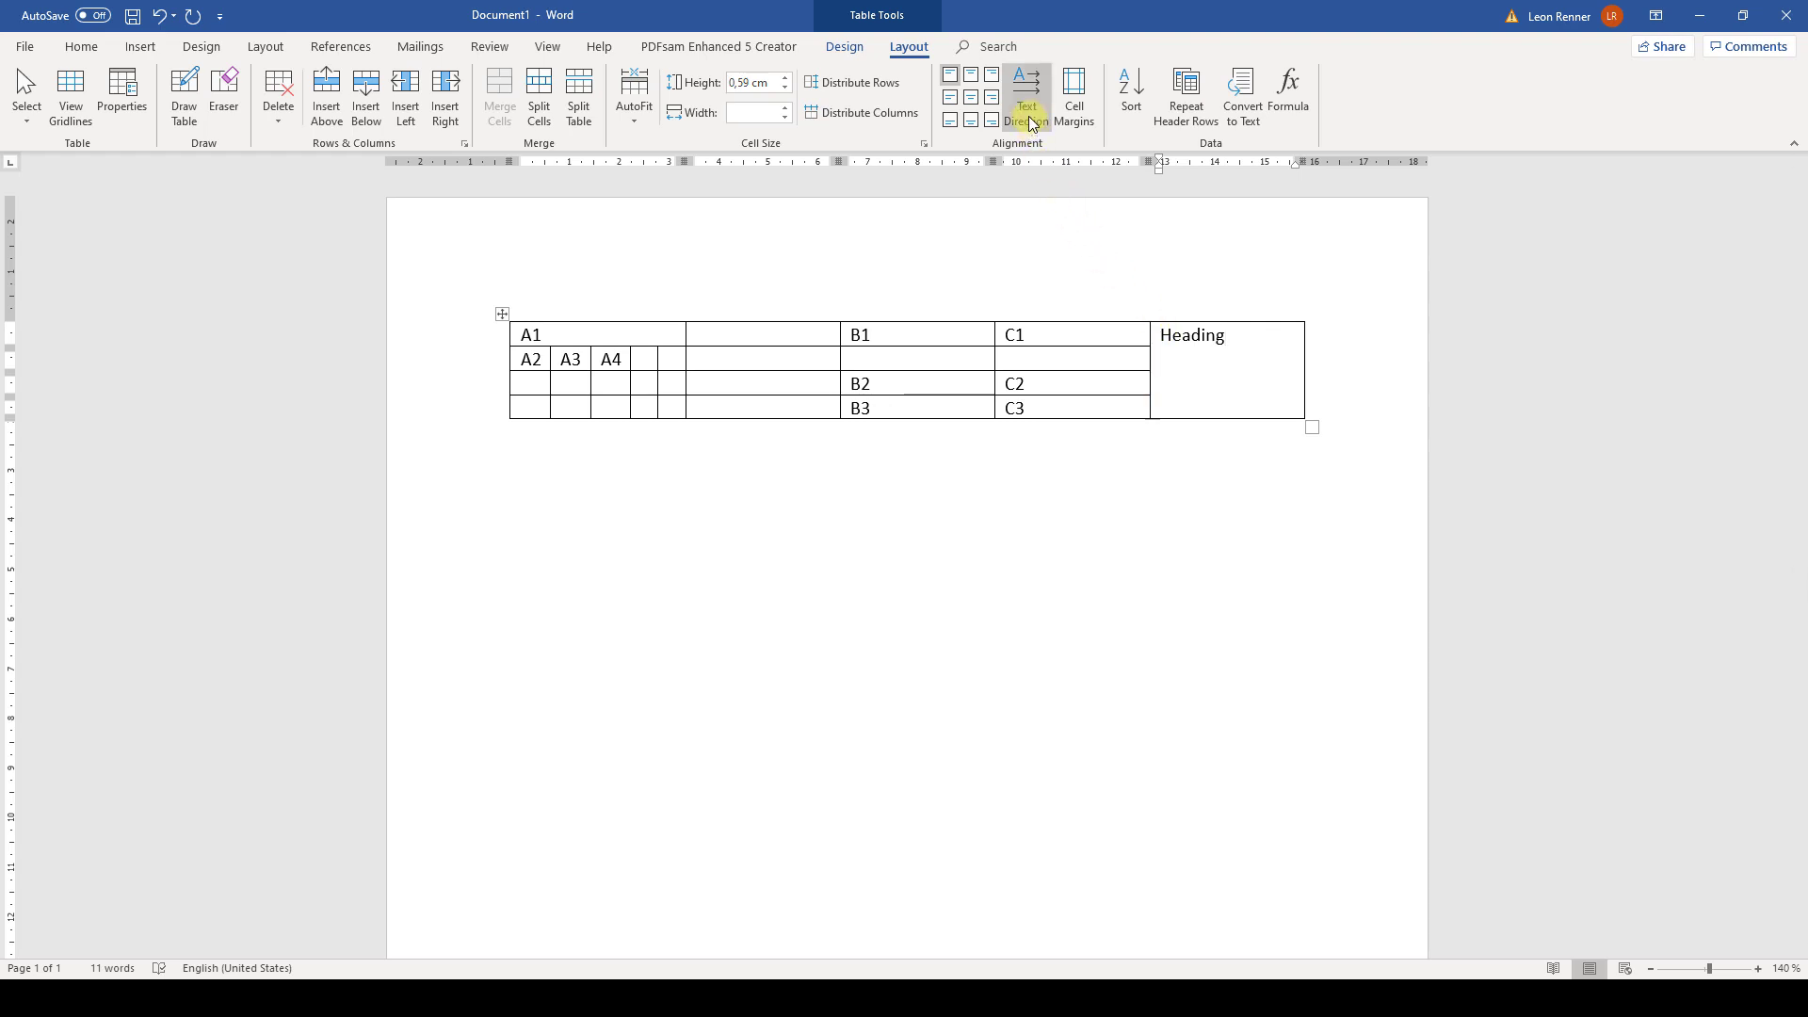
left_click(1024, 95)
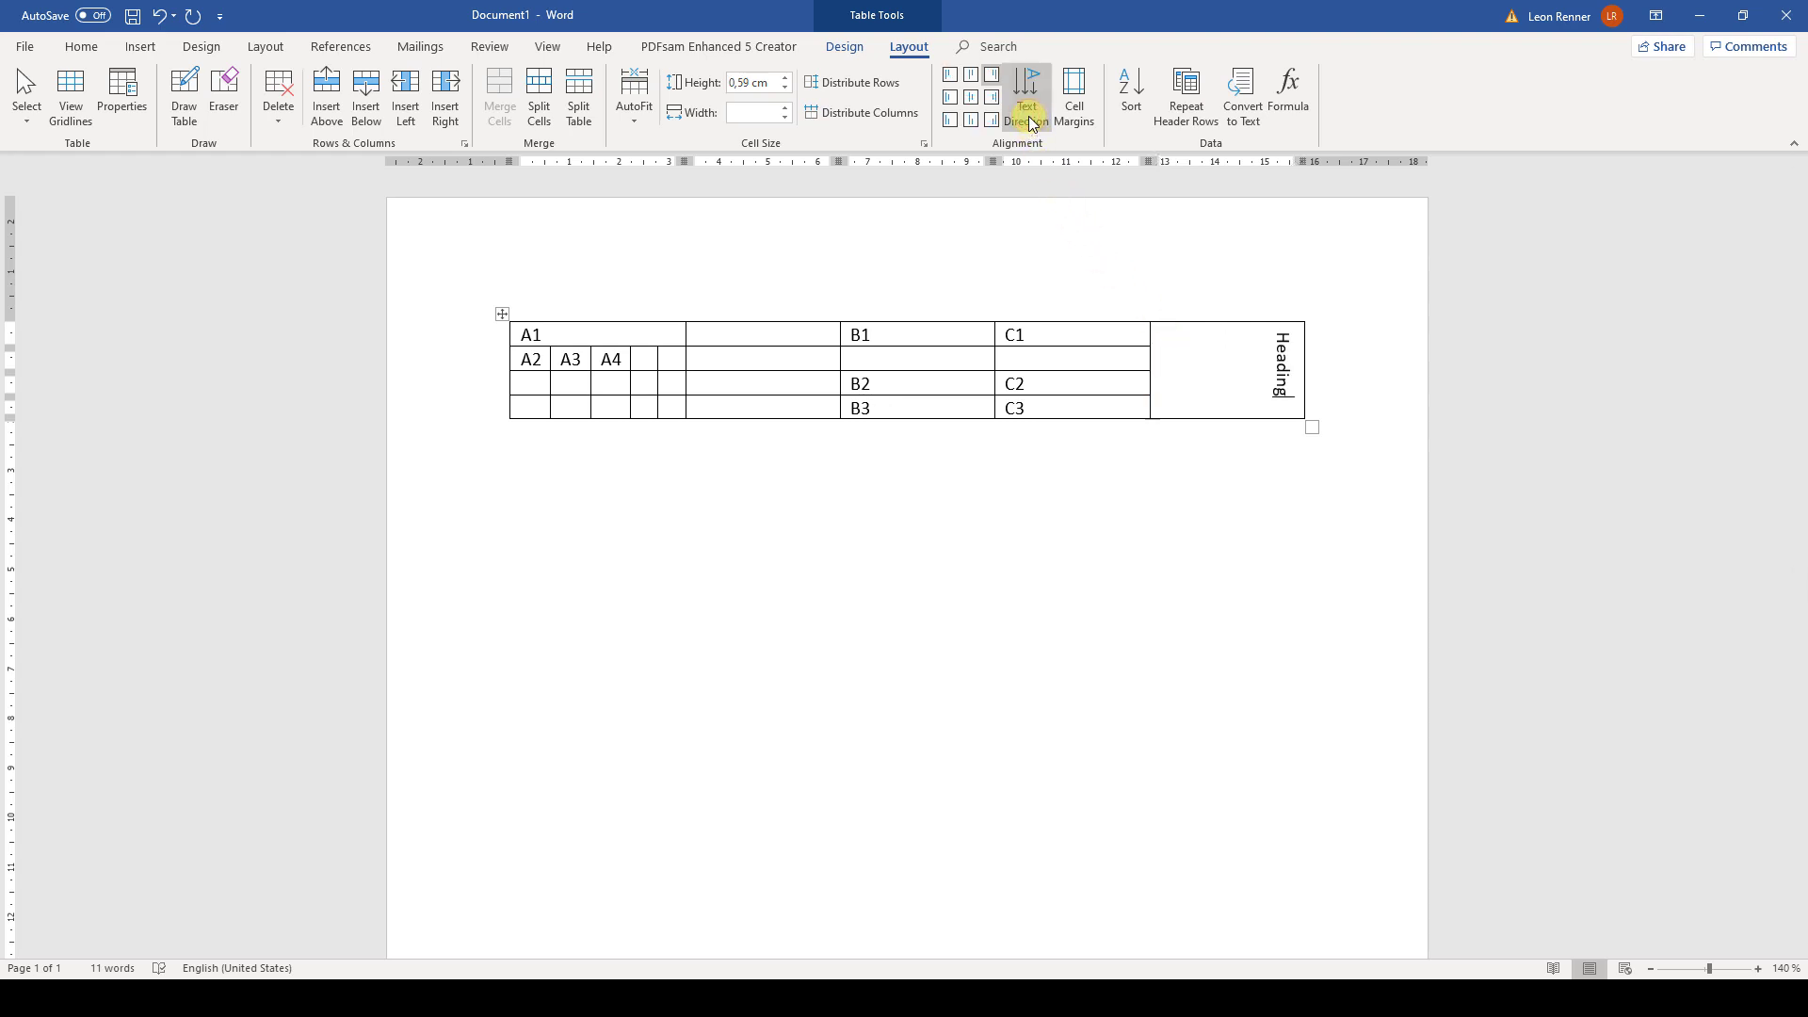